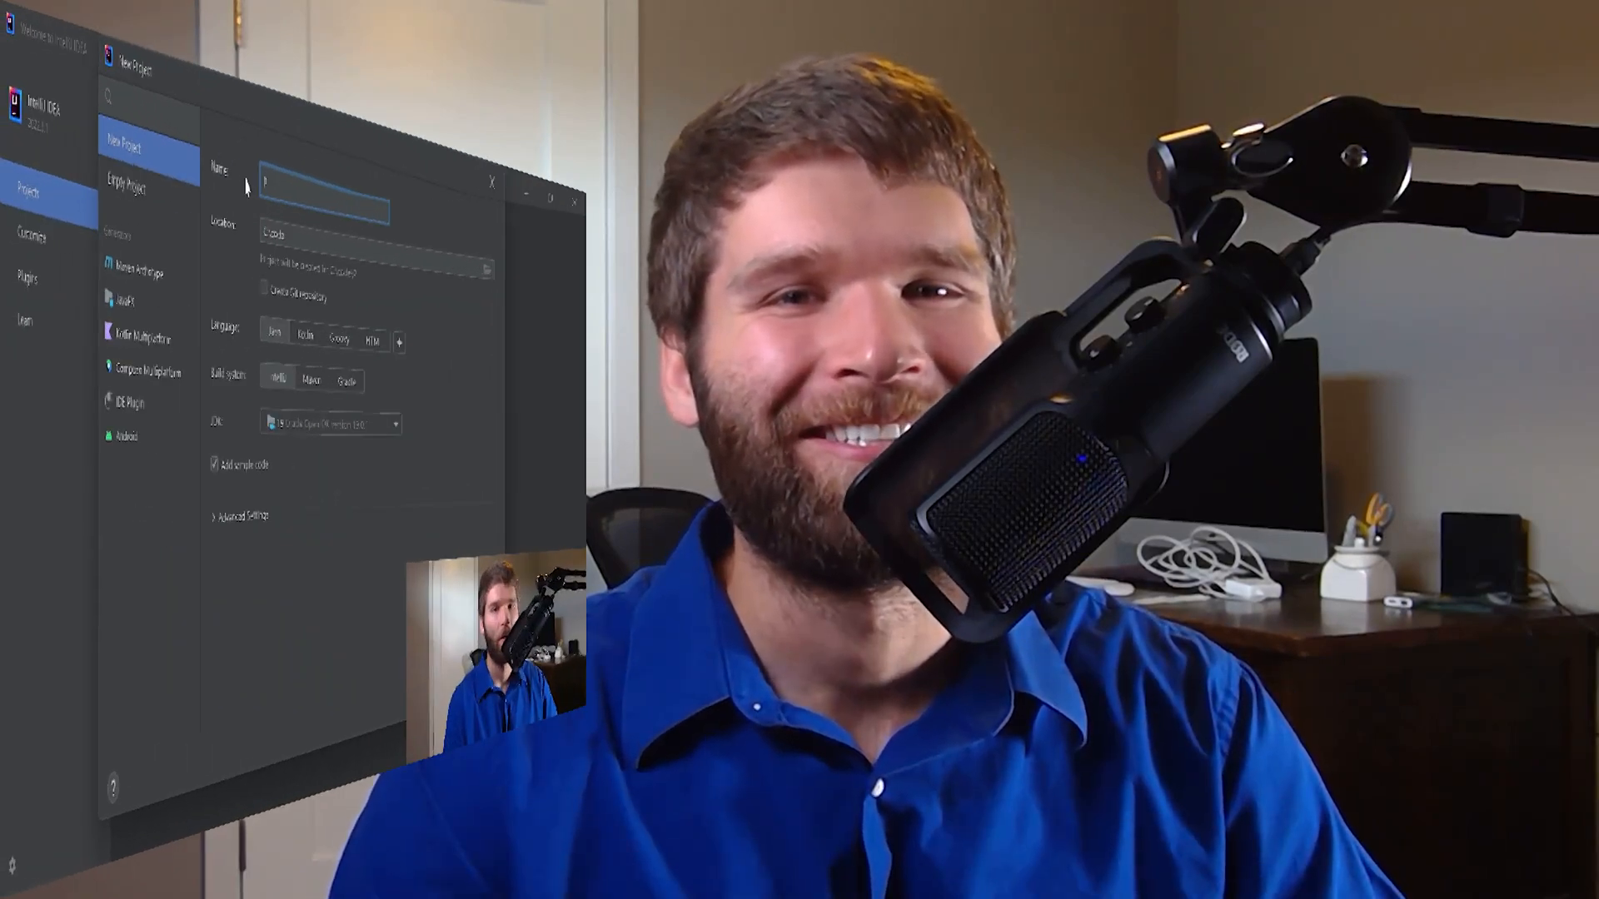
Create a Java project named 'Packages' that includes the sample Main class code.
type("Packages")
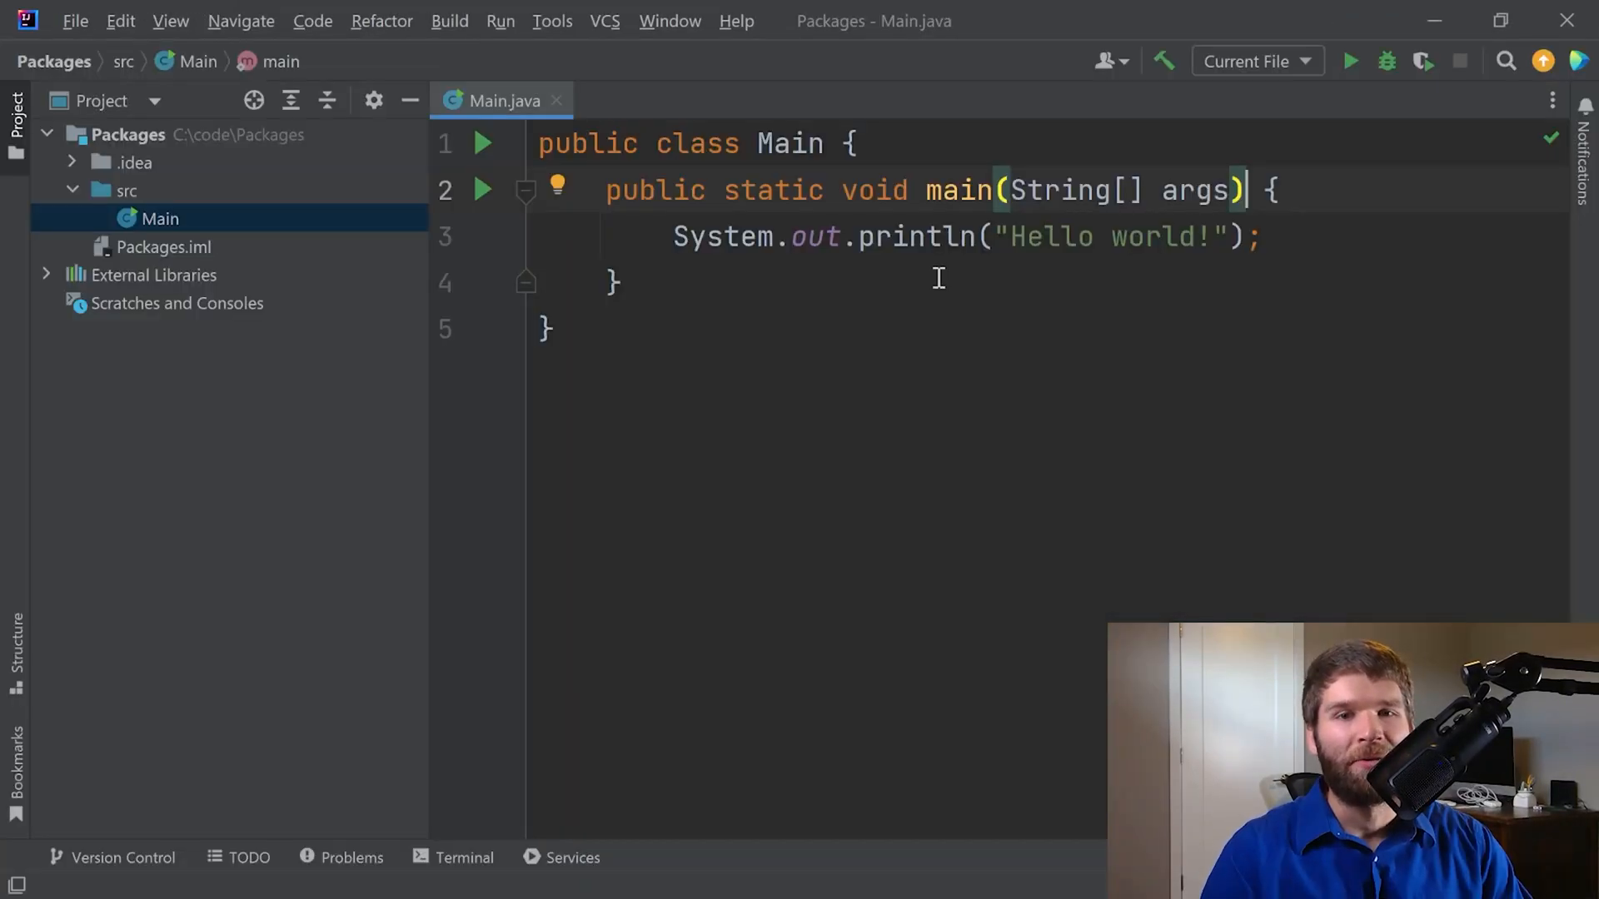
mouse_move(207, 485)
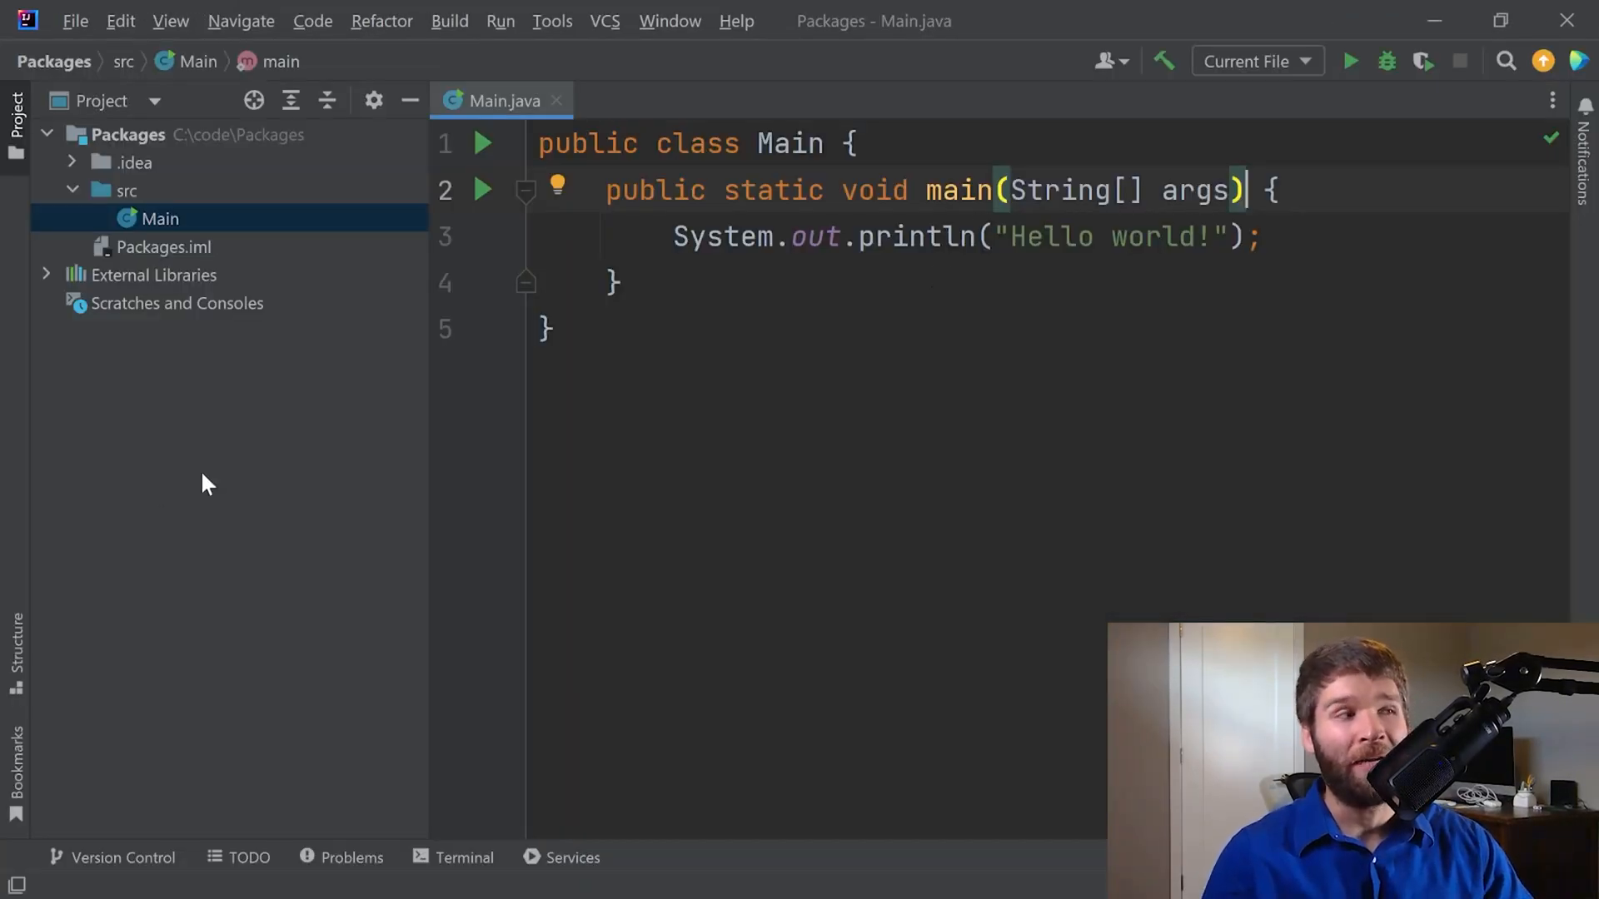
mouse_move(141, 187)
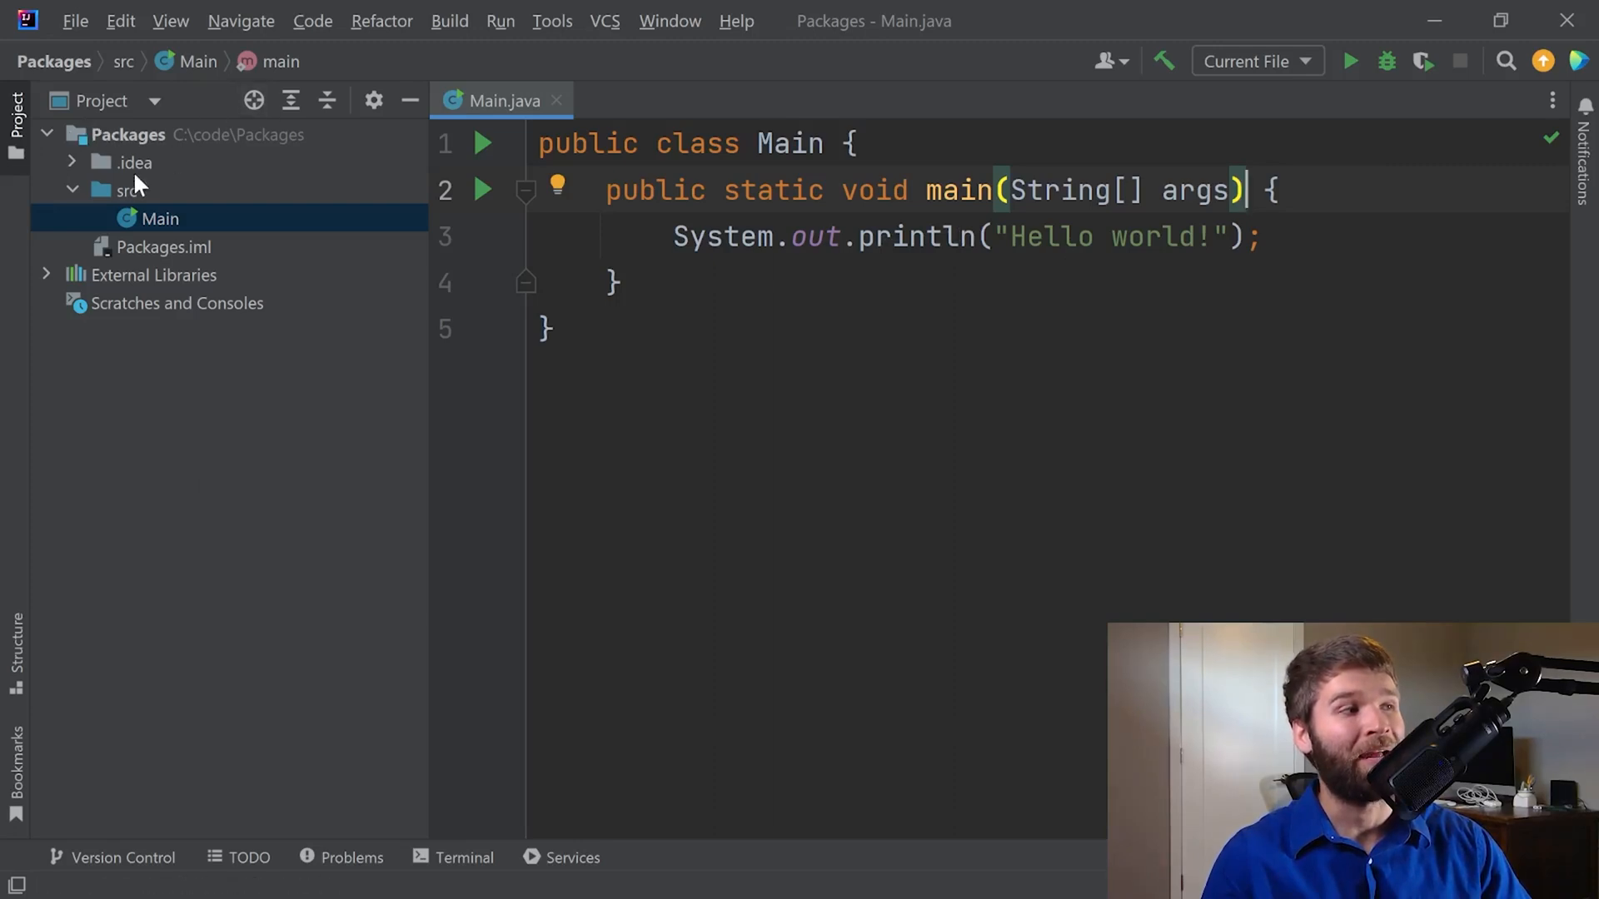
mouse_move(160, 197)
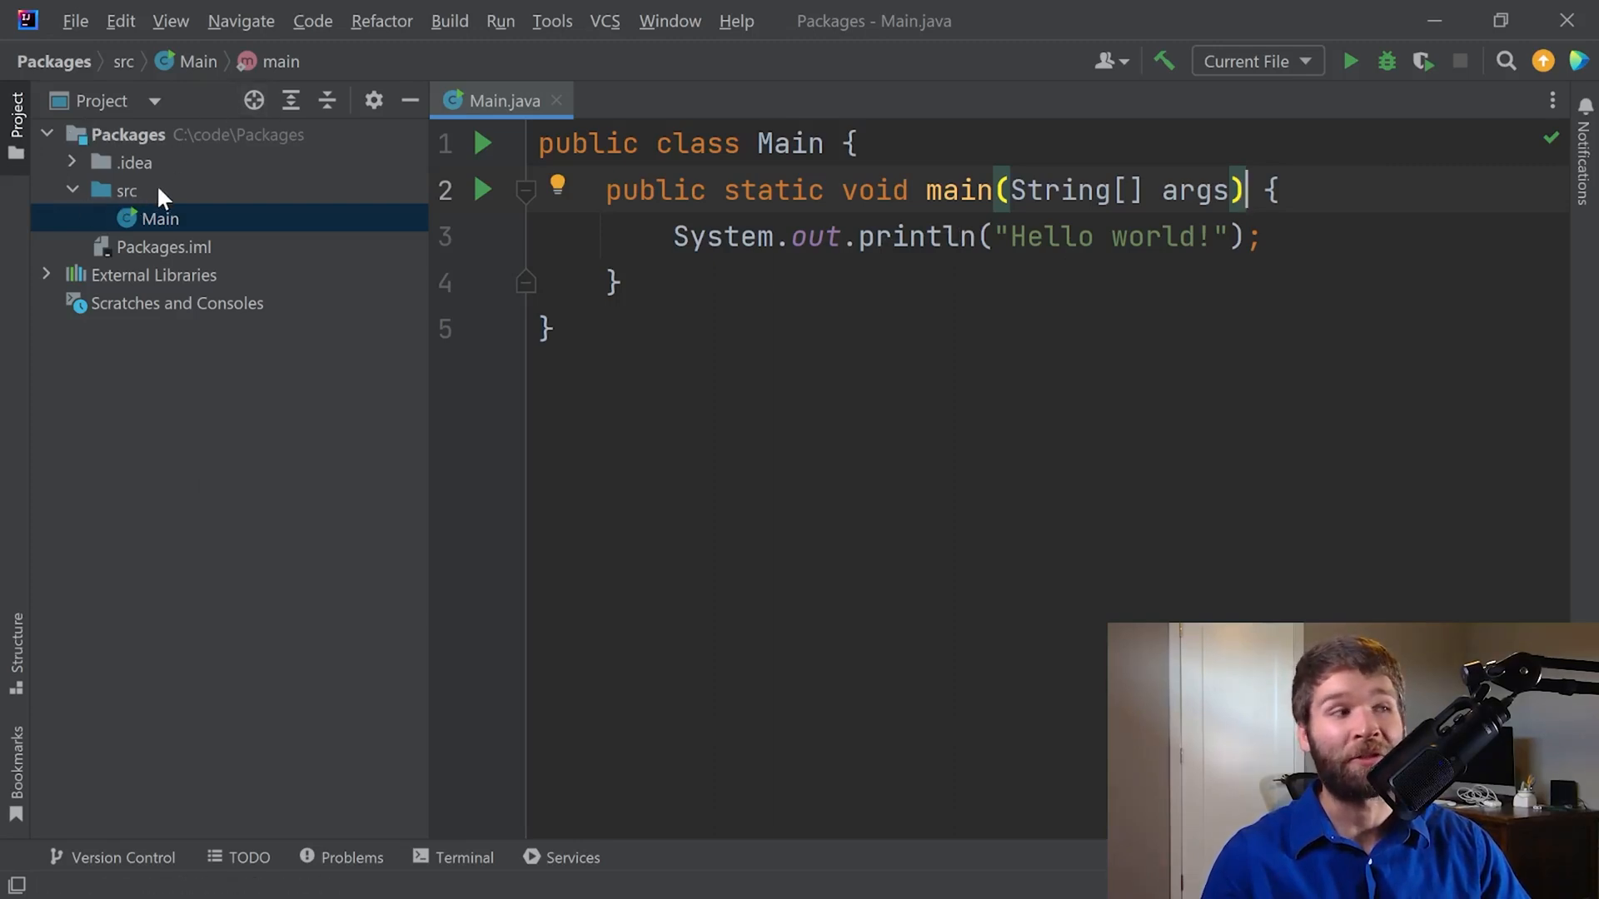
left_click(160, 219)
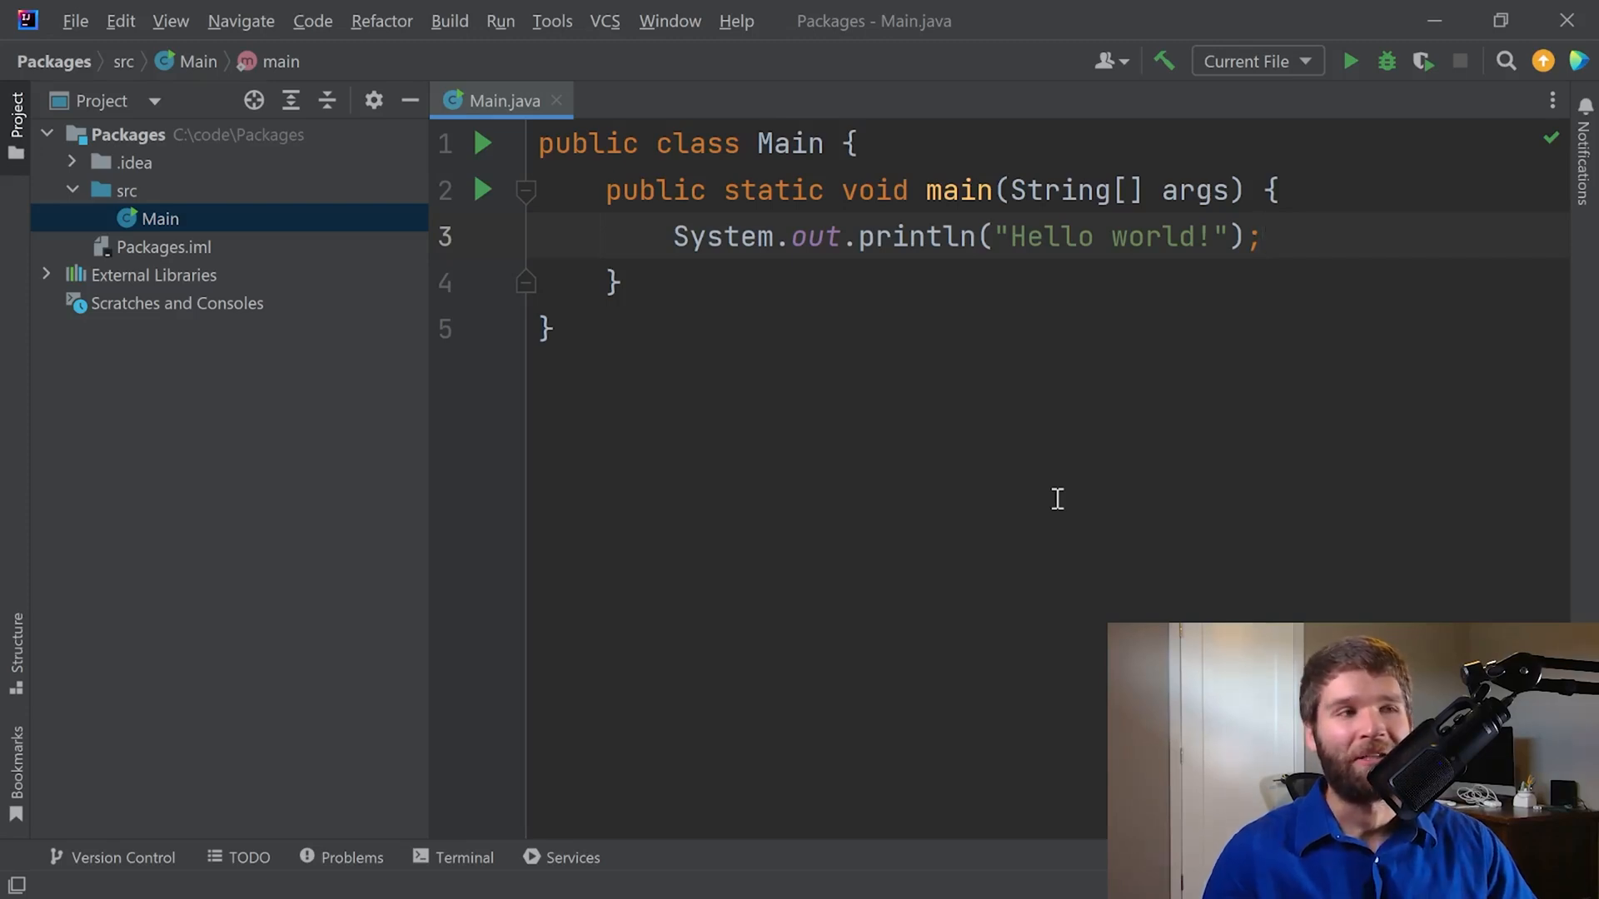
Create a package named com.willtollefson in the src folder.
left_click(125, 191)
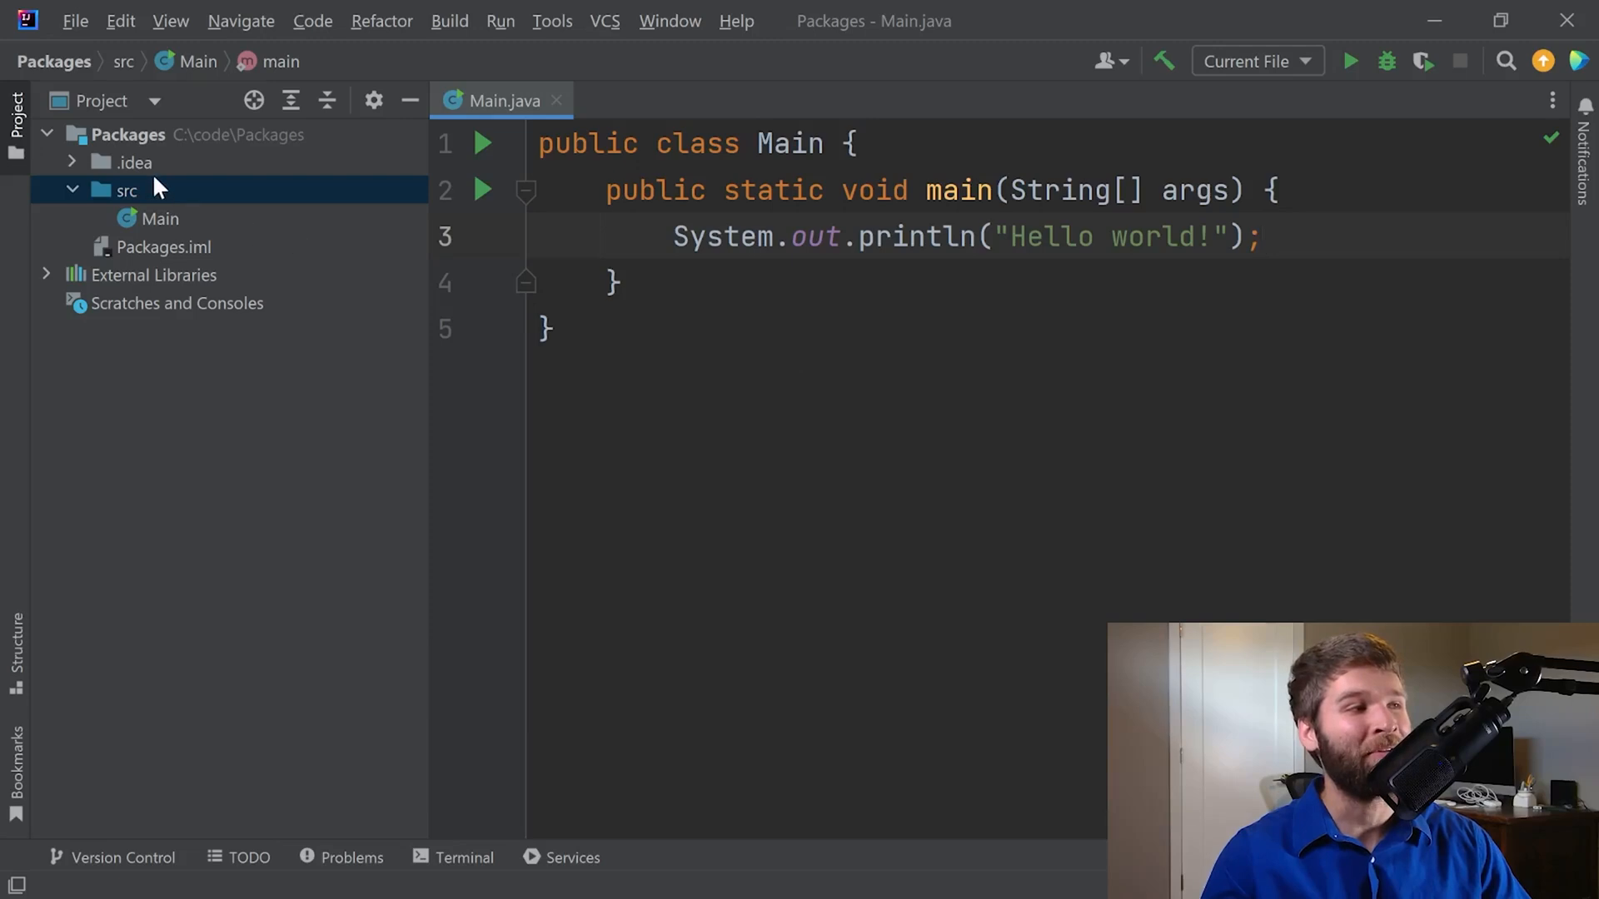
right_click(125, 190)
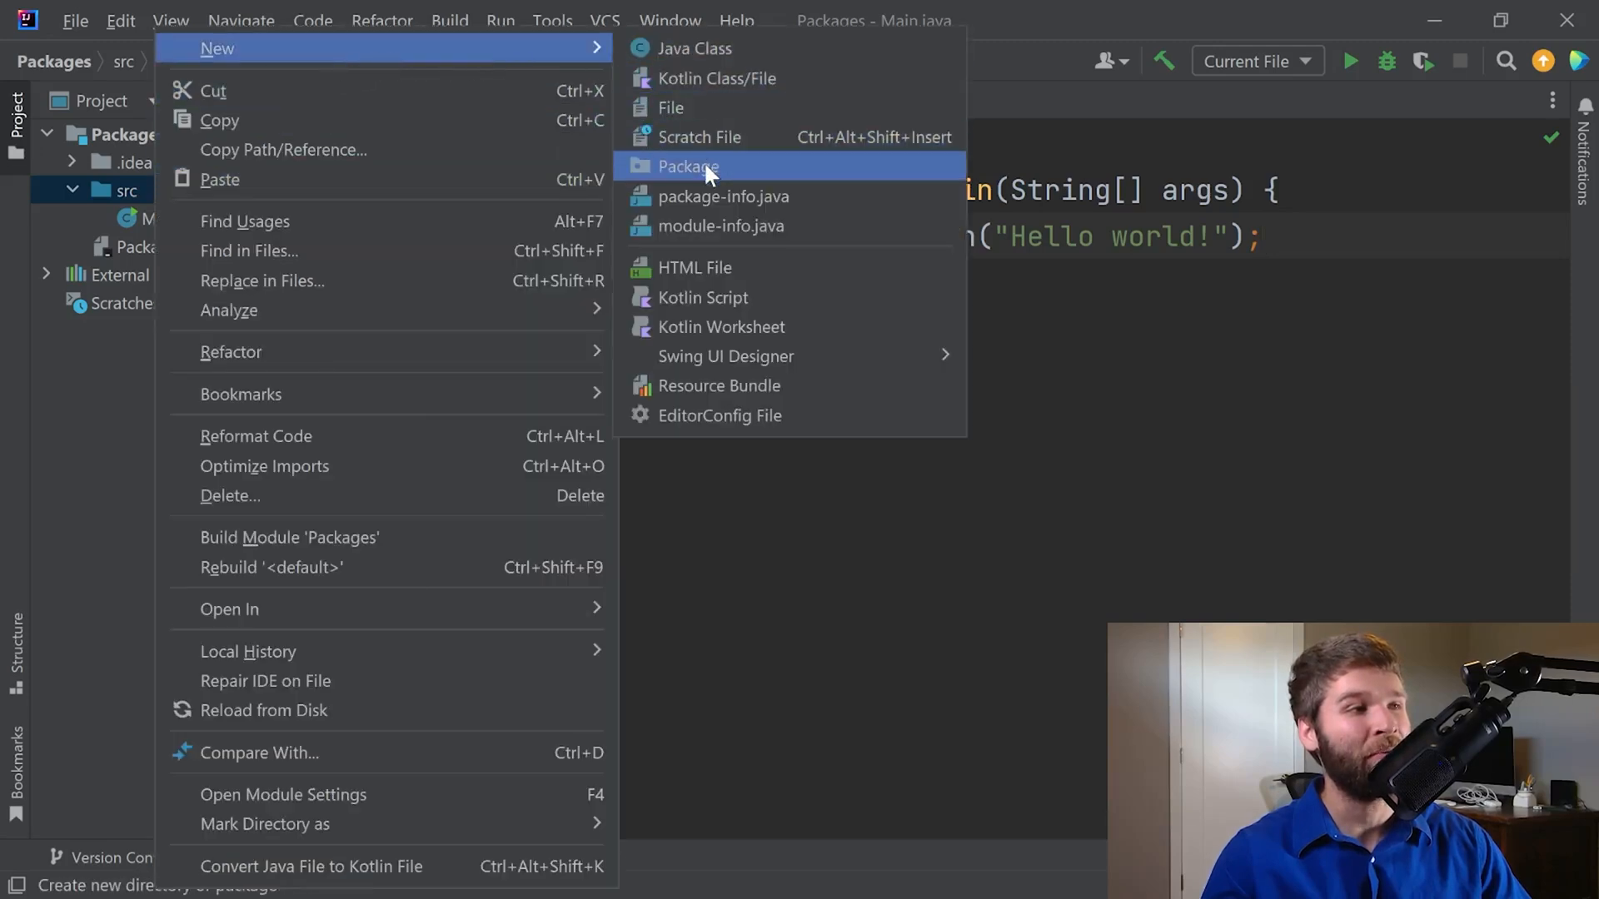
left_click(687, 165)
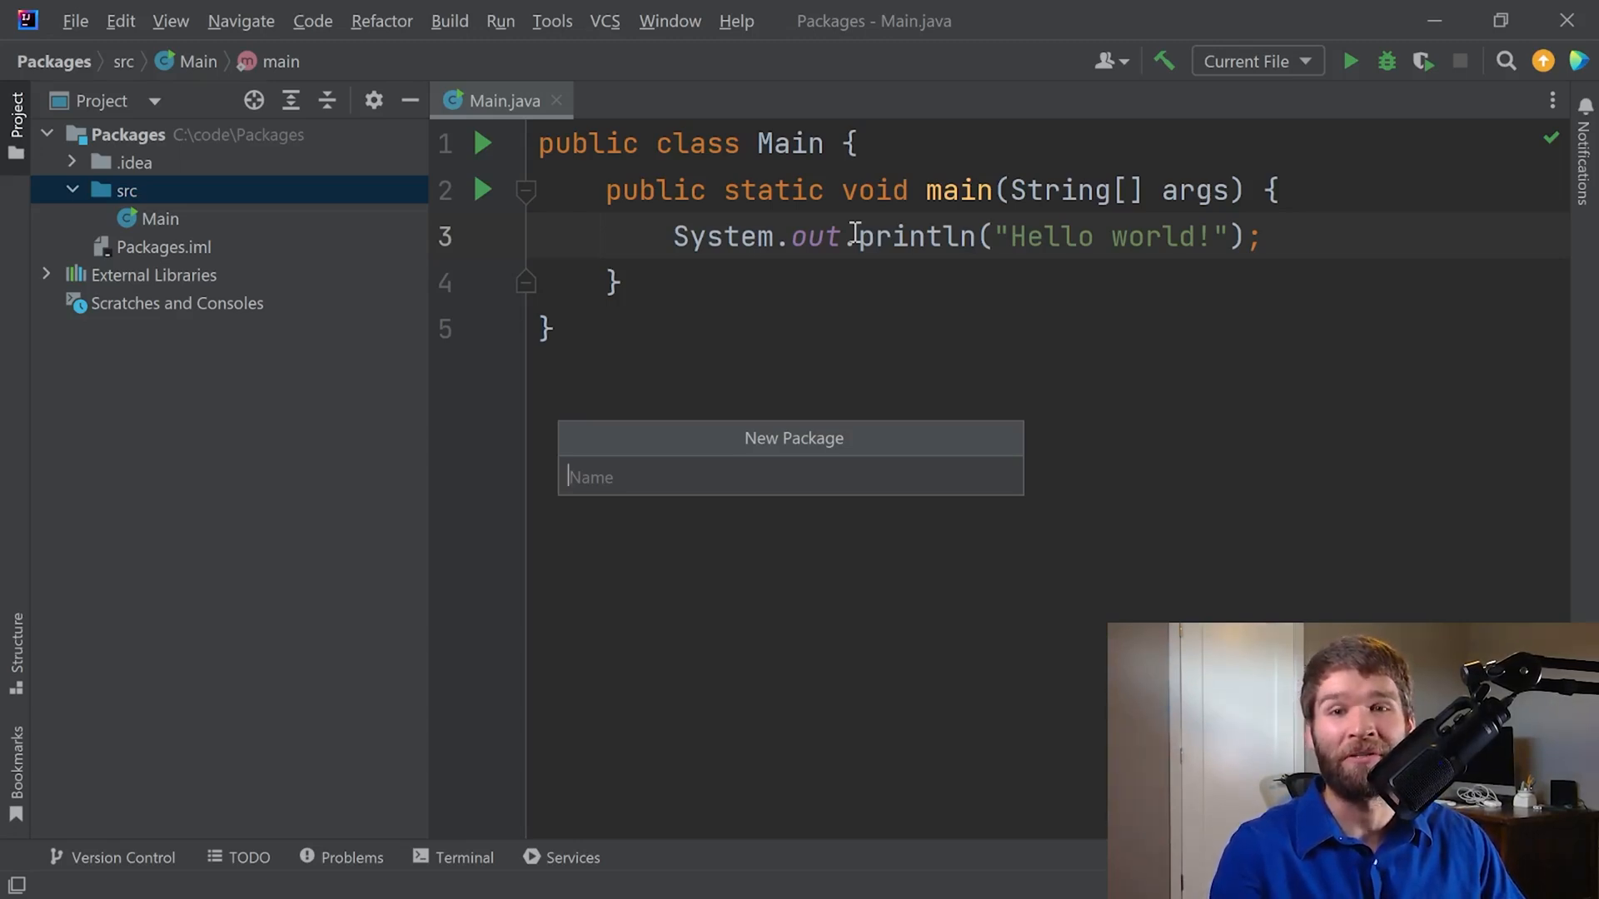
type("com.")
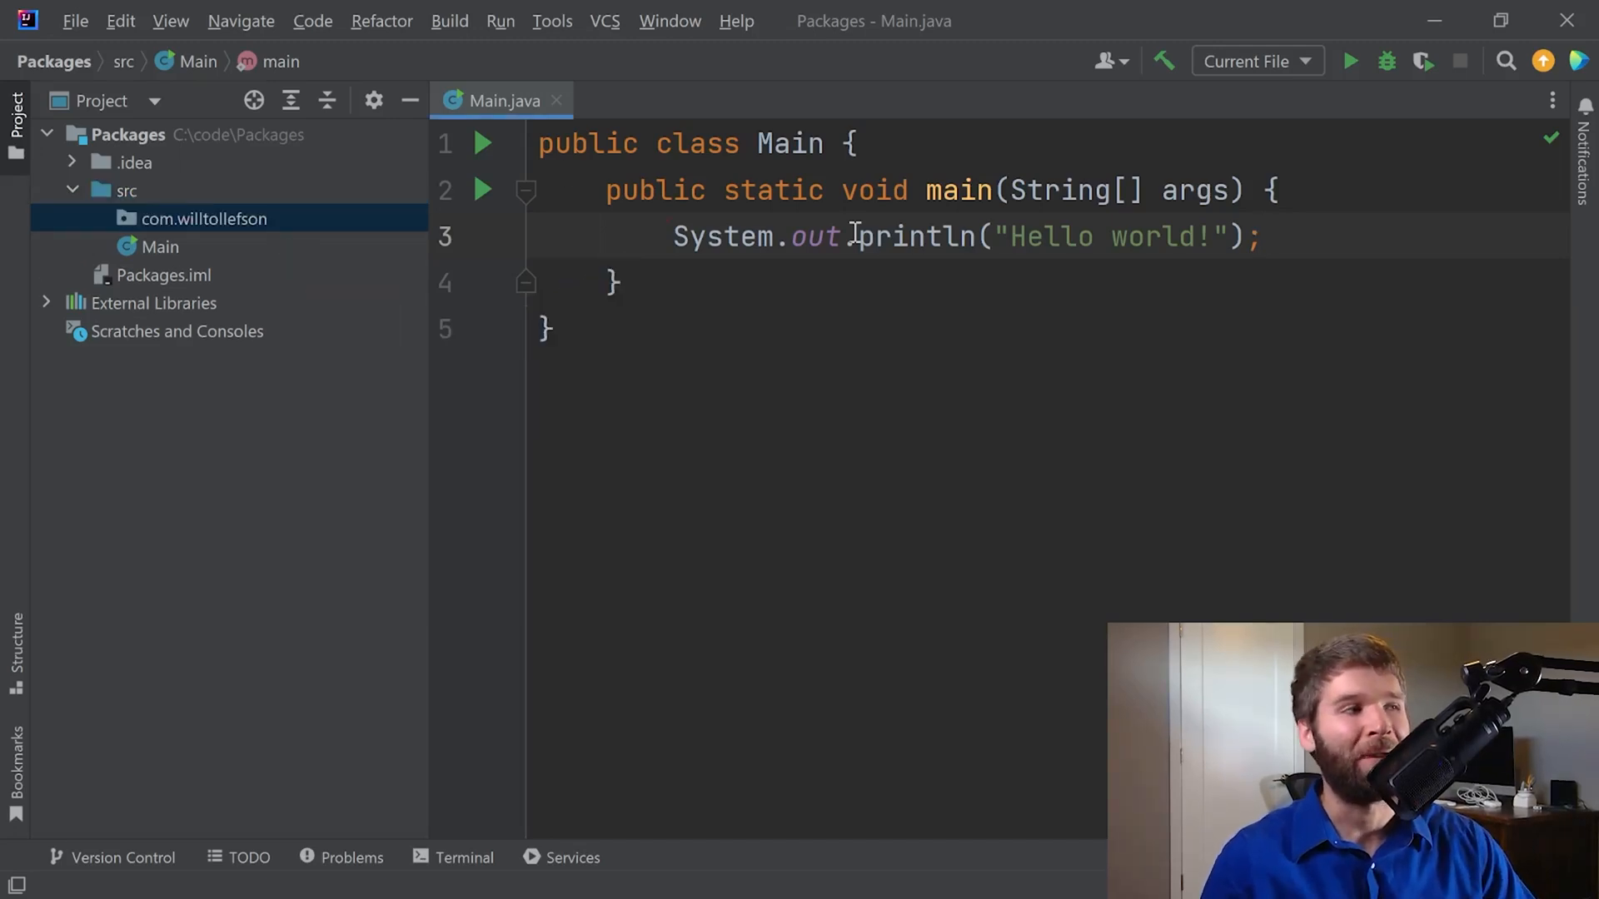
Create class MyMainClass in com.willtollefson, then return to Main.java.
right_click(203, 219)
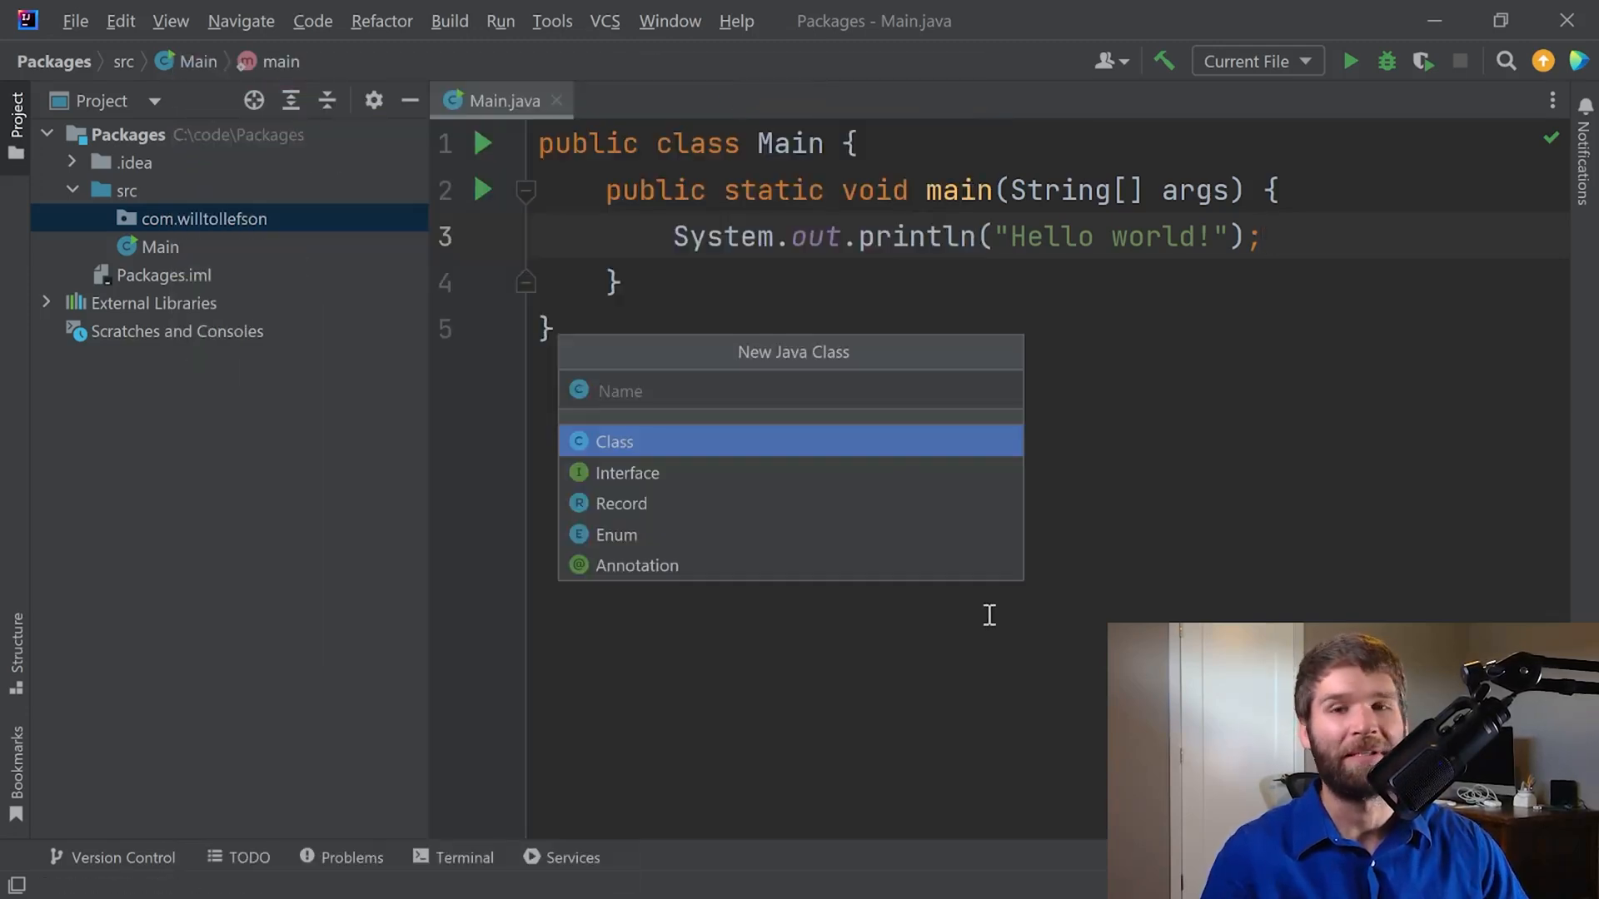
type("My")
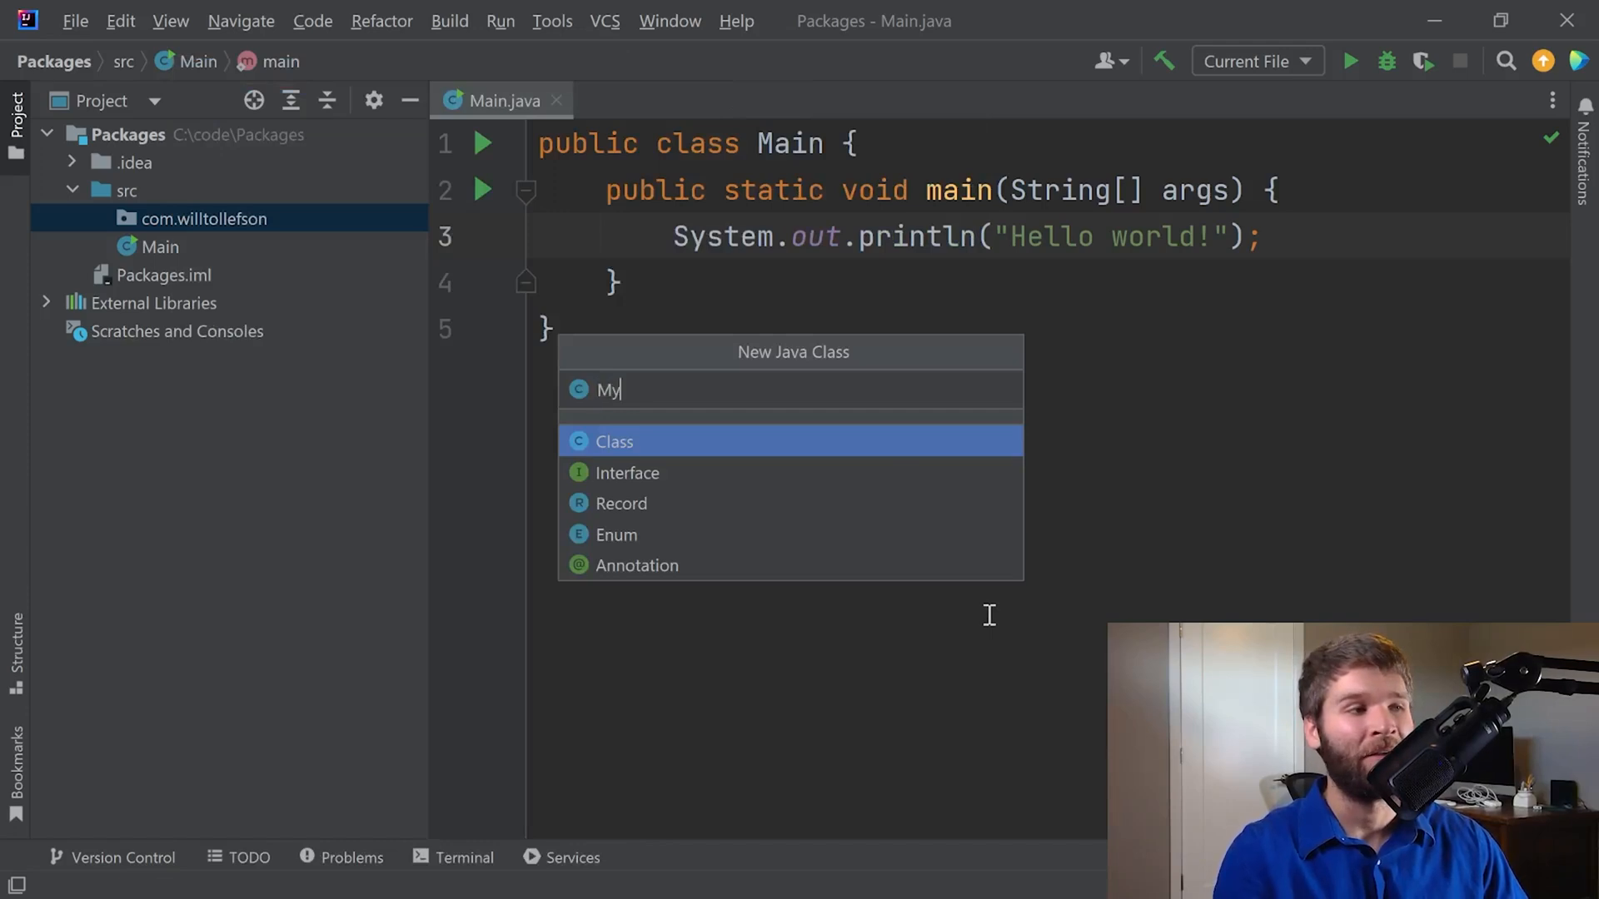
type("MainClass")
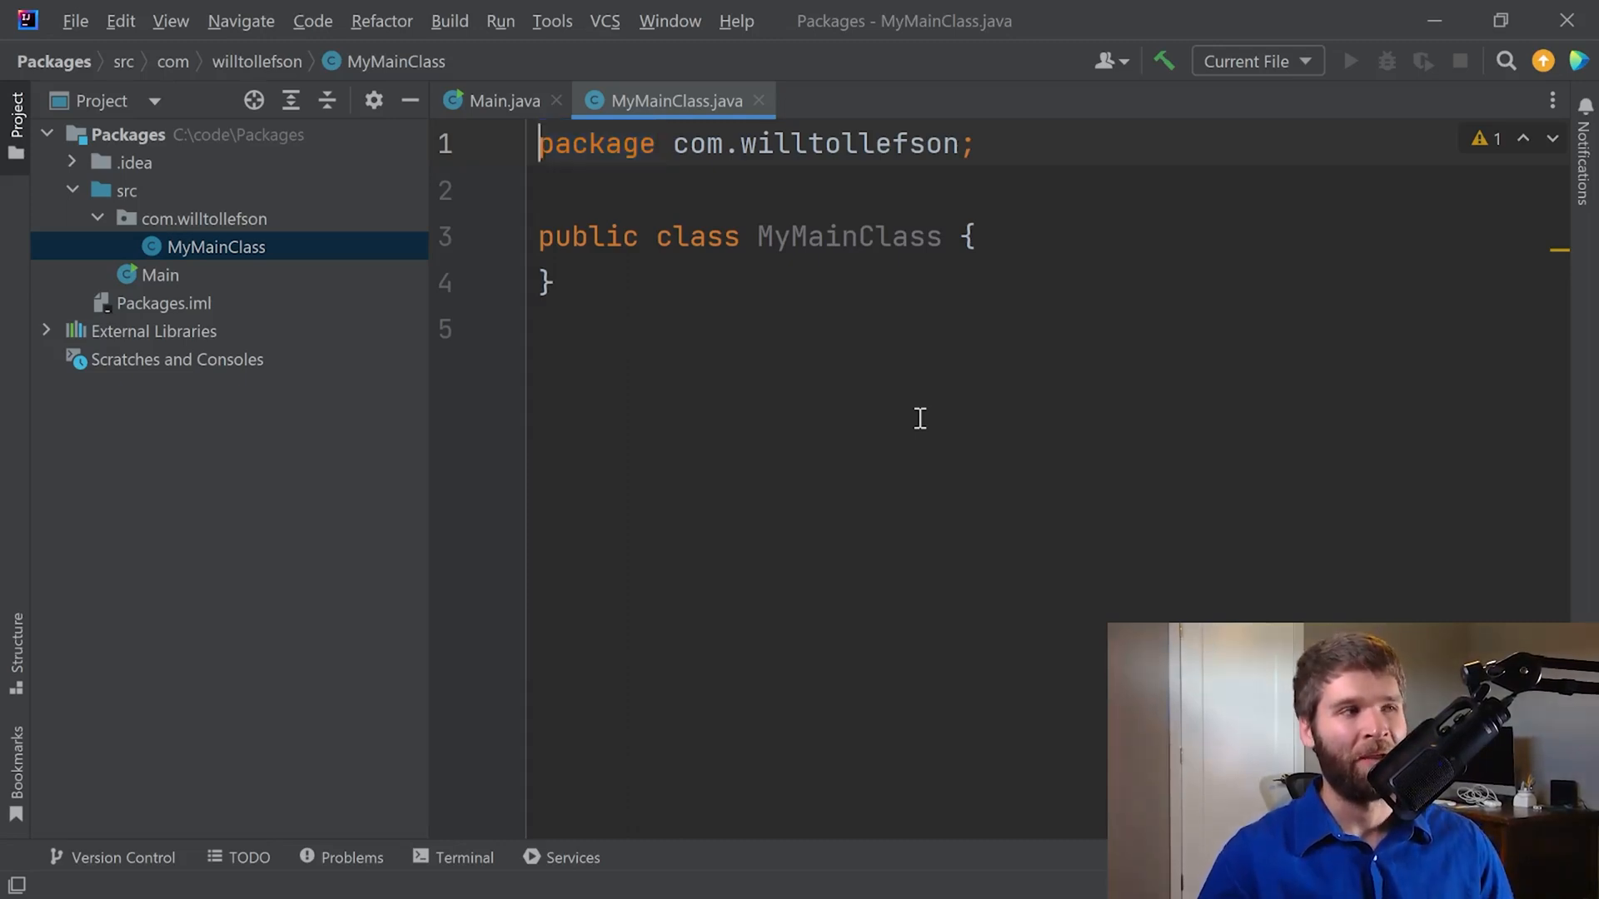
left_click(498, 100)
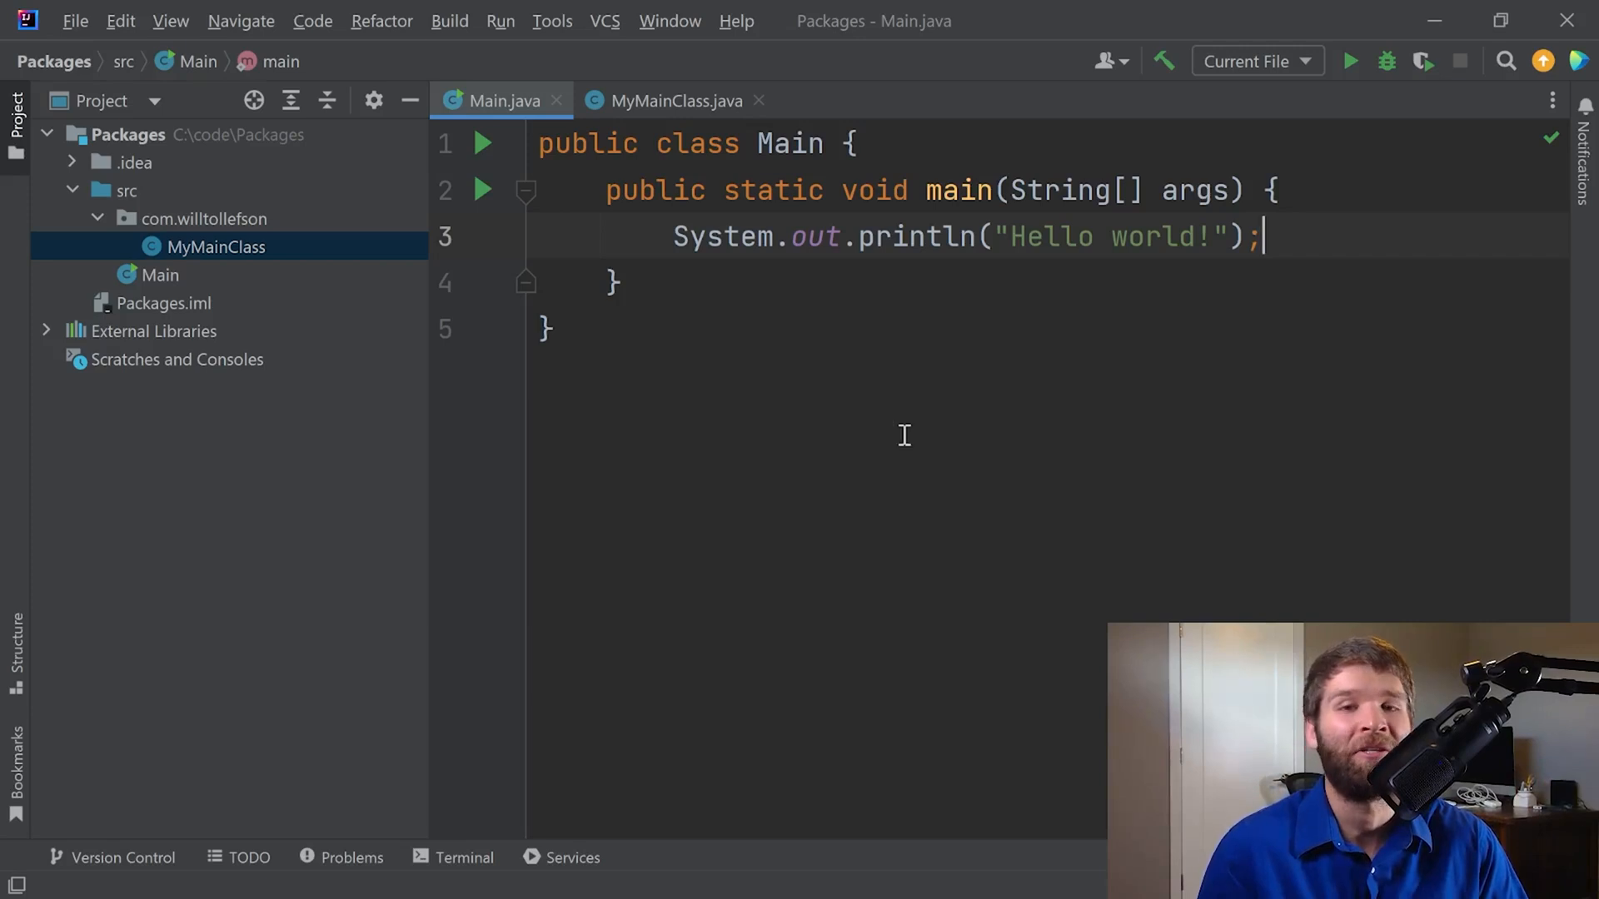
mouse_move(806, 419)
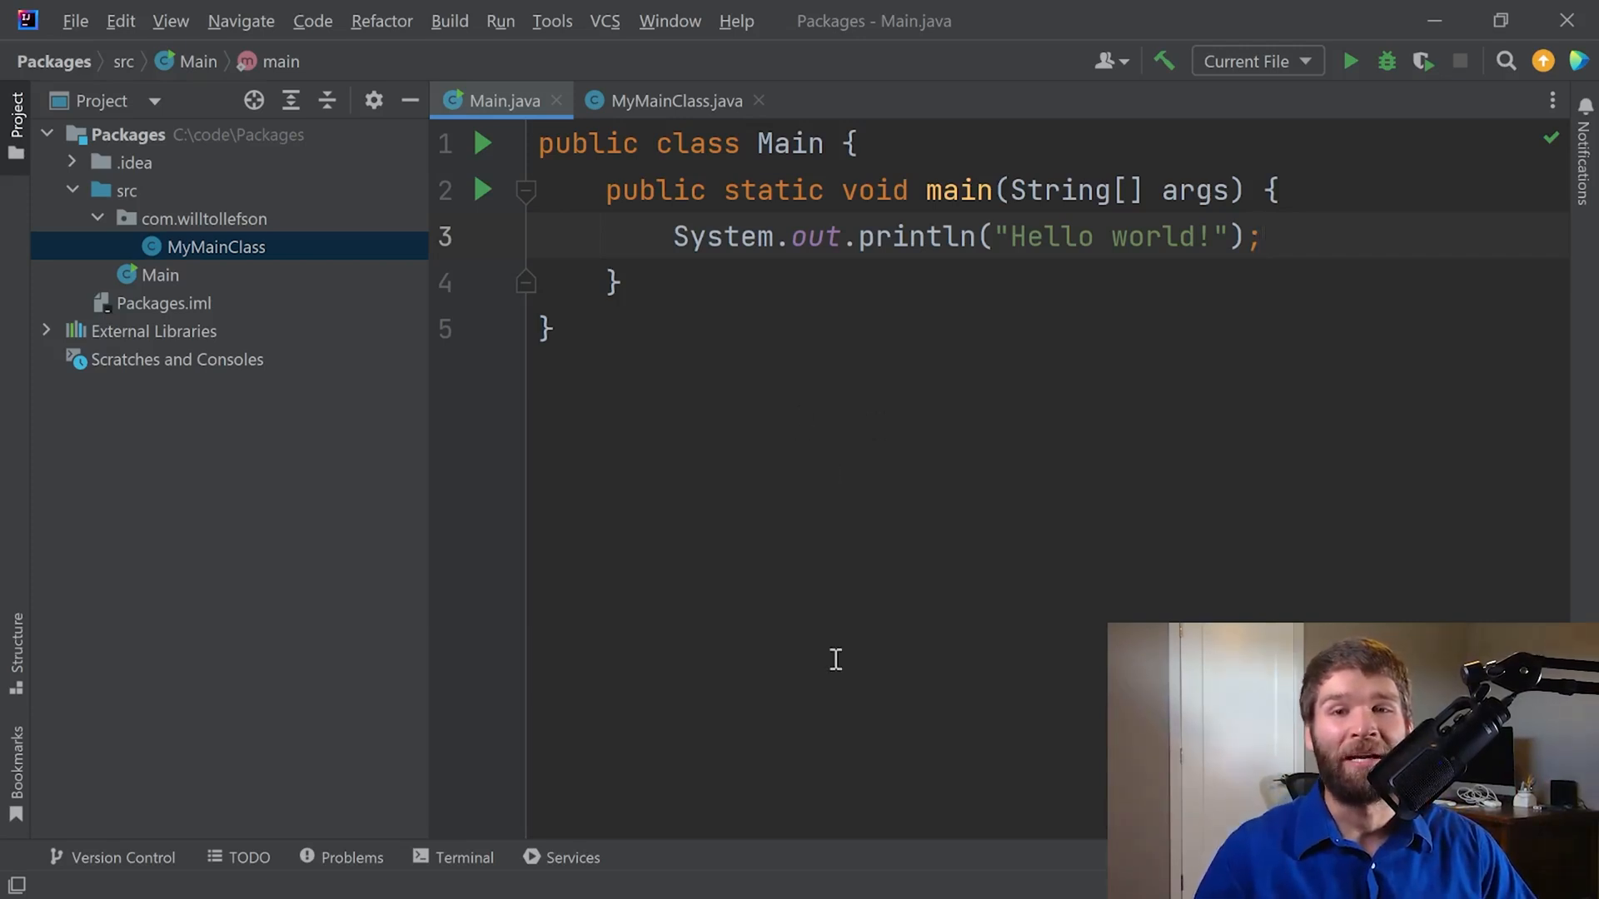
mouse_move(764, 535)
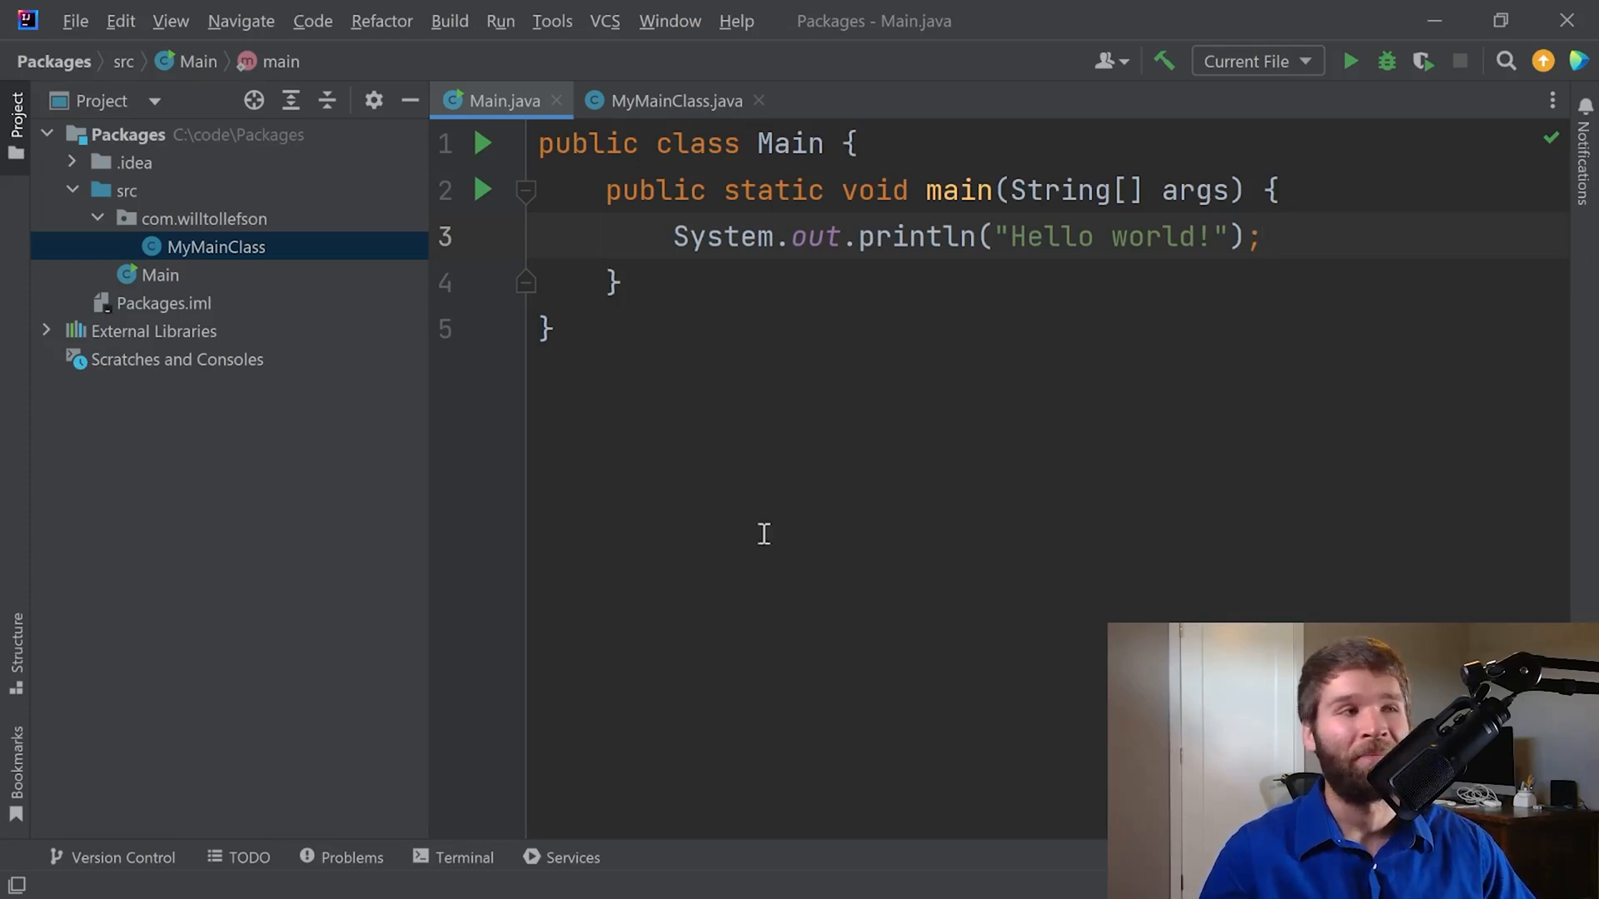
Insert an empty main method into MyMainClass using the psvm template.
left_click(677, 100)
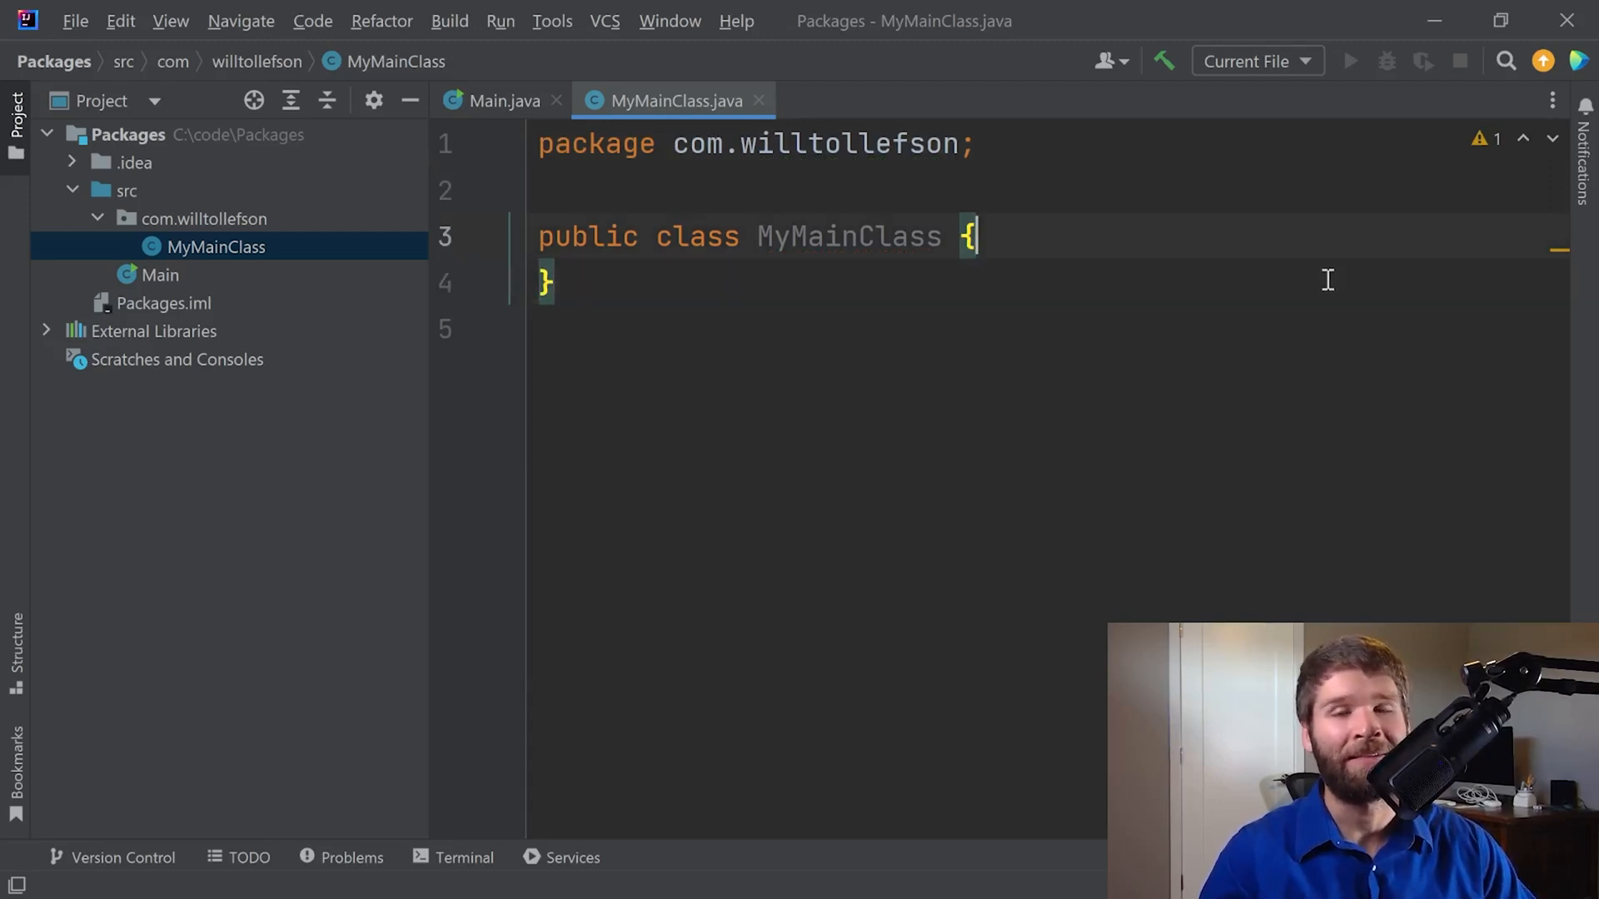
key("Enter")
type("public static void main(String[] args) {")
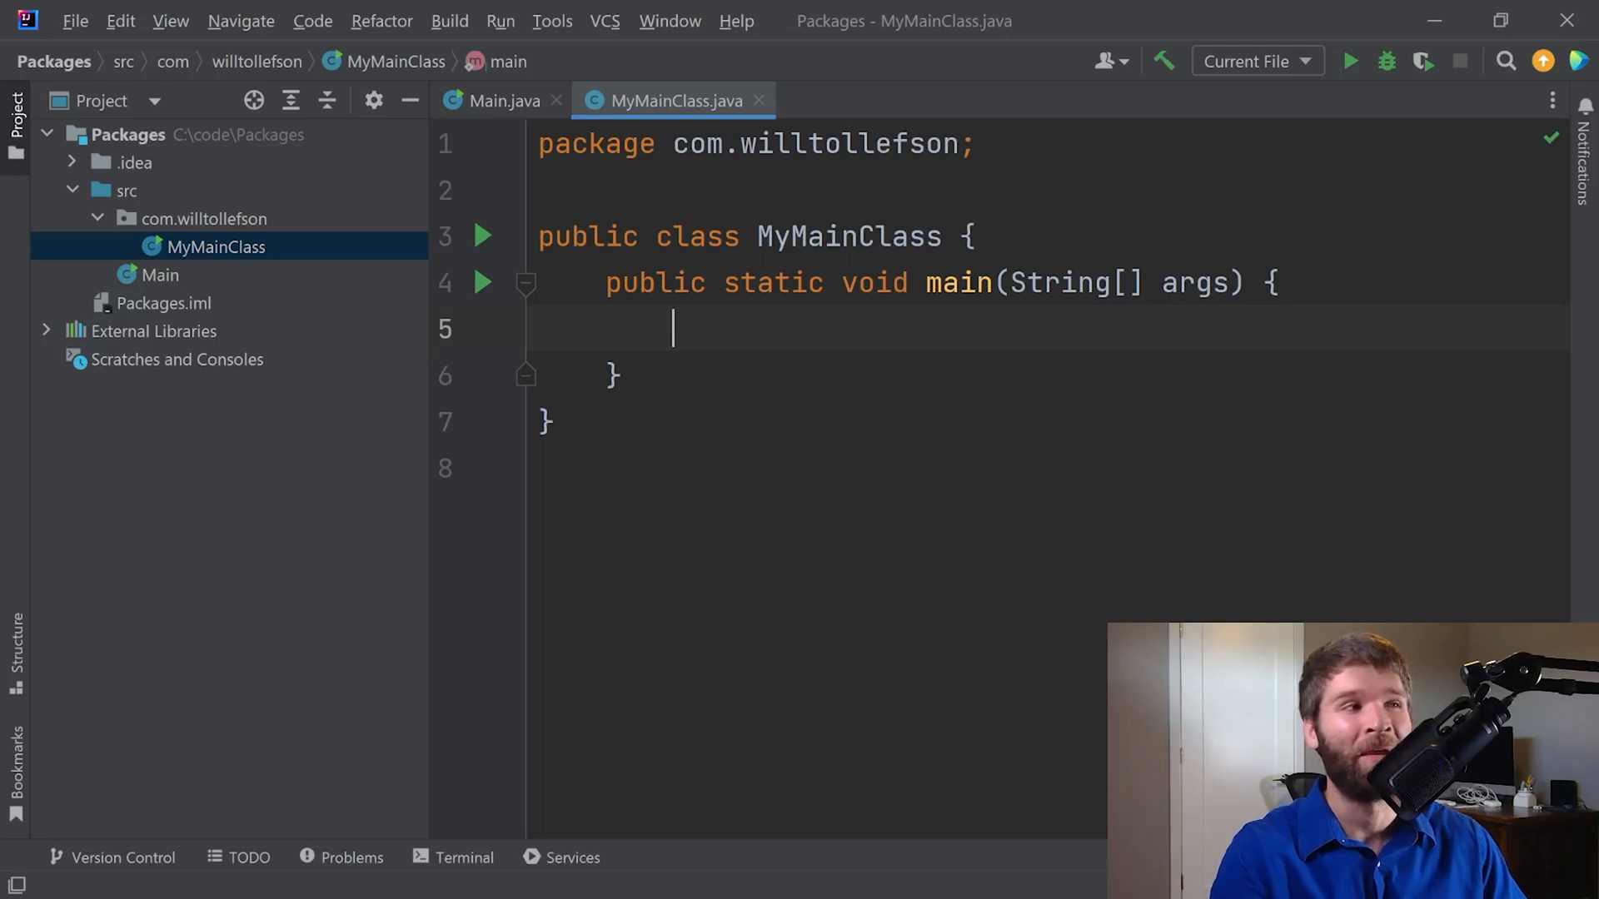
type("Main m = new")
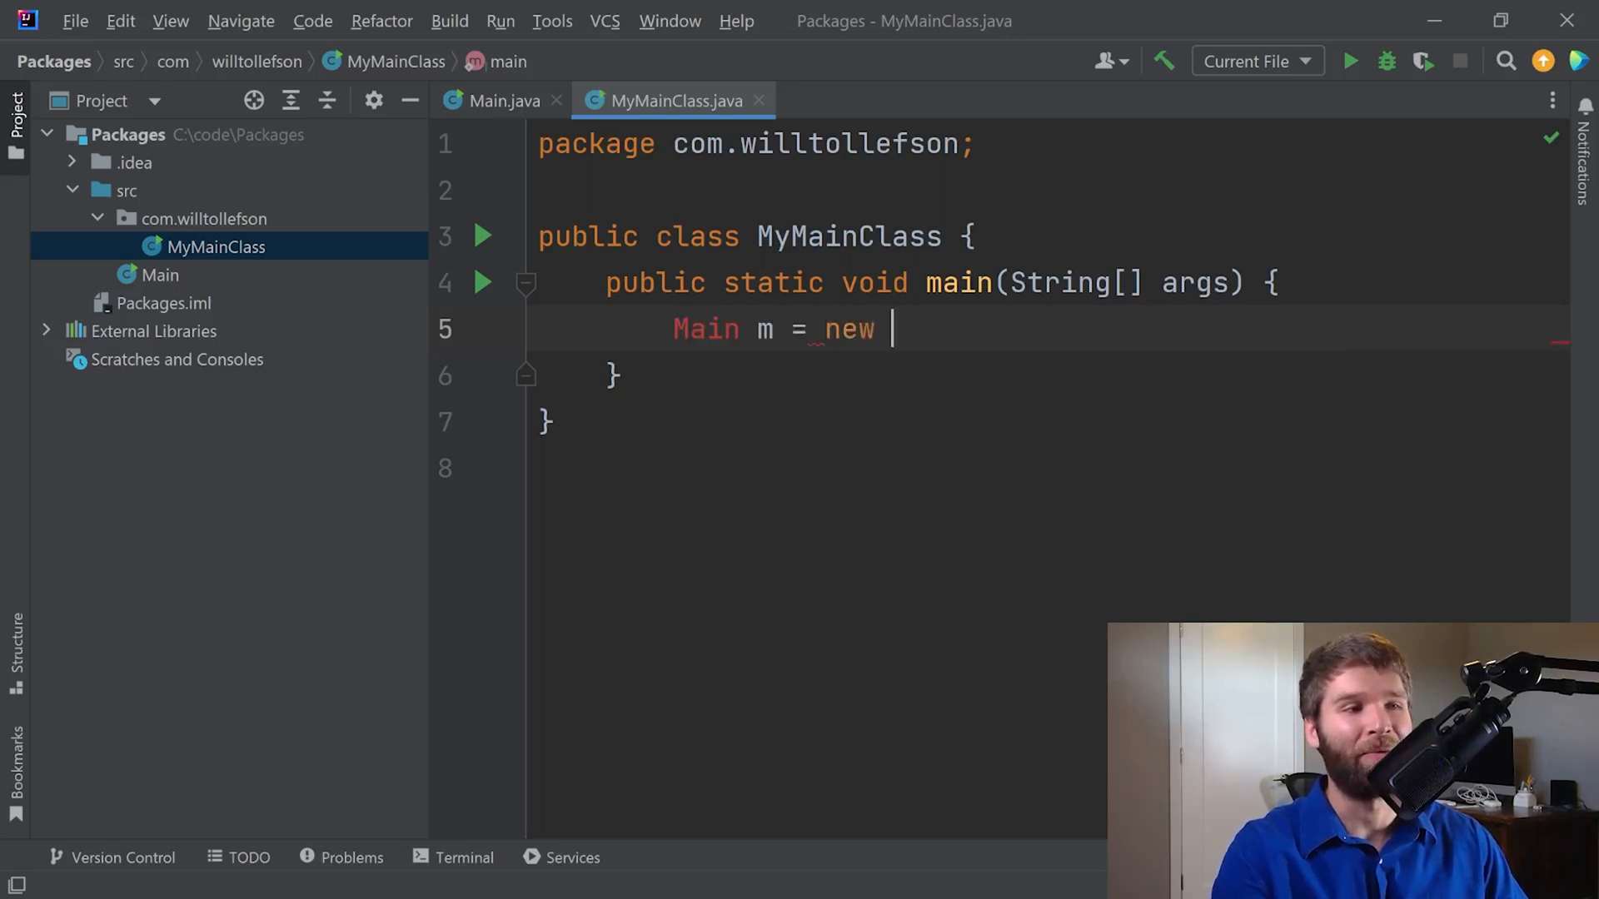
type("ain();")
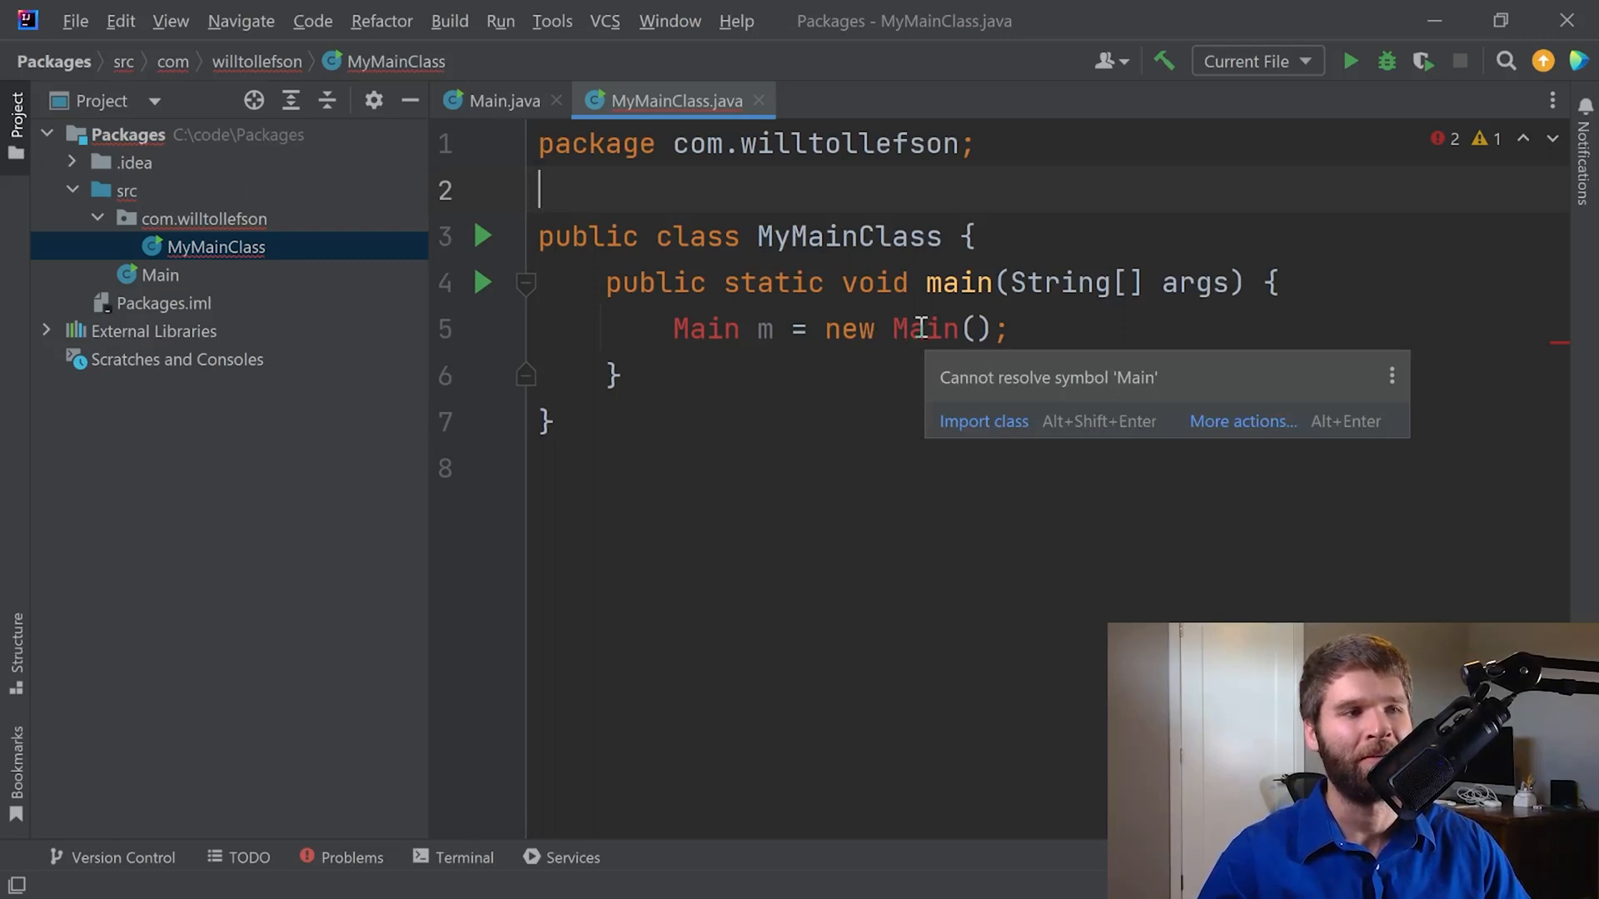
mouse_move(1127, 393)
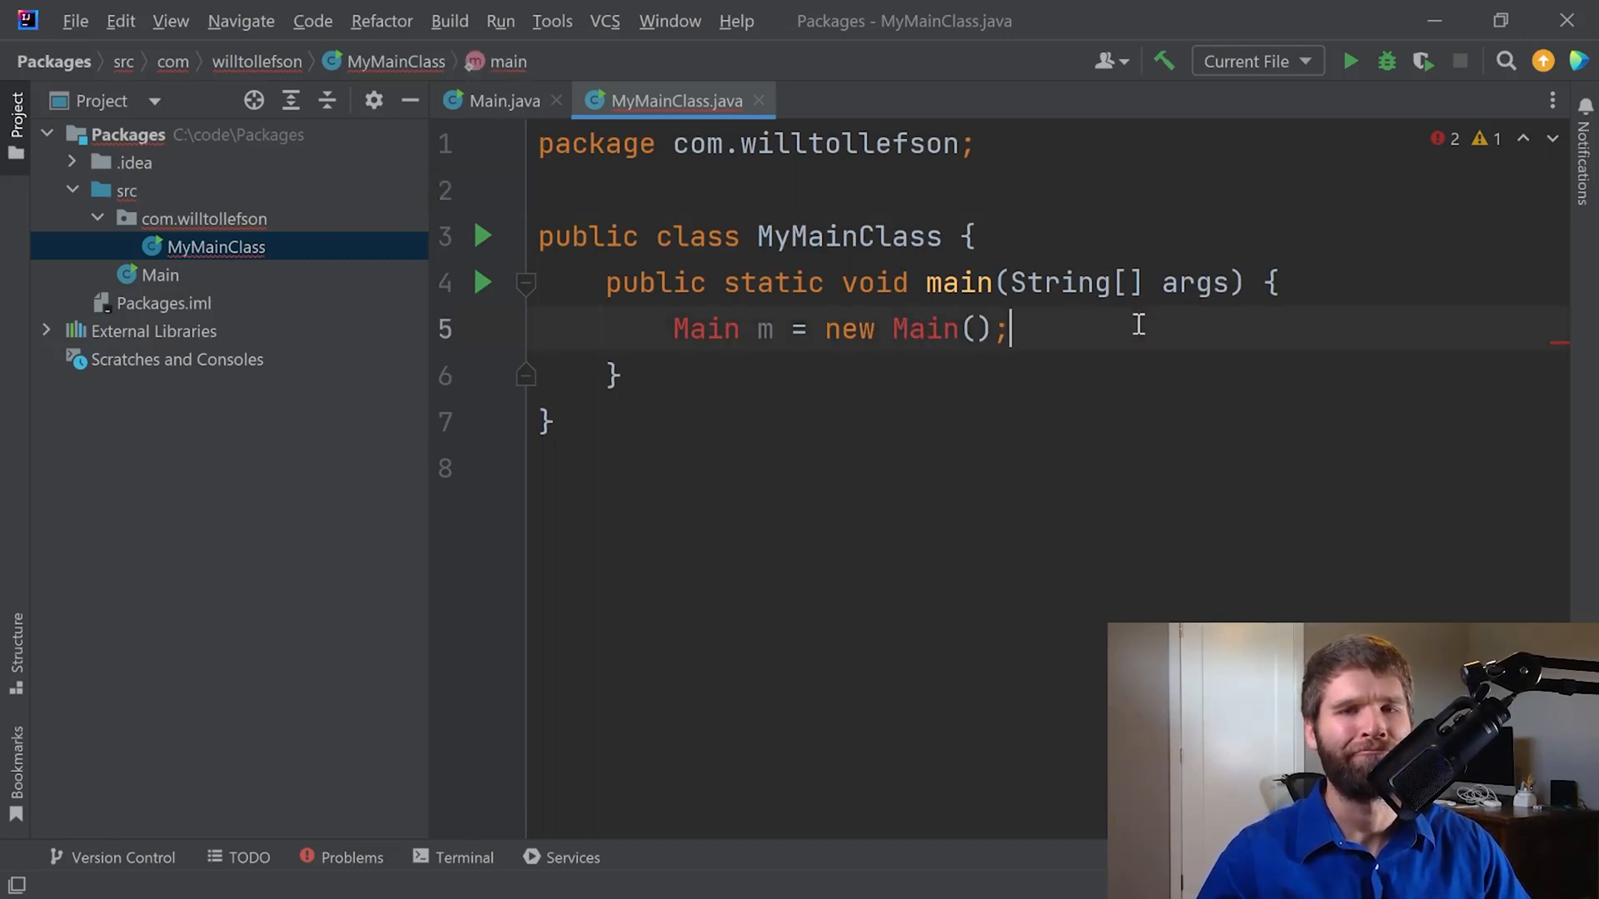
left_click(499, 100)
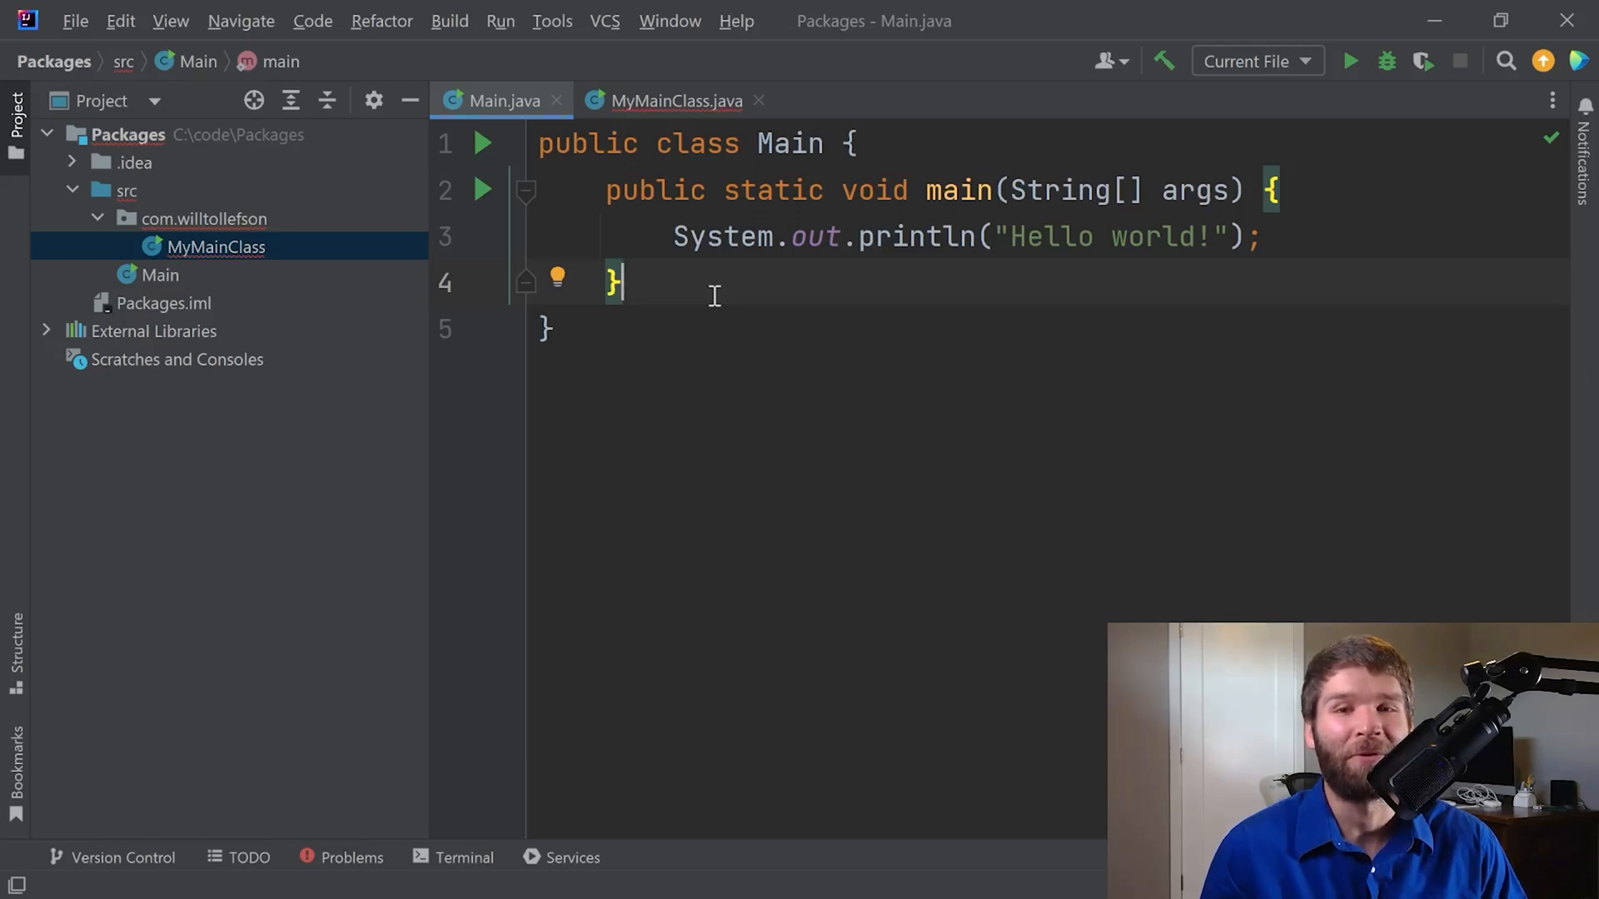
mouse_move(652, 126)
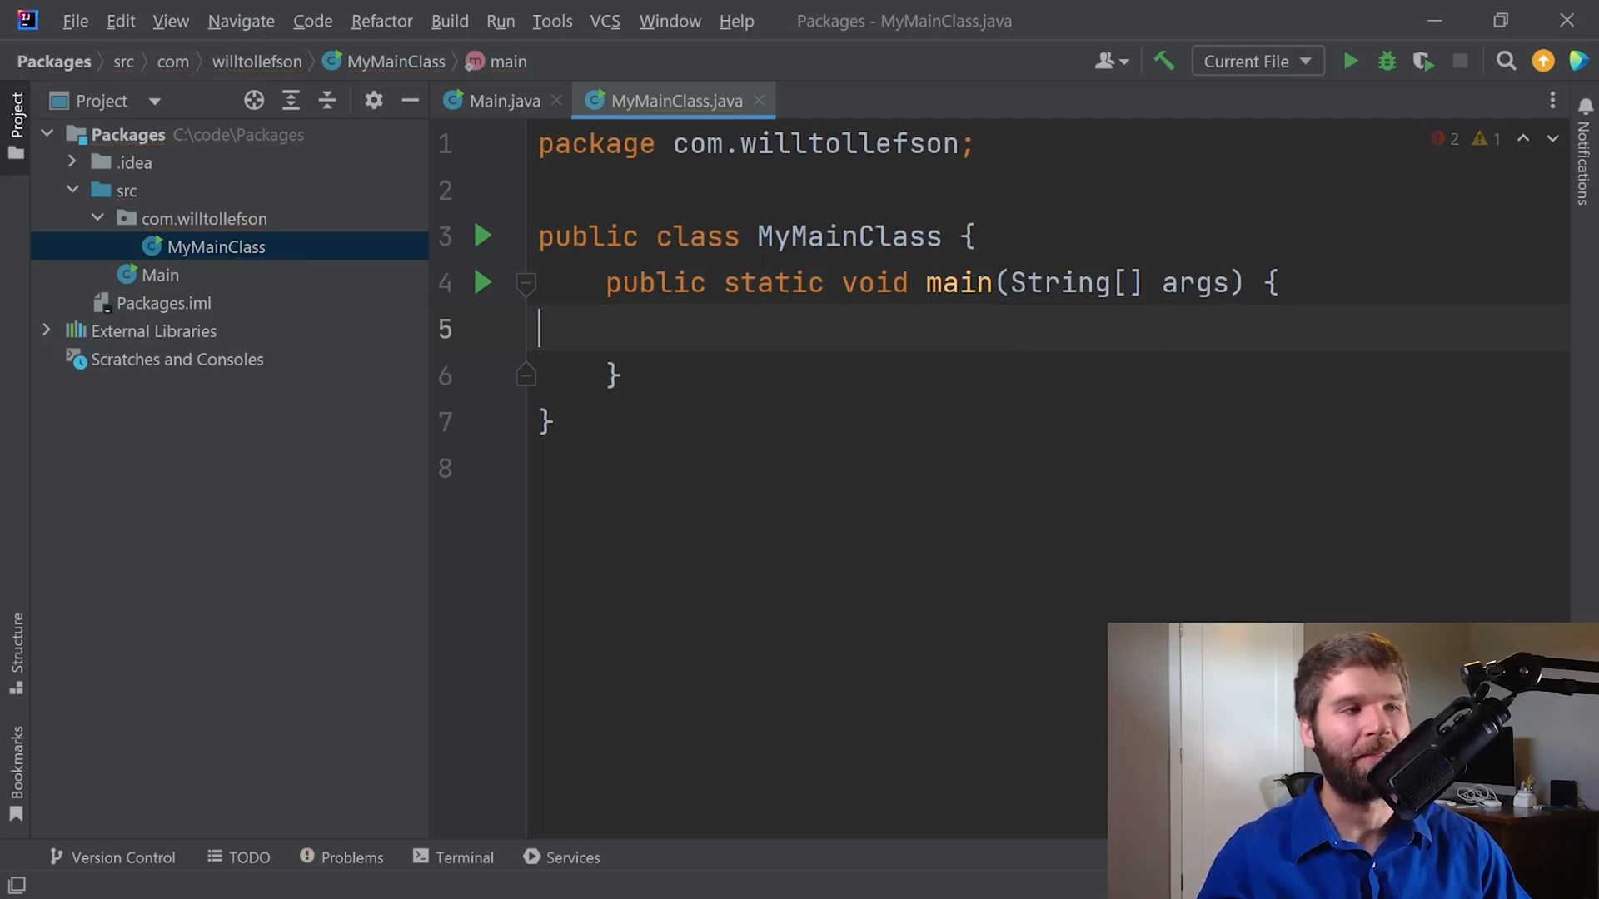
right_click(124, 275)
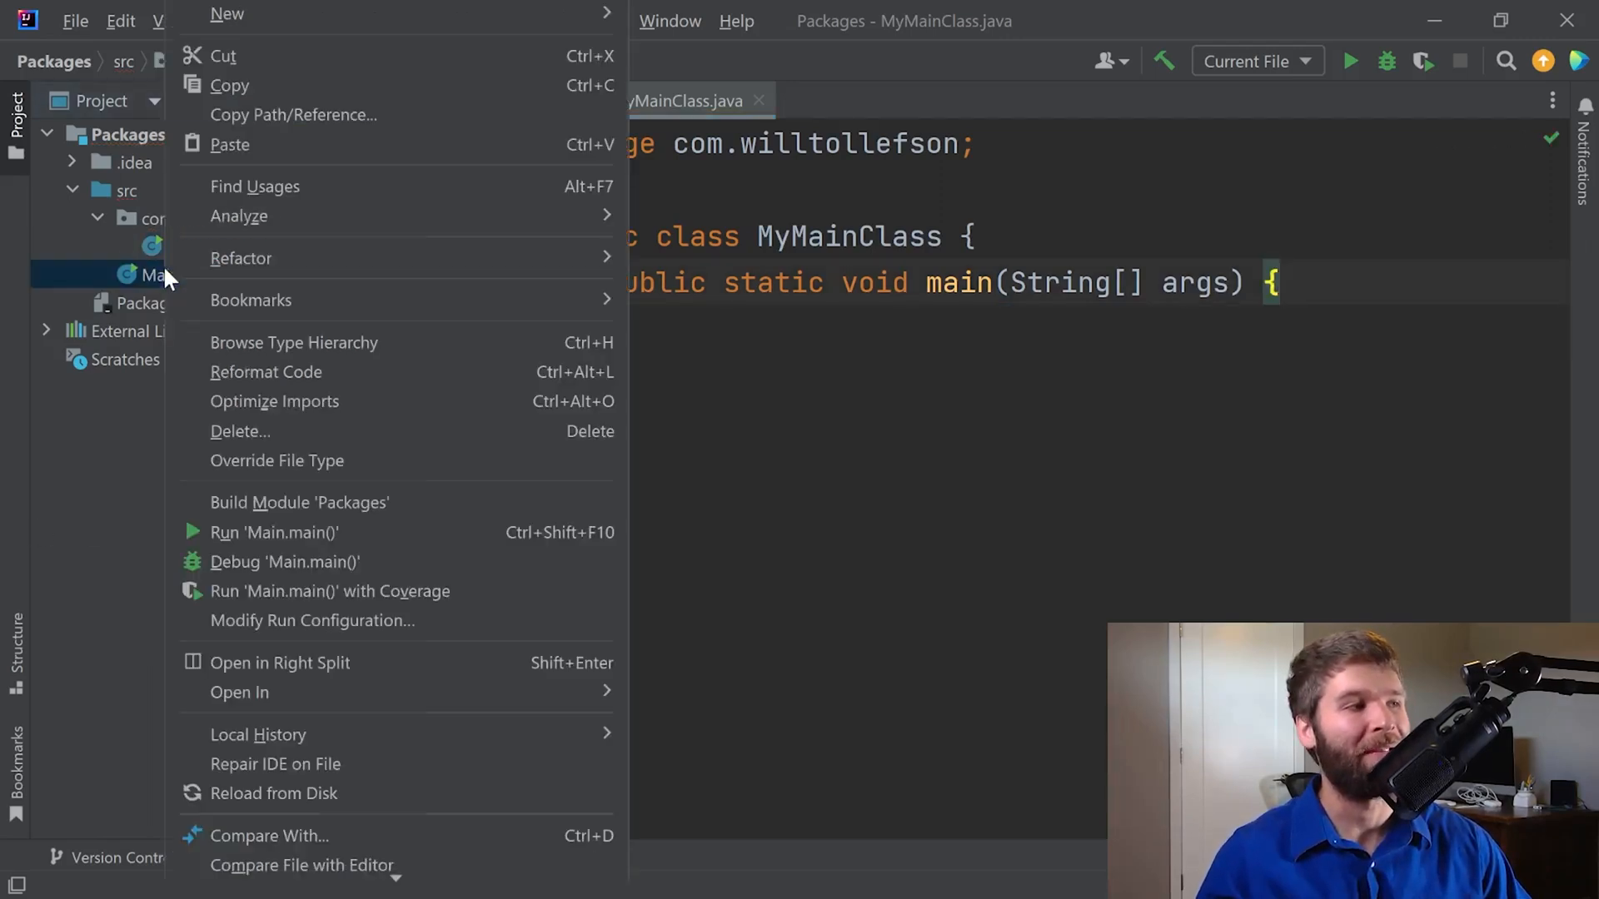
mouse_move(268, 55)
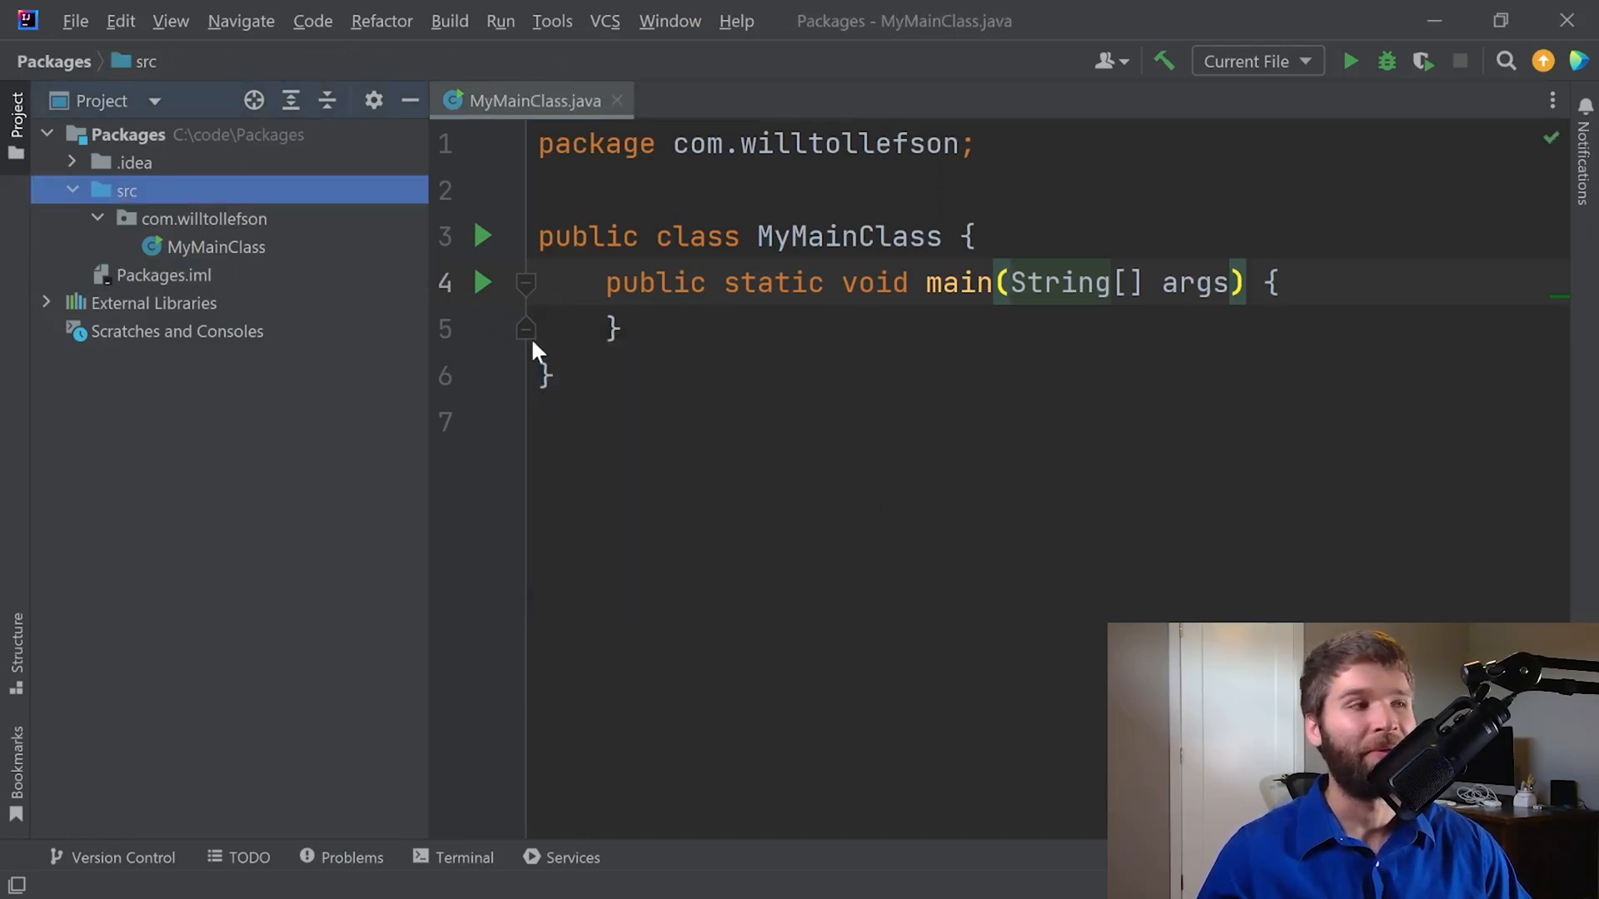
right_click(202, 218)
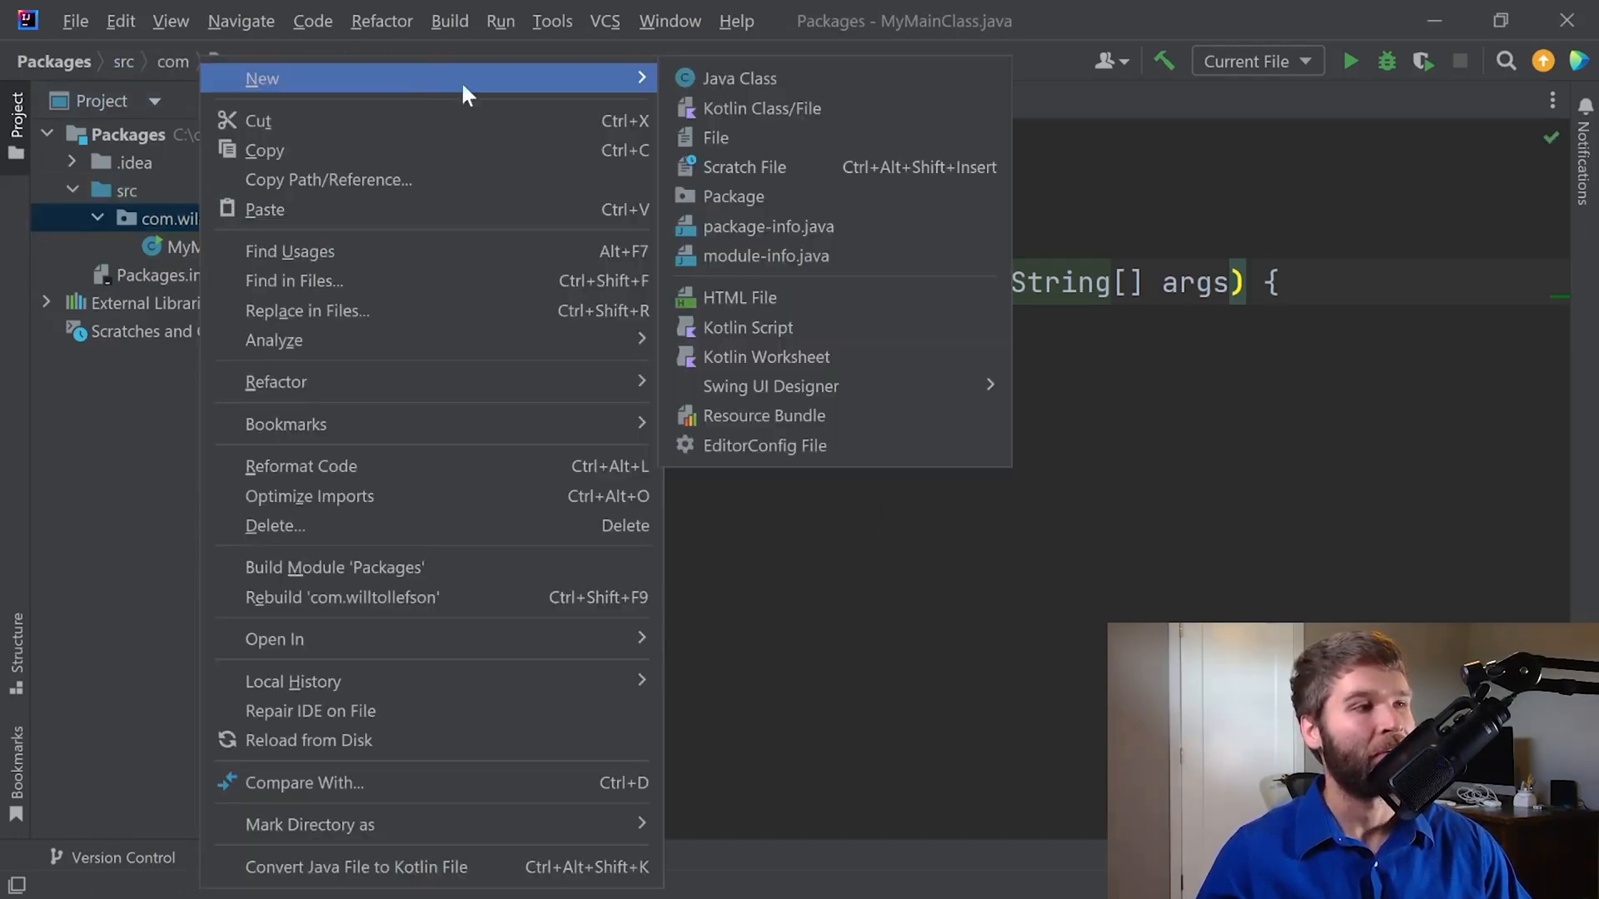
left_click(740, 78)
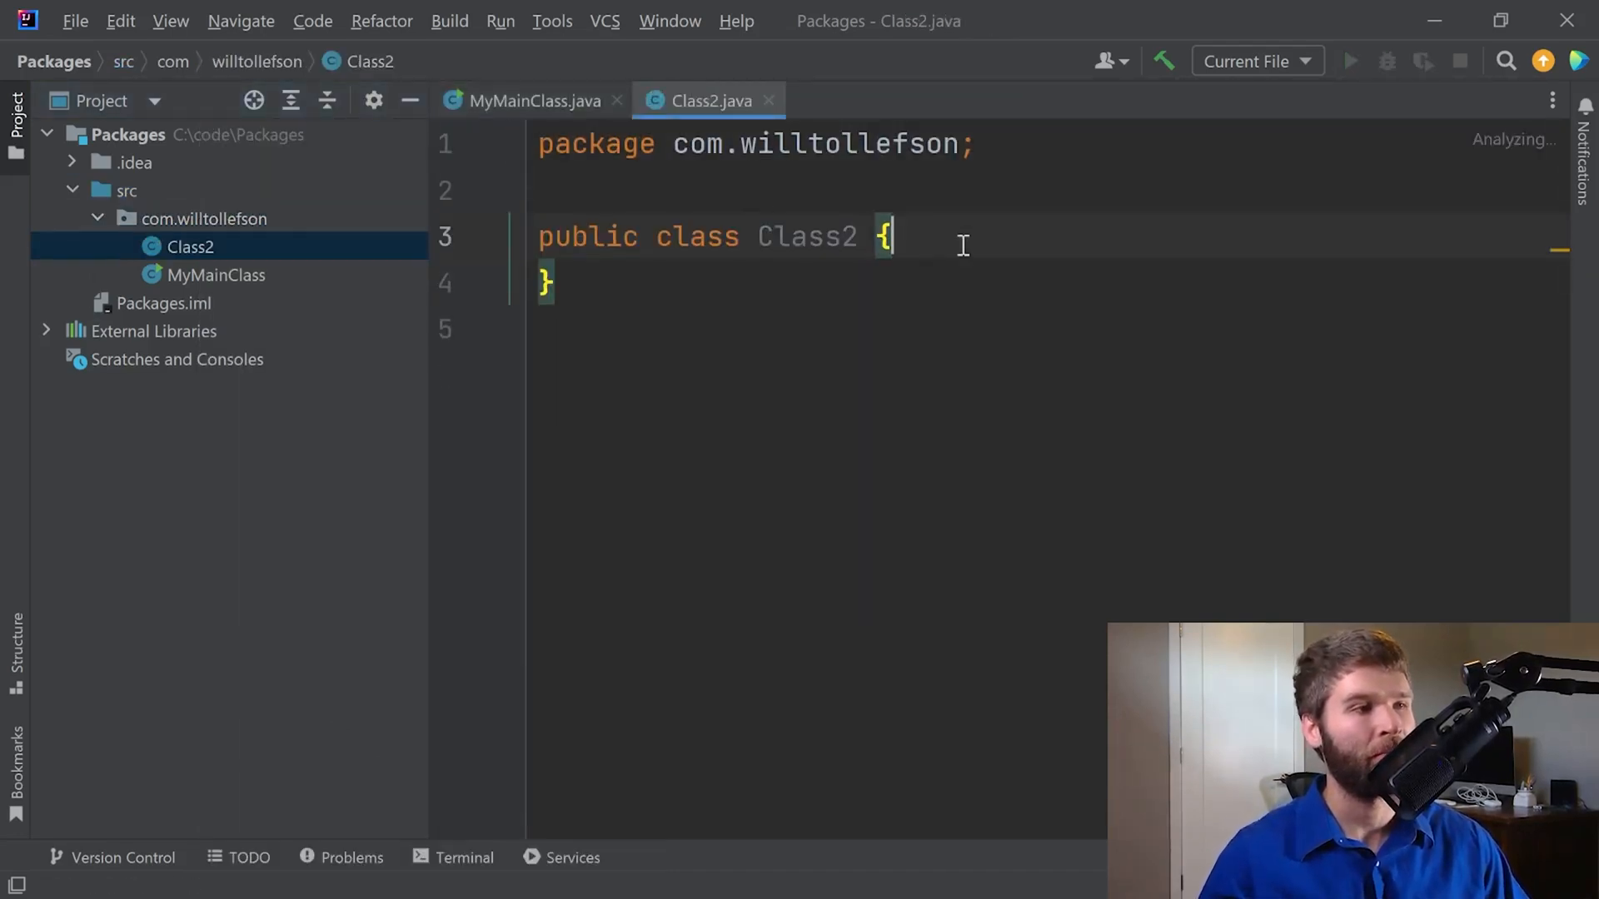
left_click(530, 100)
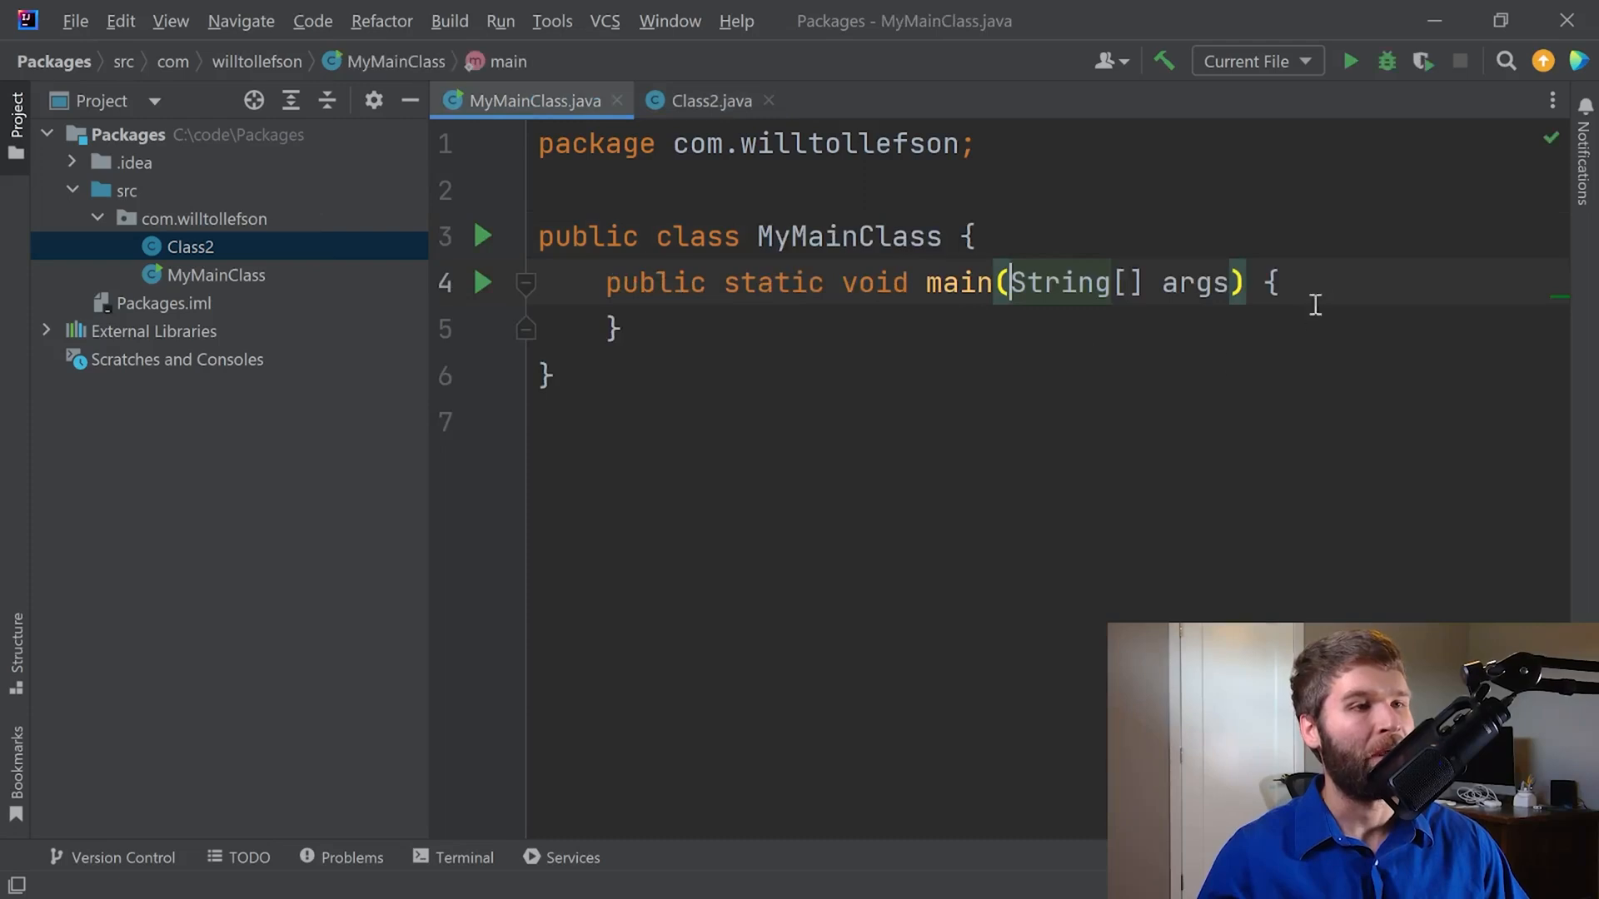
type("Ca;s")
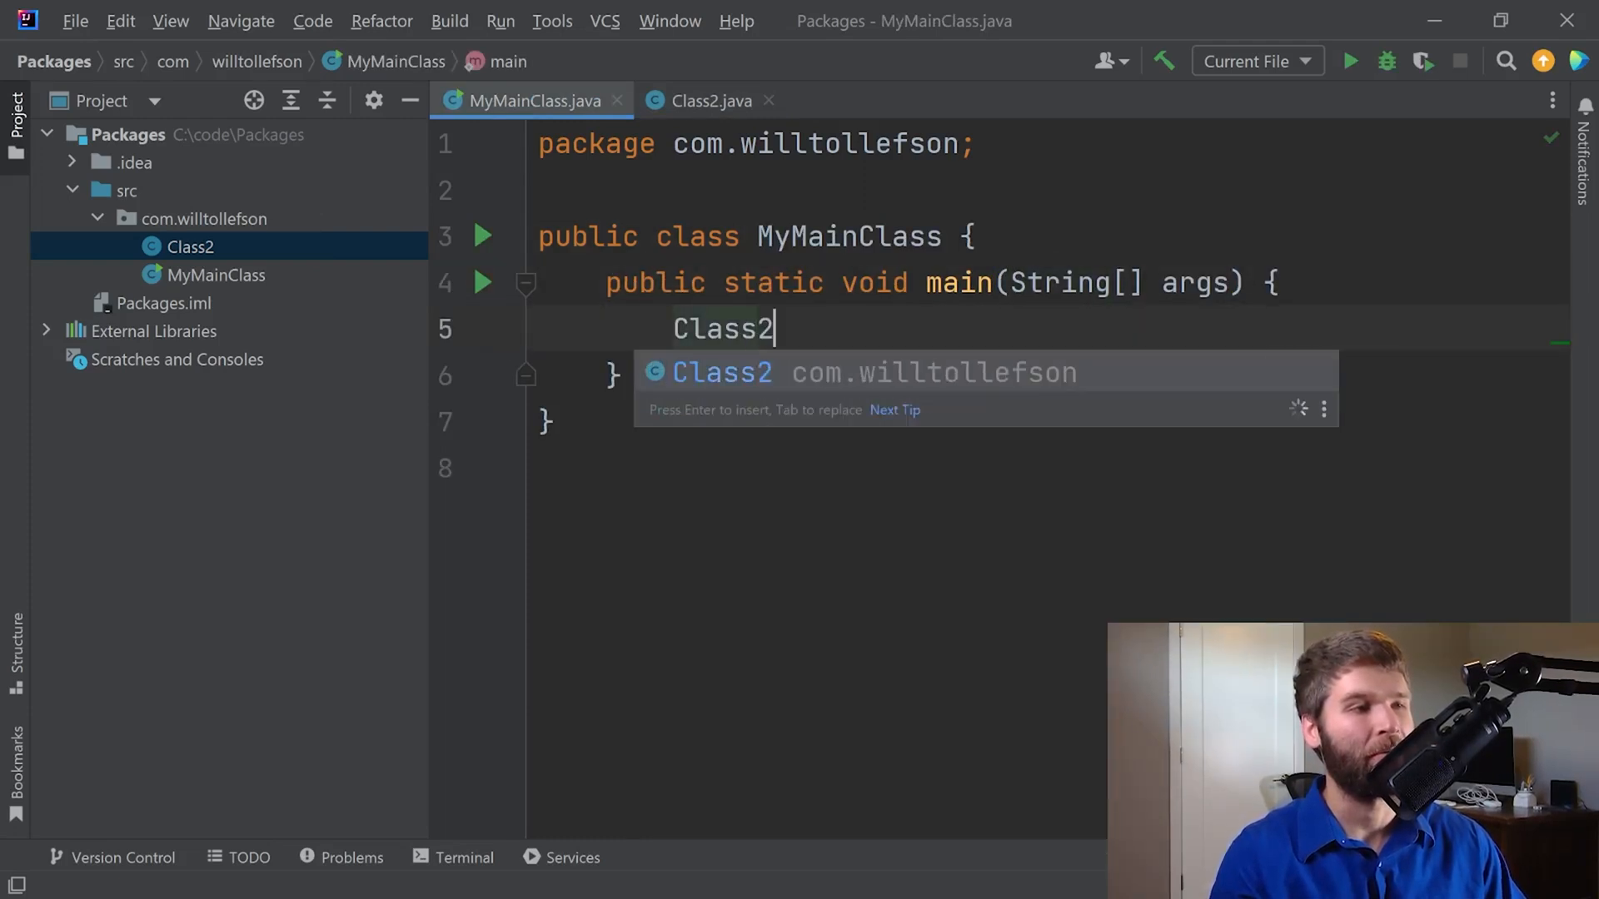
type("c = new Cl")
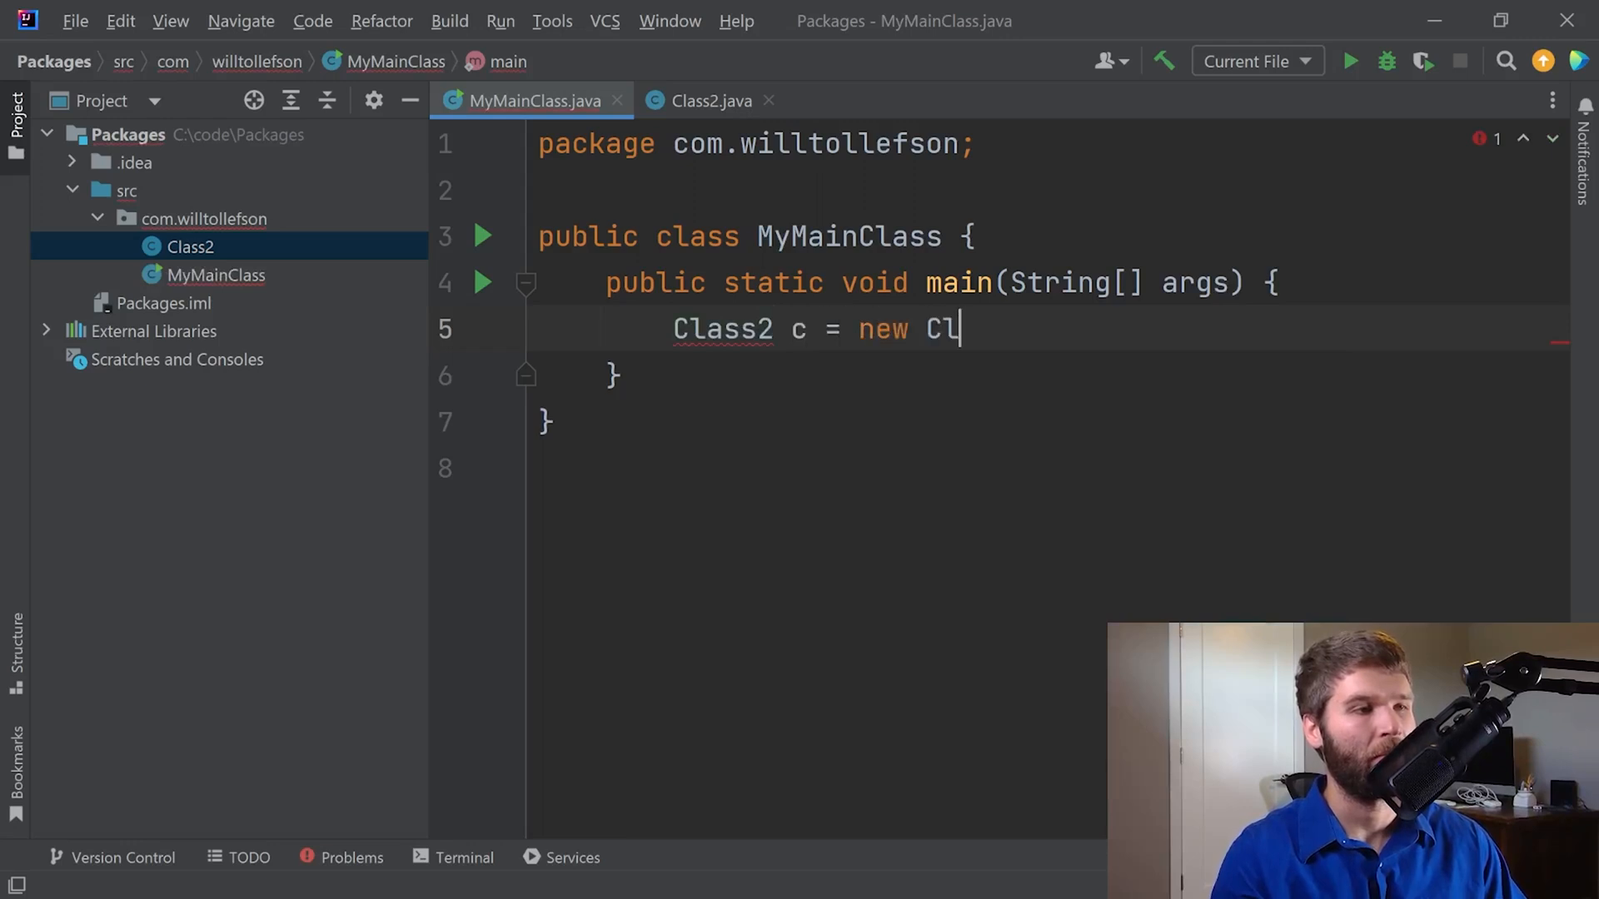
type("ass2();")
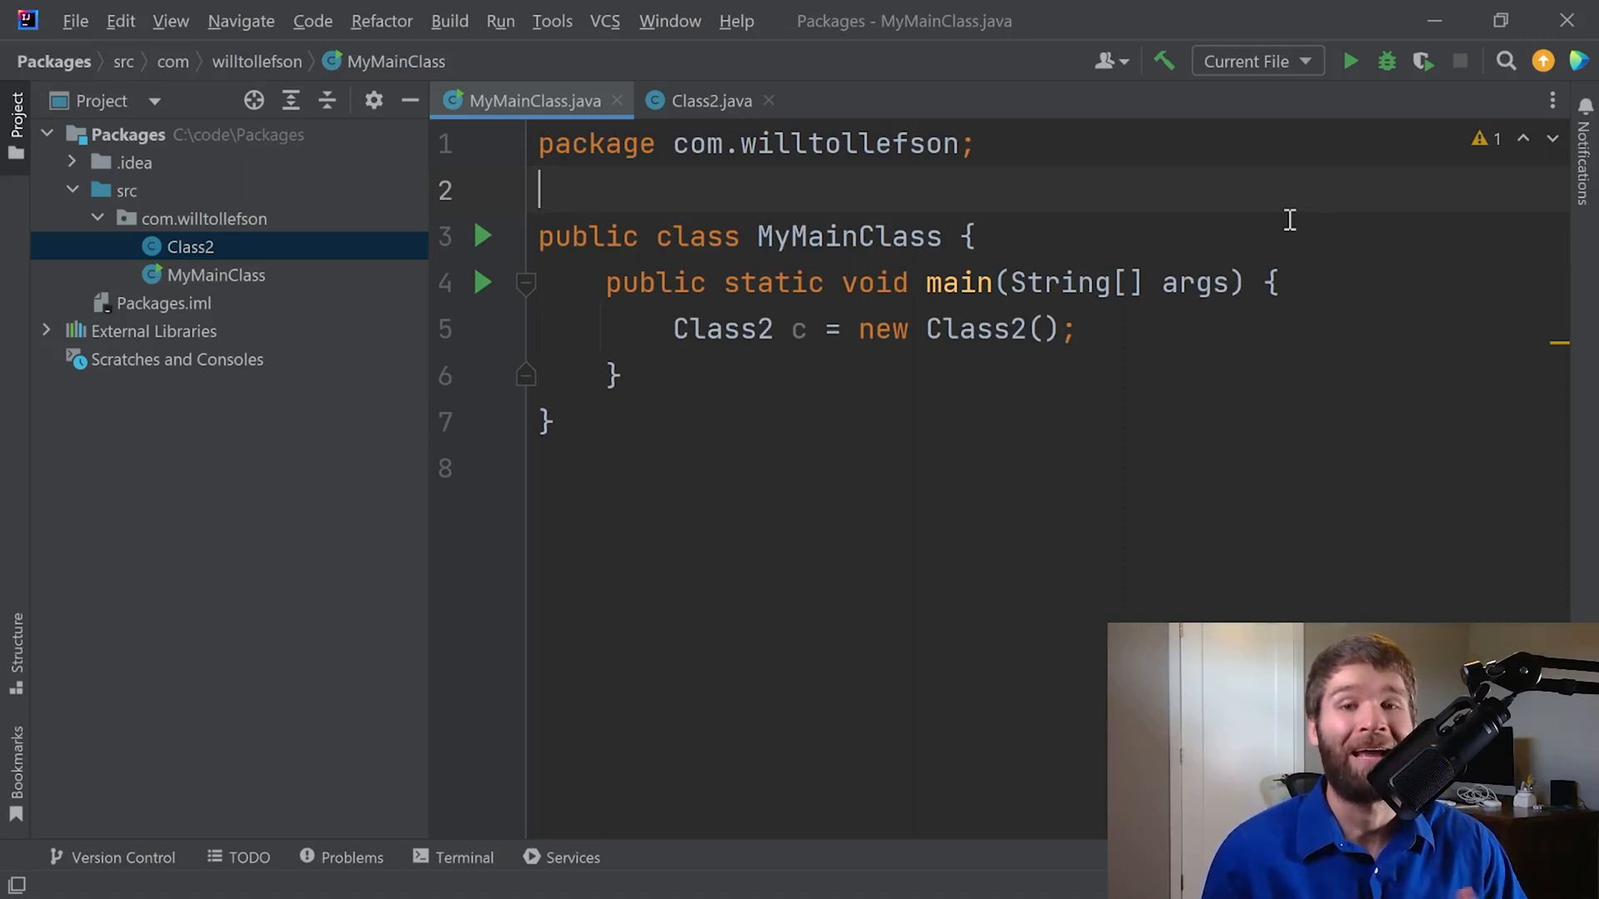
Declare 'Scanner s;' inside MyMainClass's main method.
type("S")
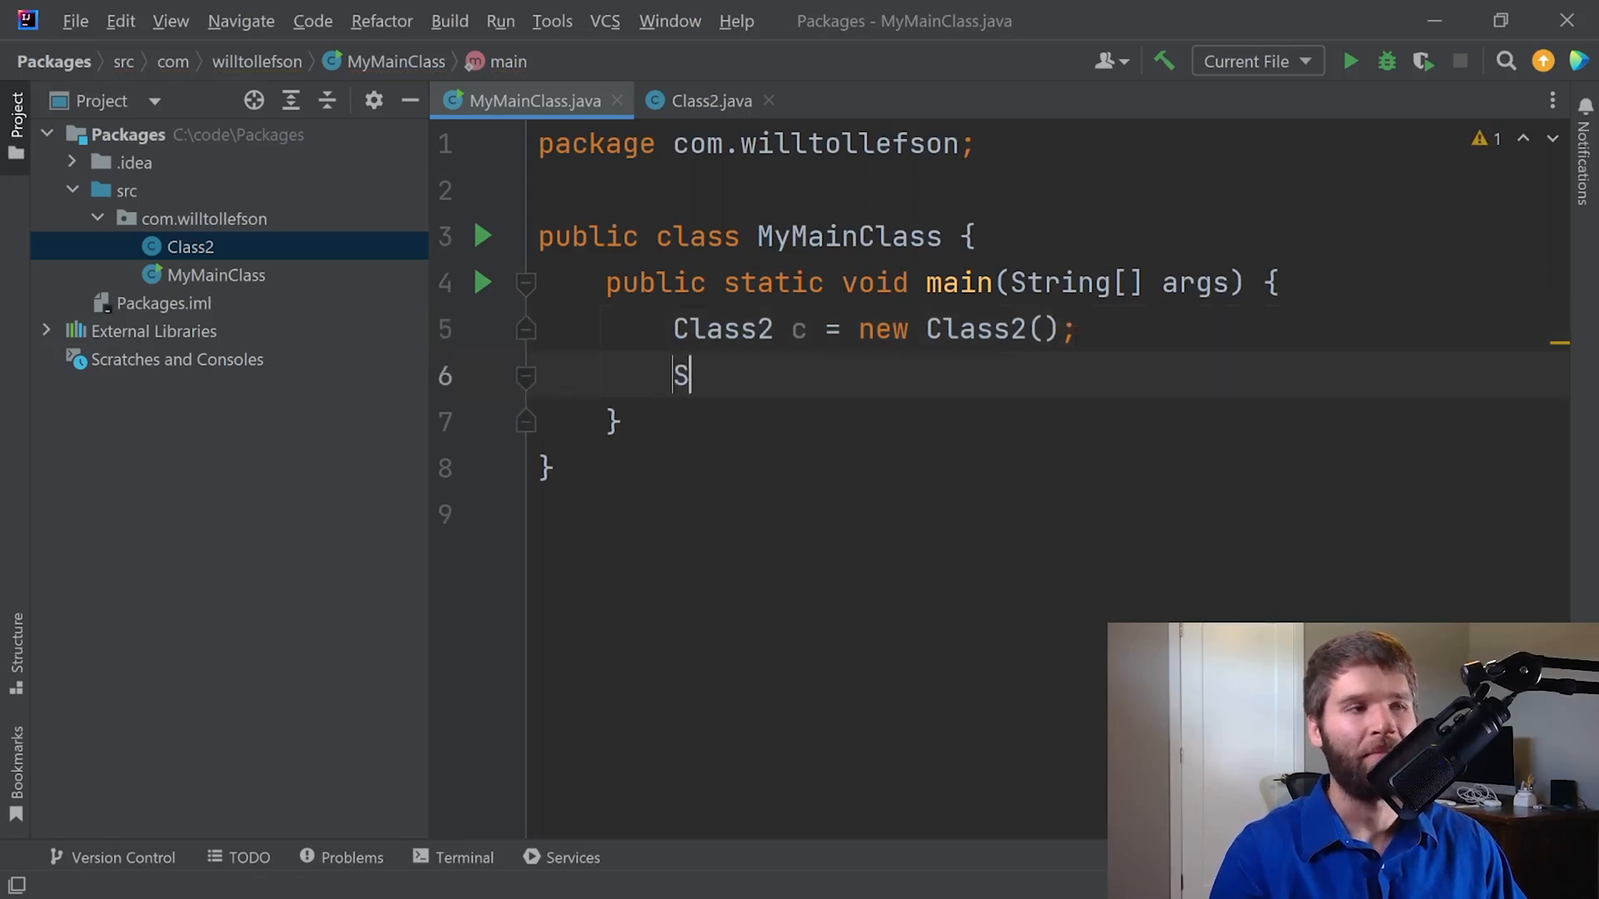
type("canner")
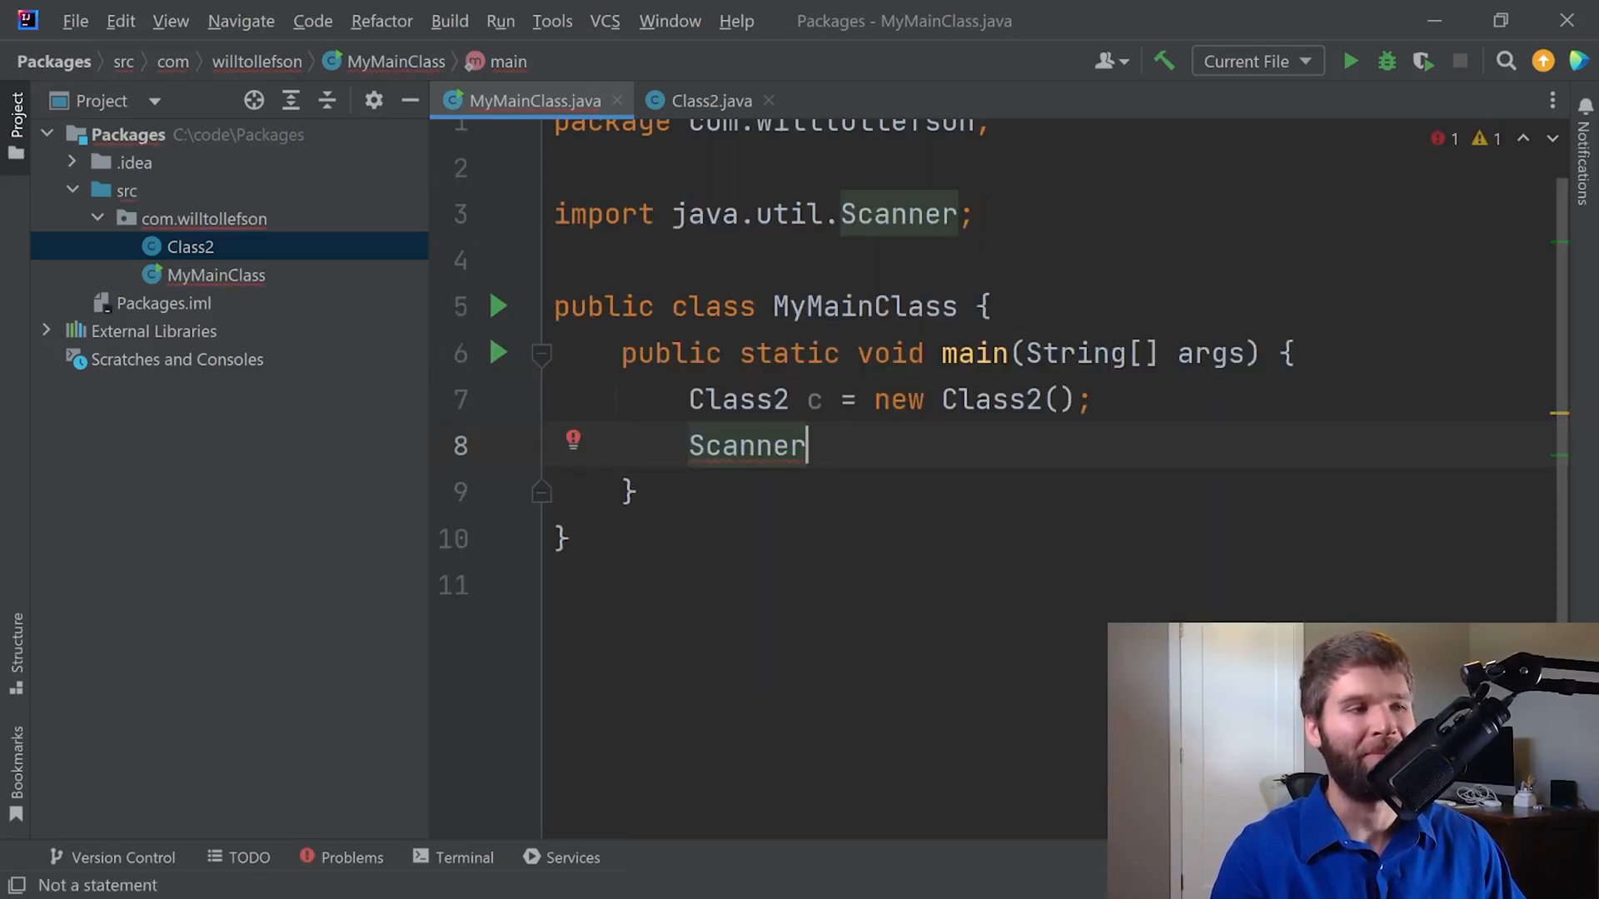
type("s;")
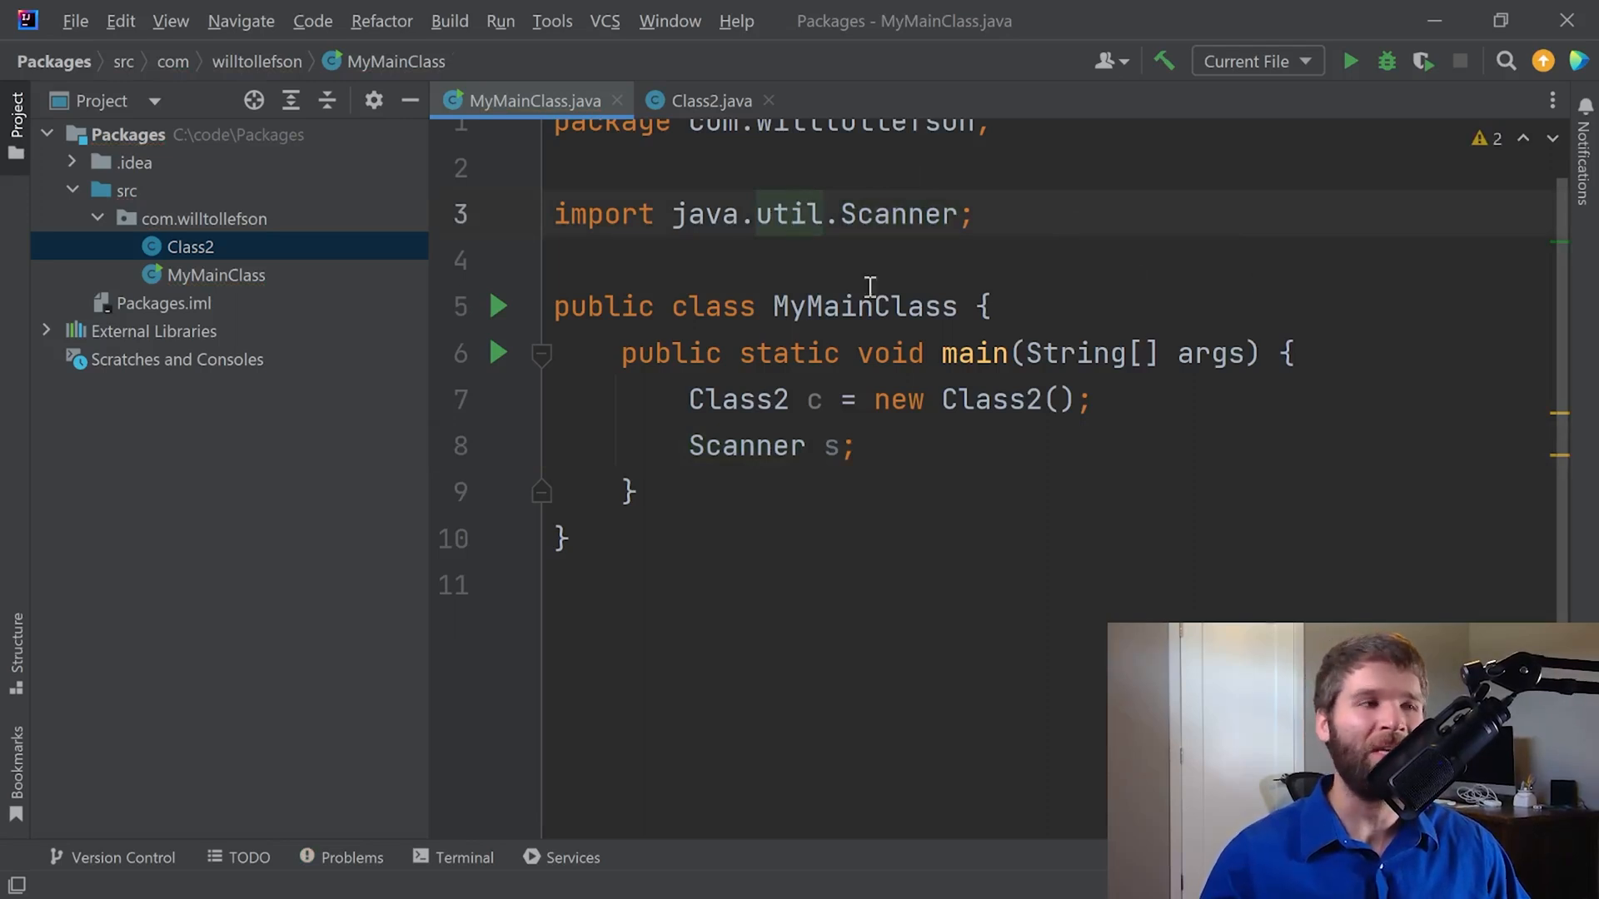
Highlight the java, util and Scanner parts of the auto-added import statement.
double_click(897, 237)
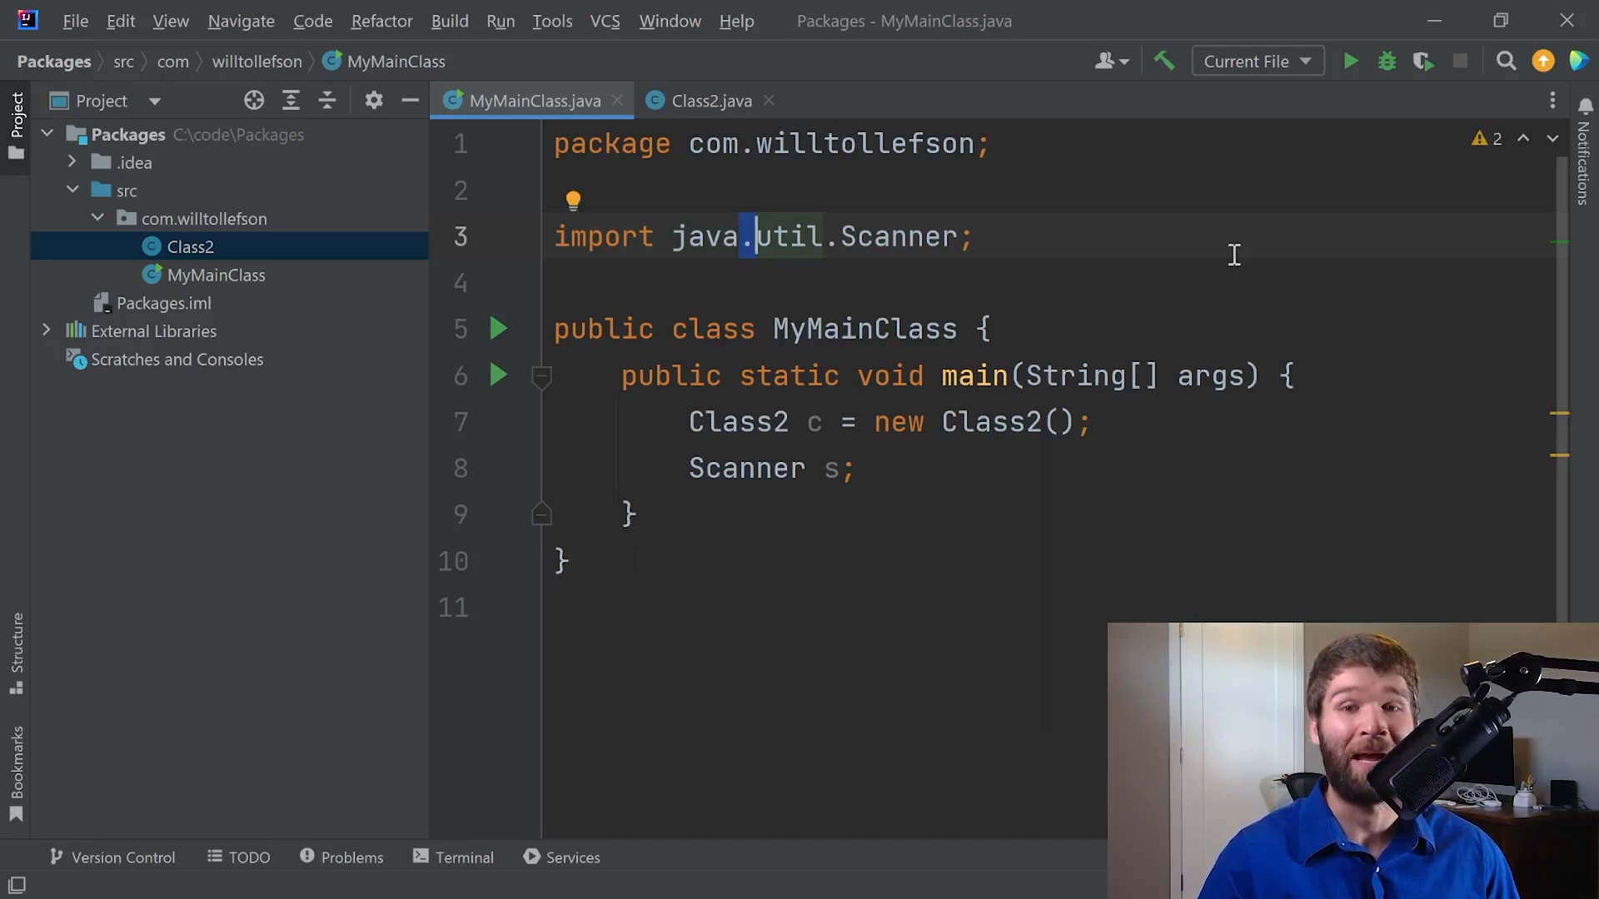
double_click(705, 236)
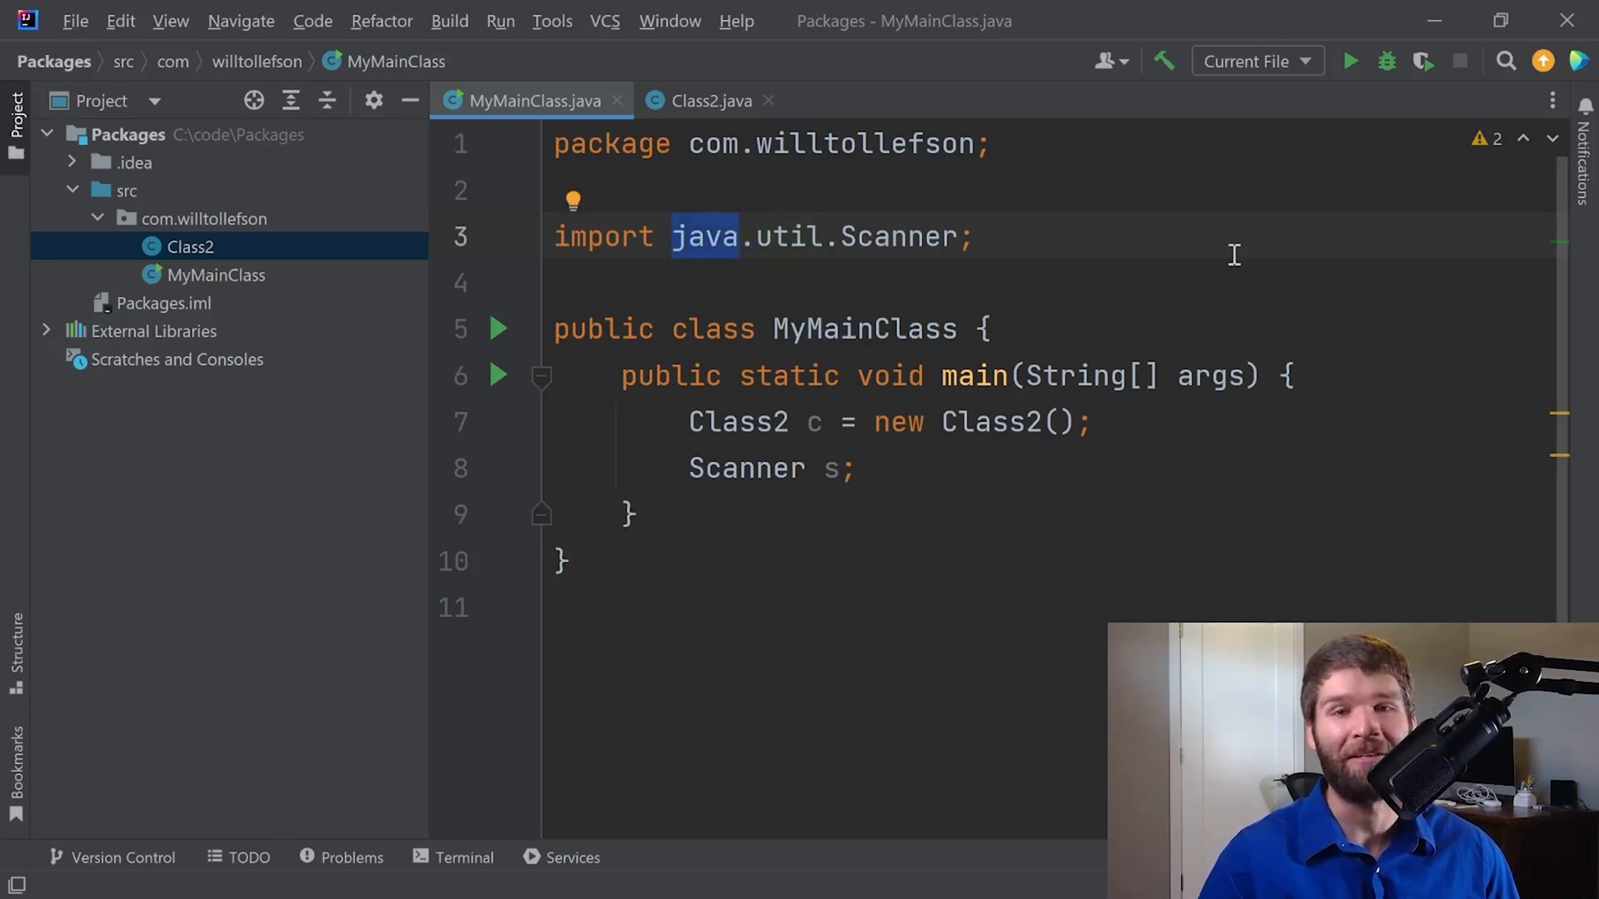
left_click(736, 236)
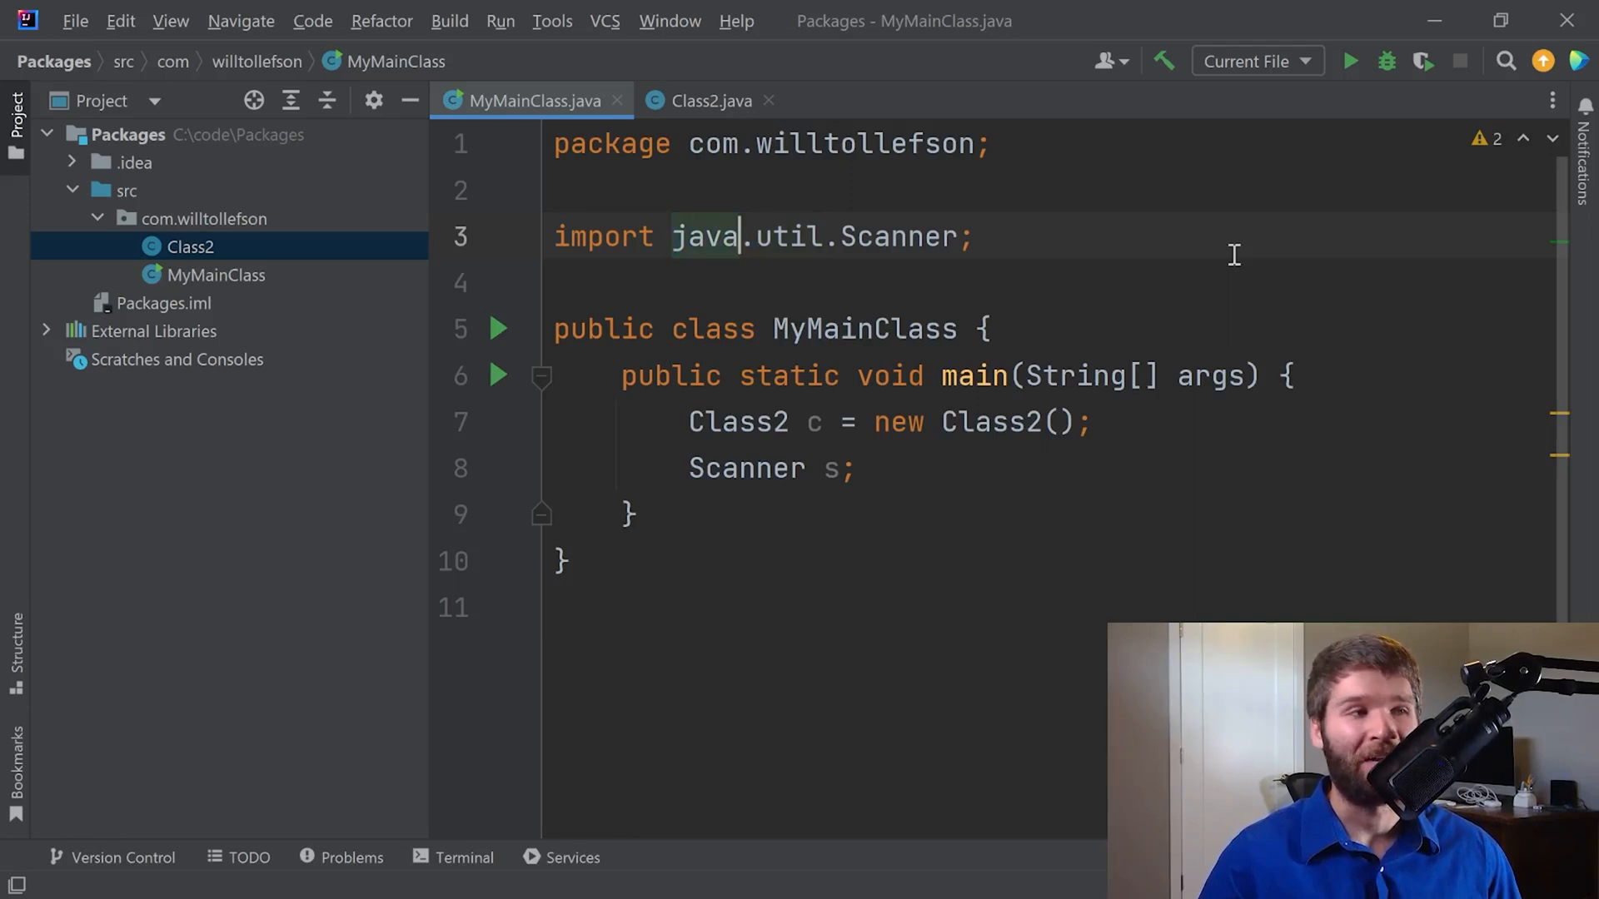
double_click(786, 237)
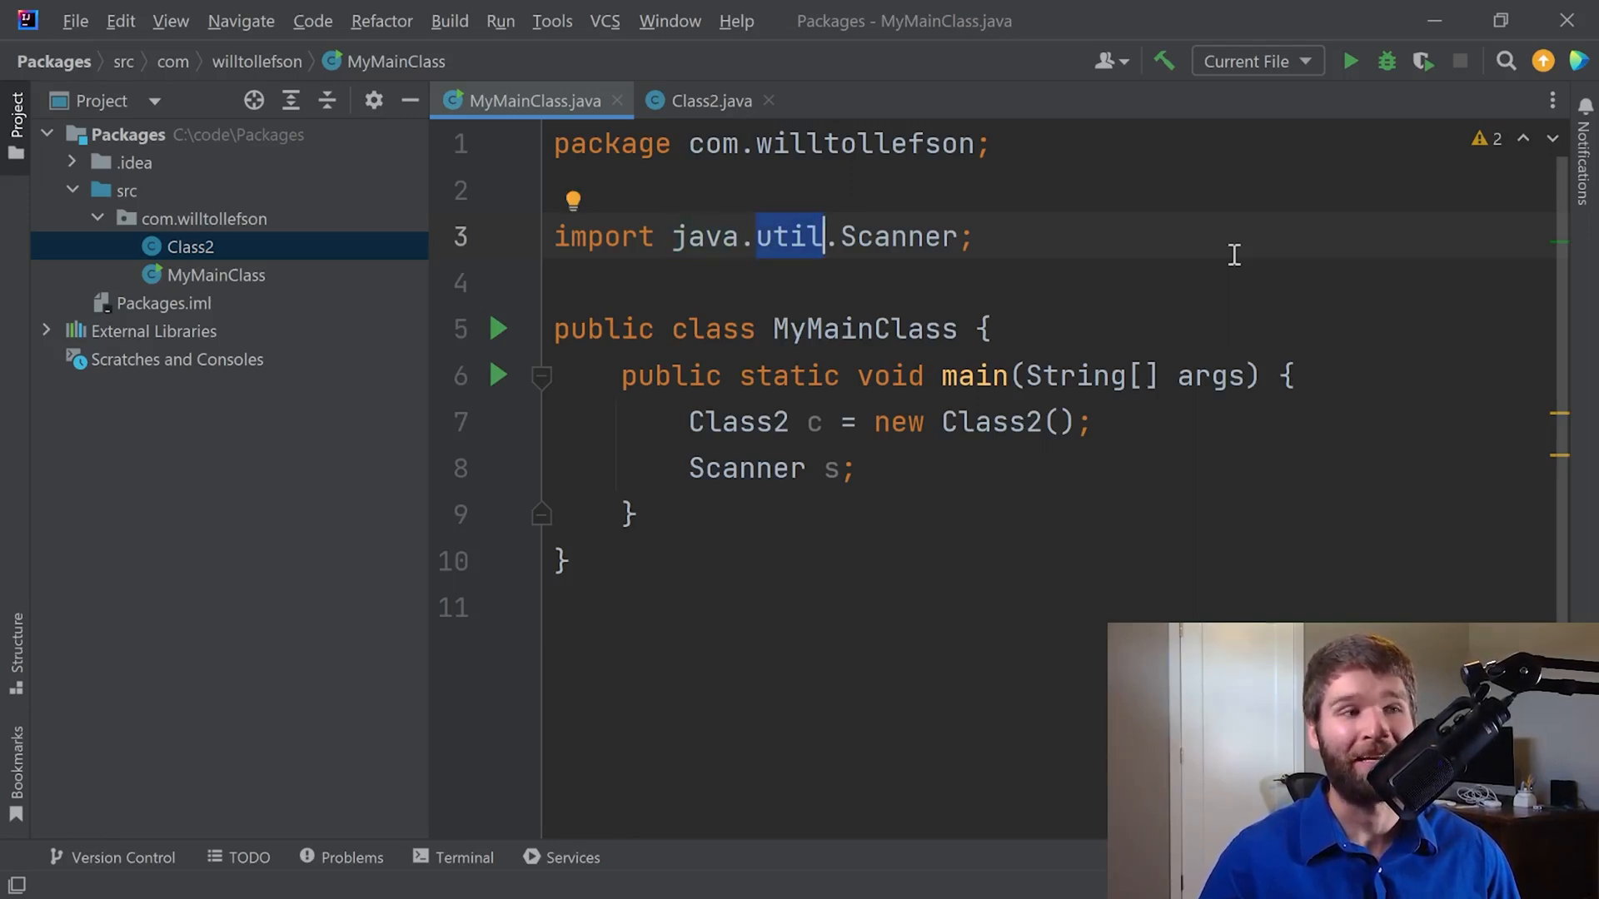
double_click(897, 237)
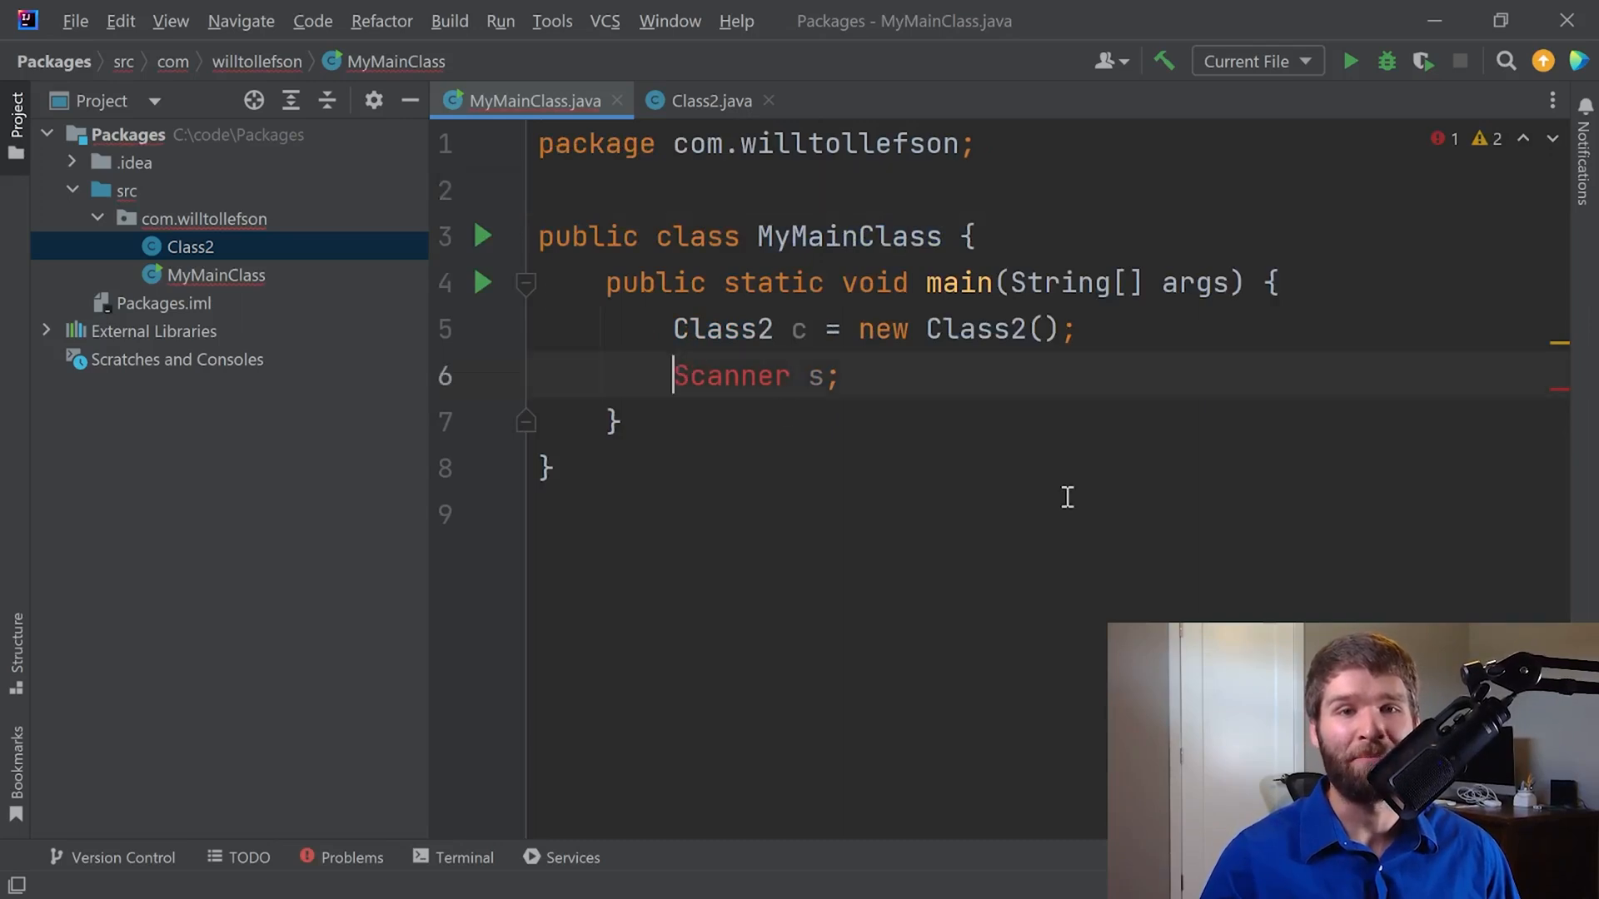
Add 'import java.util.Scanner;' above the class so Scanner resolves.
type("java.util.")
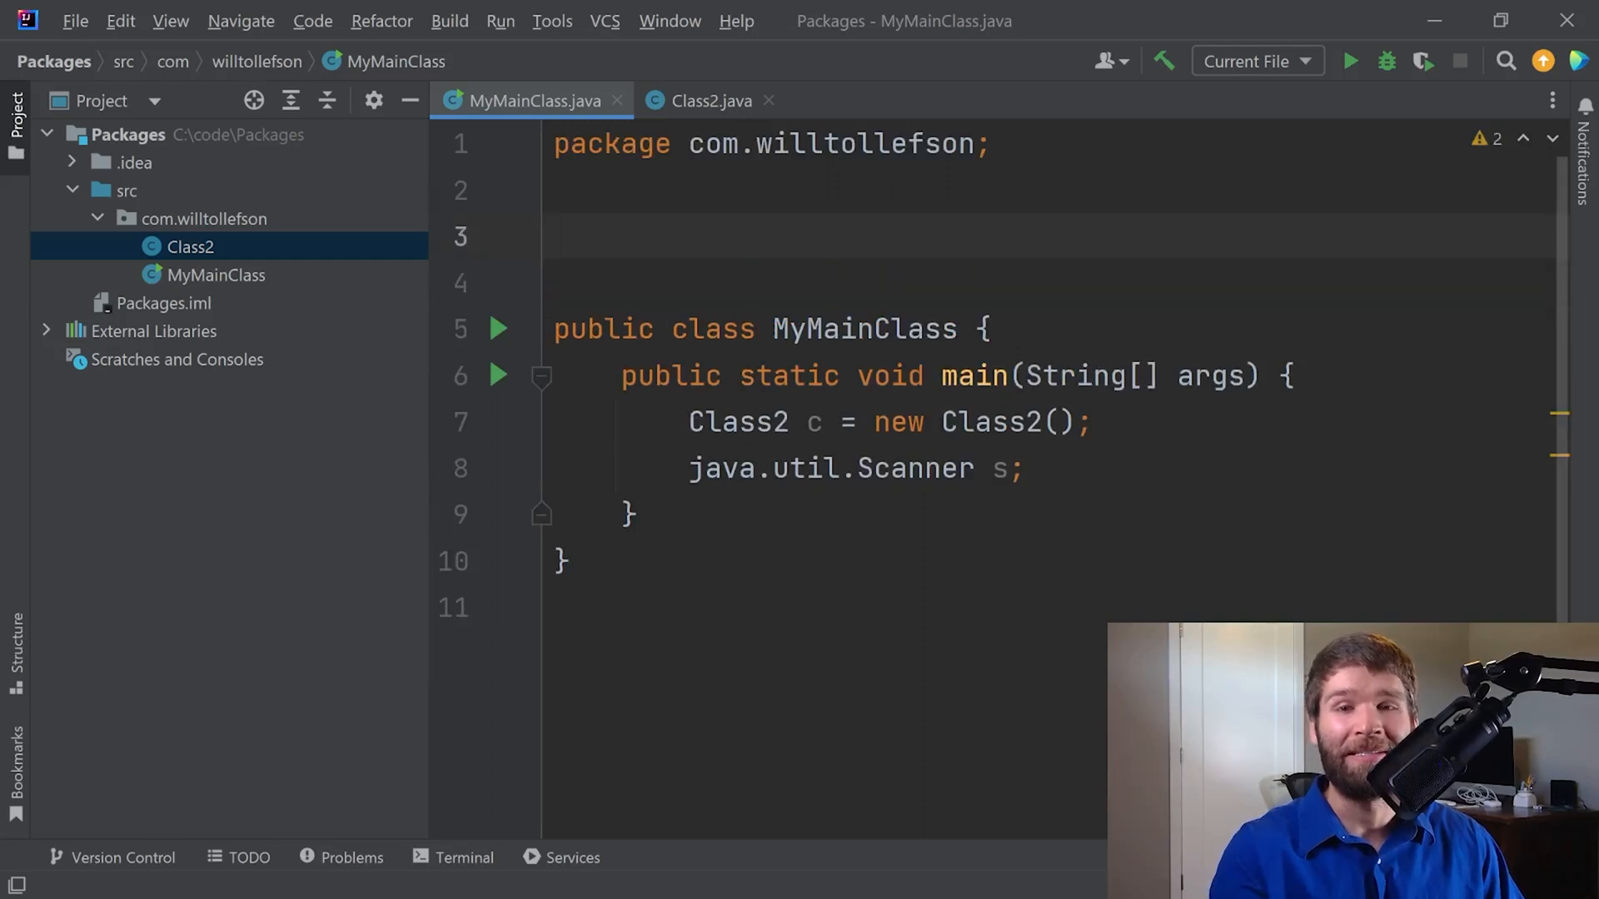
type("import")
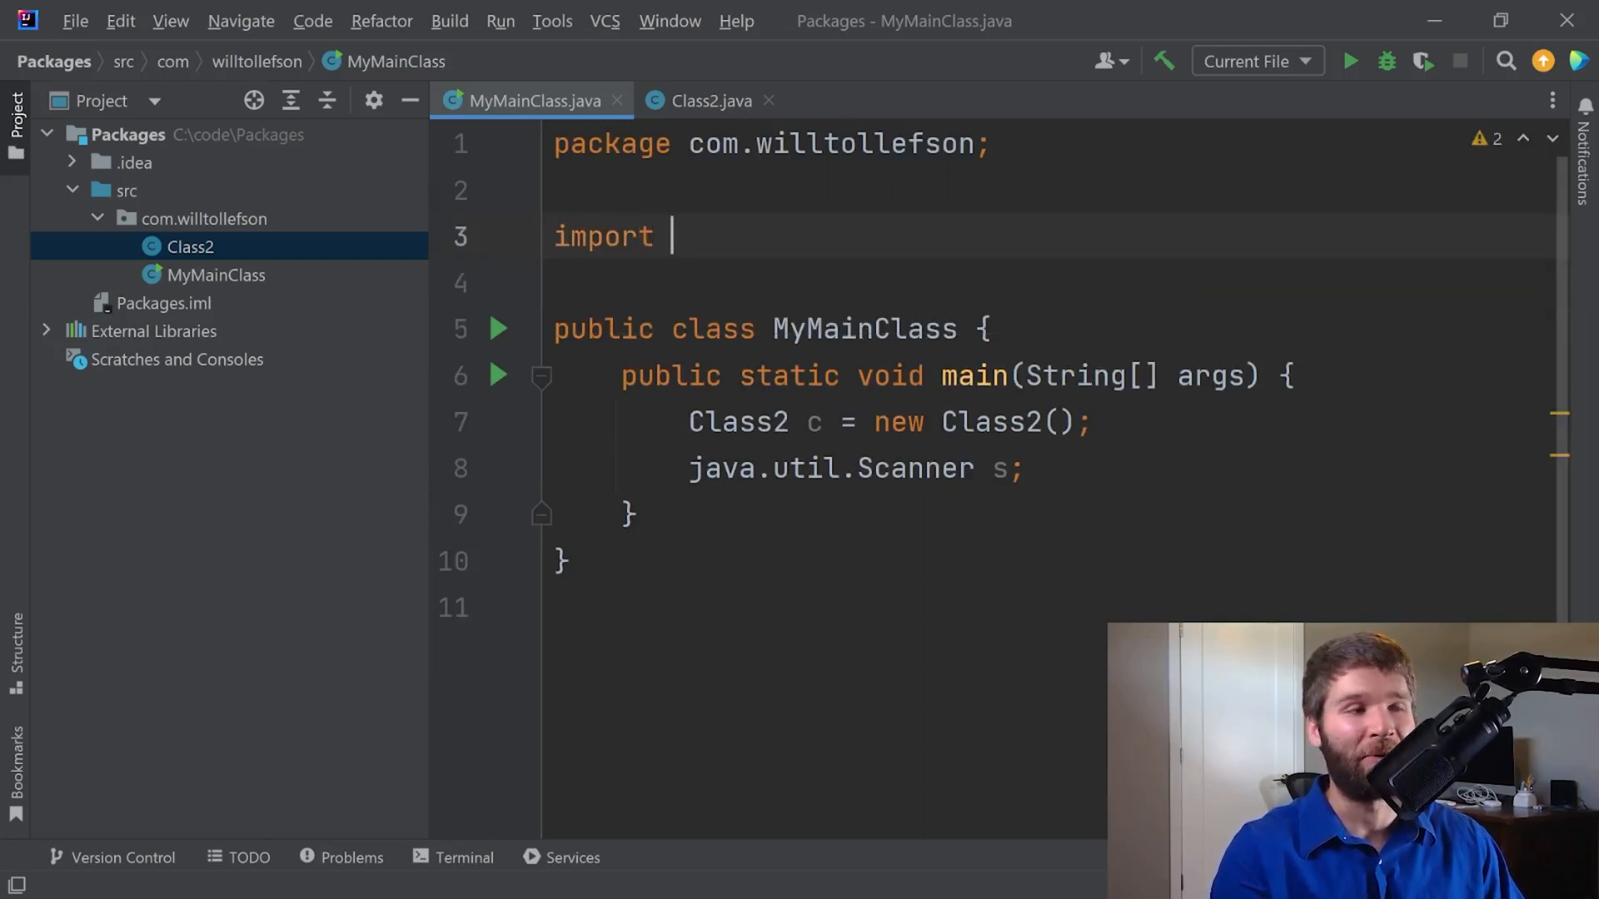
type("java.util.Scanner;")
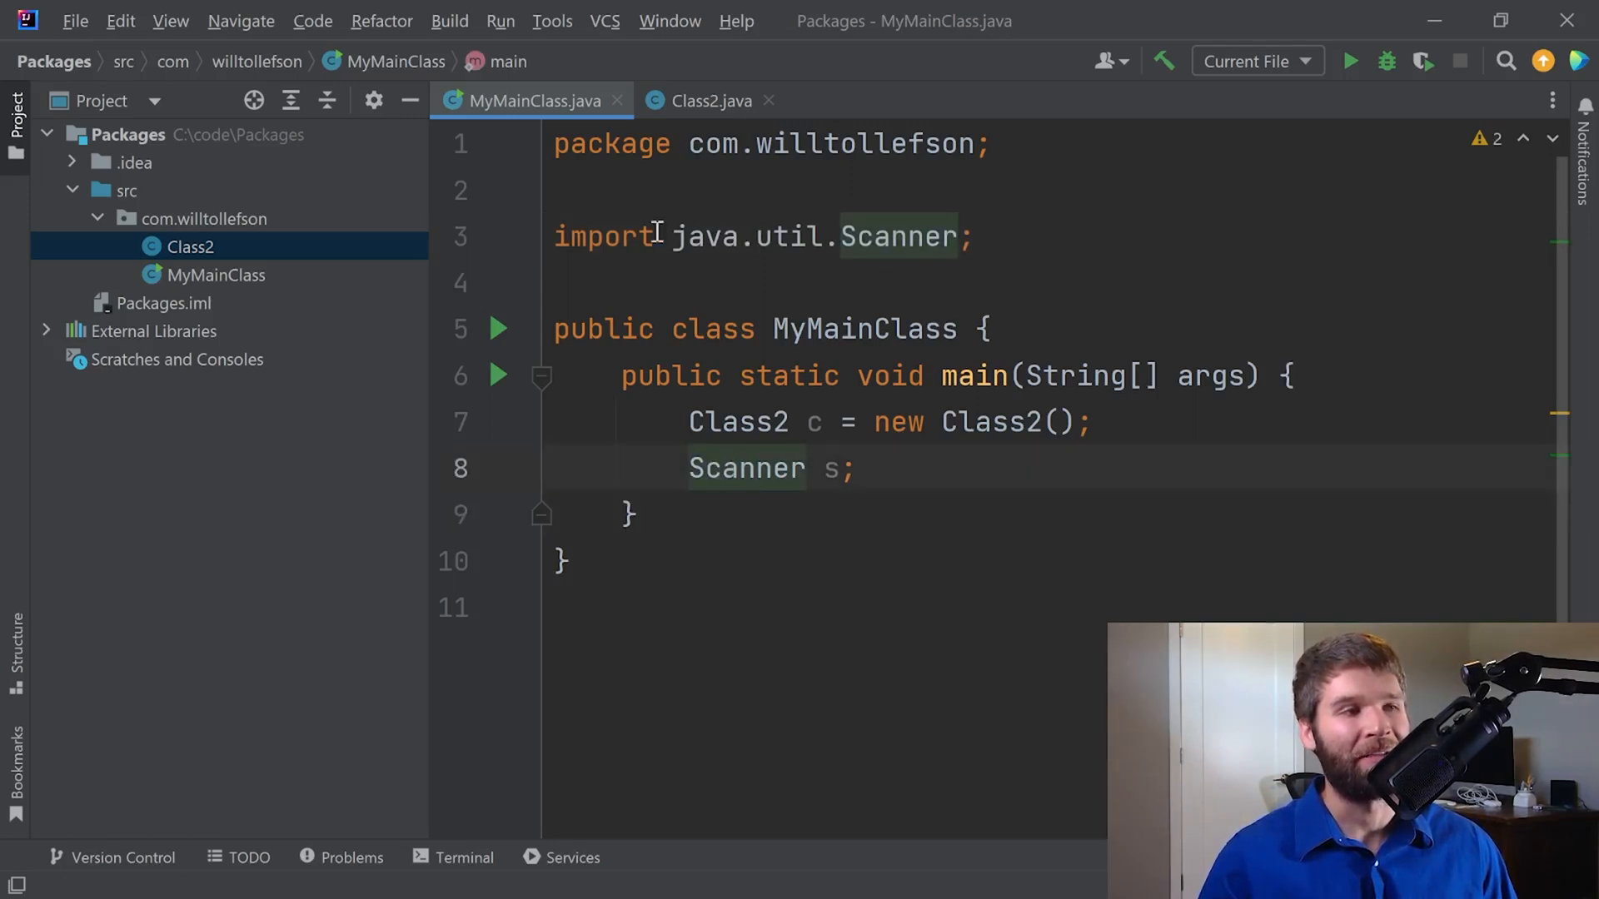
mouse_move(679, 468)
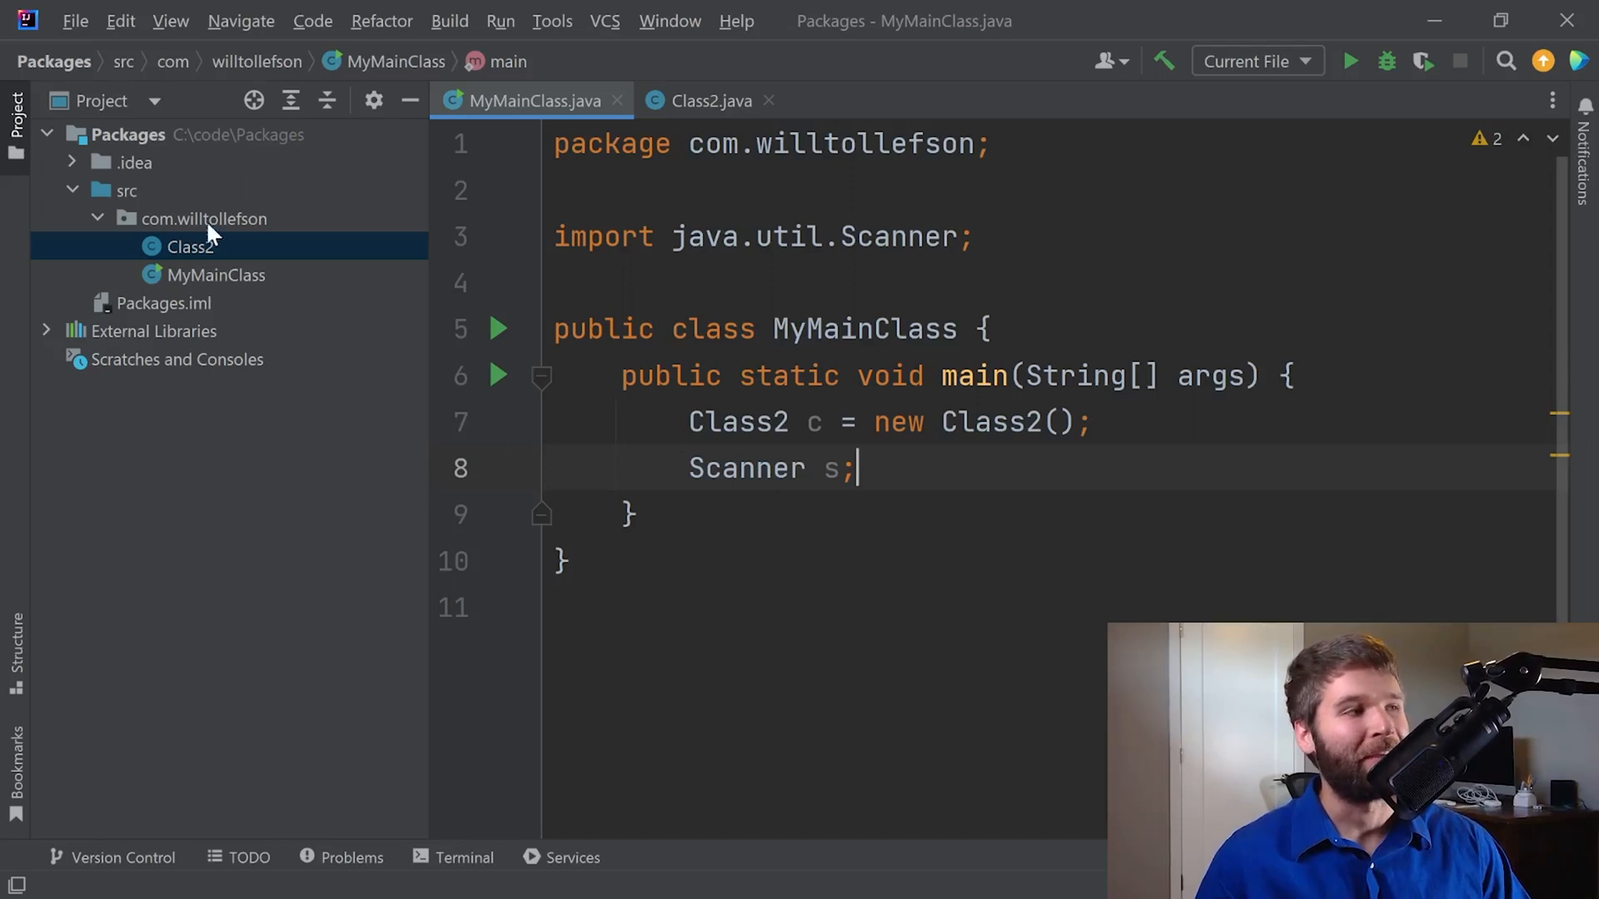
Create a 'data' subpackage in com.willtollefson containing a DataDriver class.
right_click(202, 219)
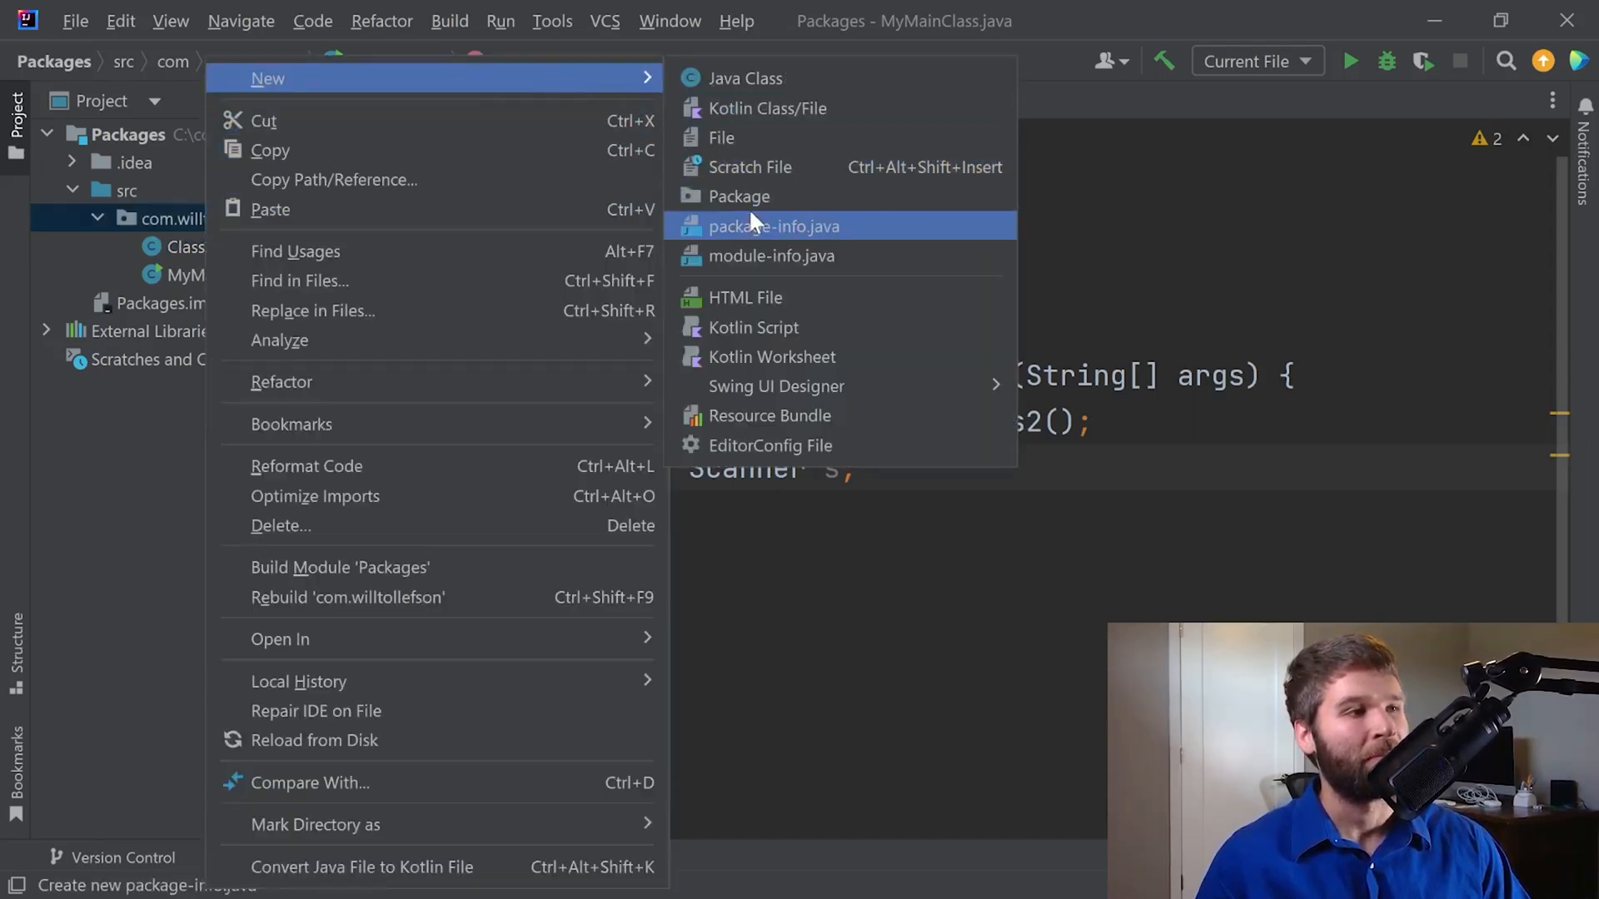
left_click(740, 196)
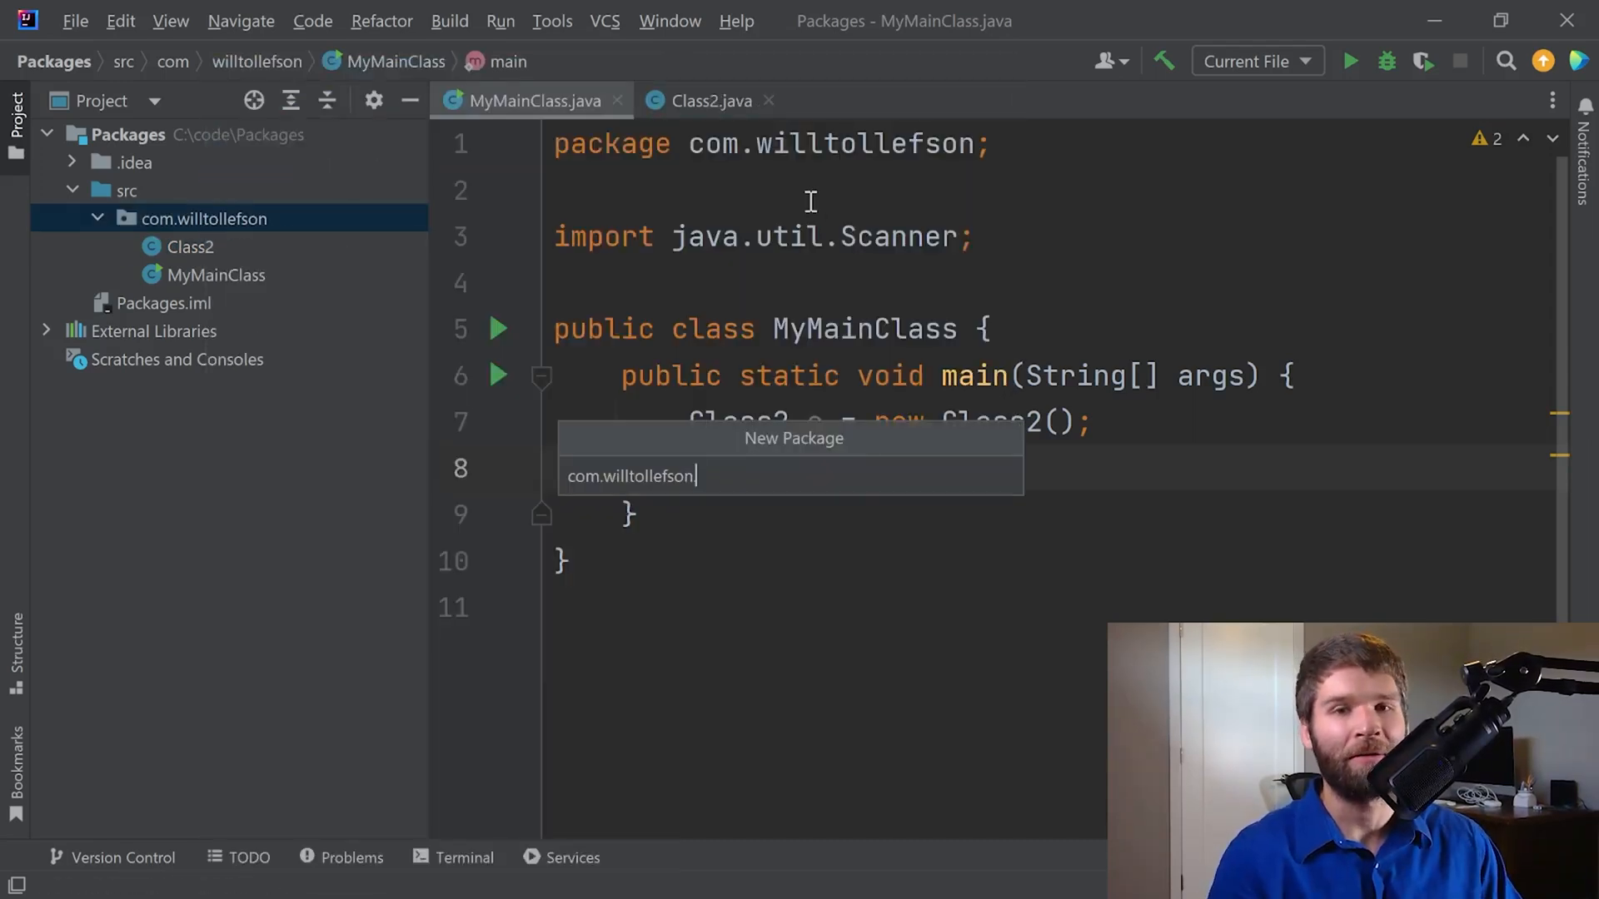
key("Enter")
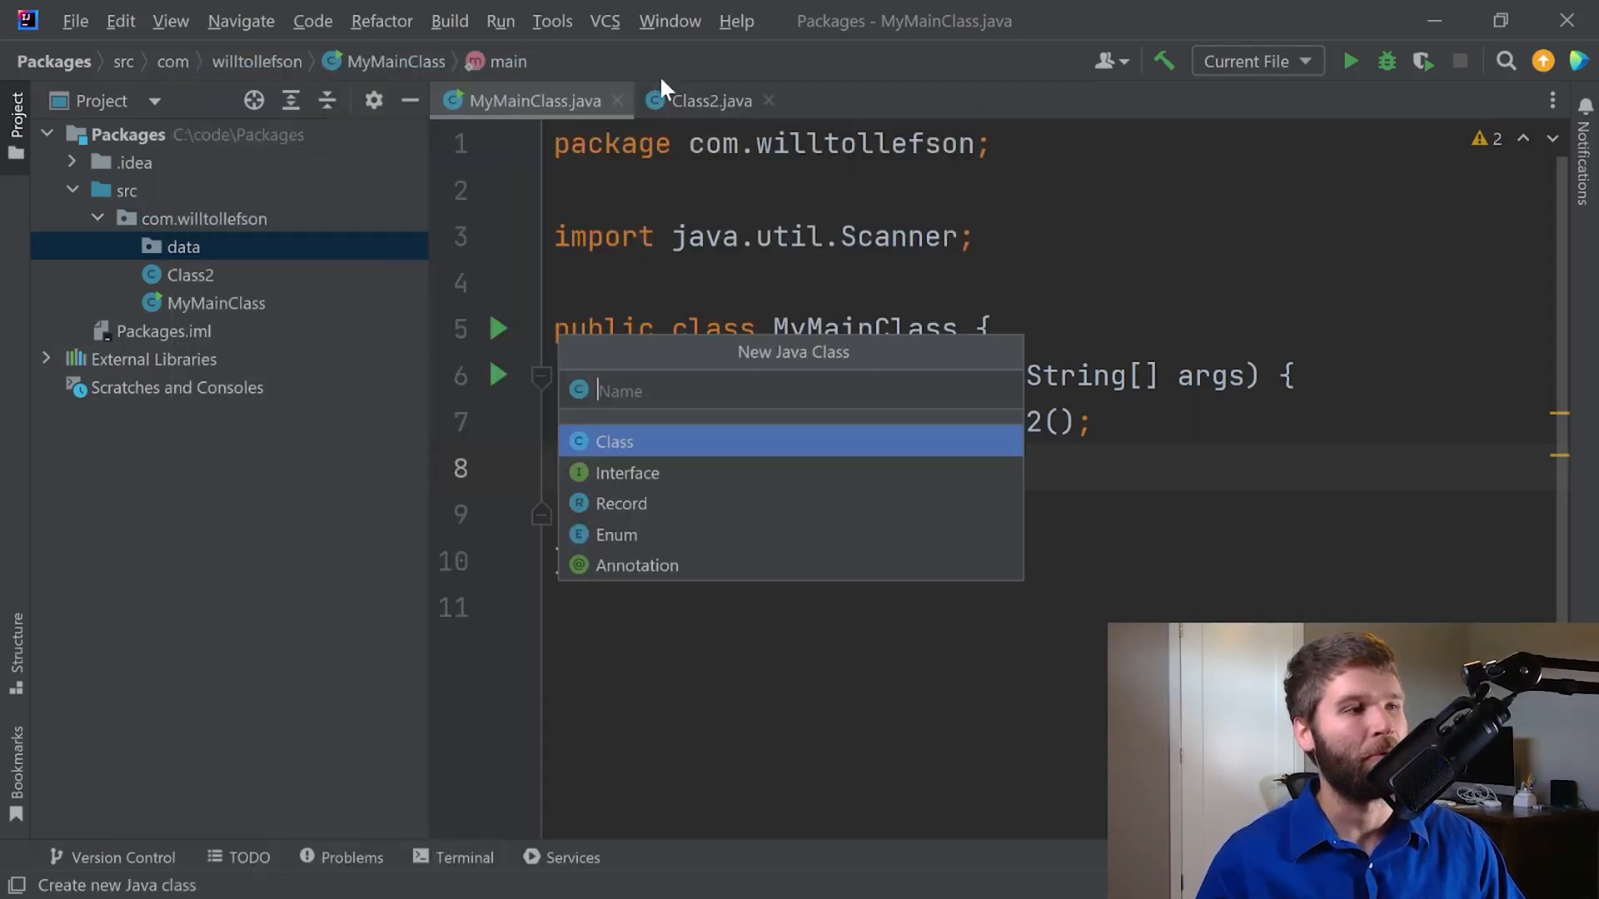
type("DataDri")
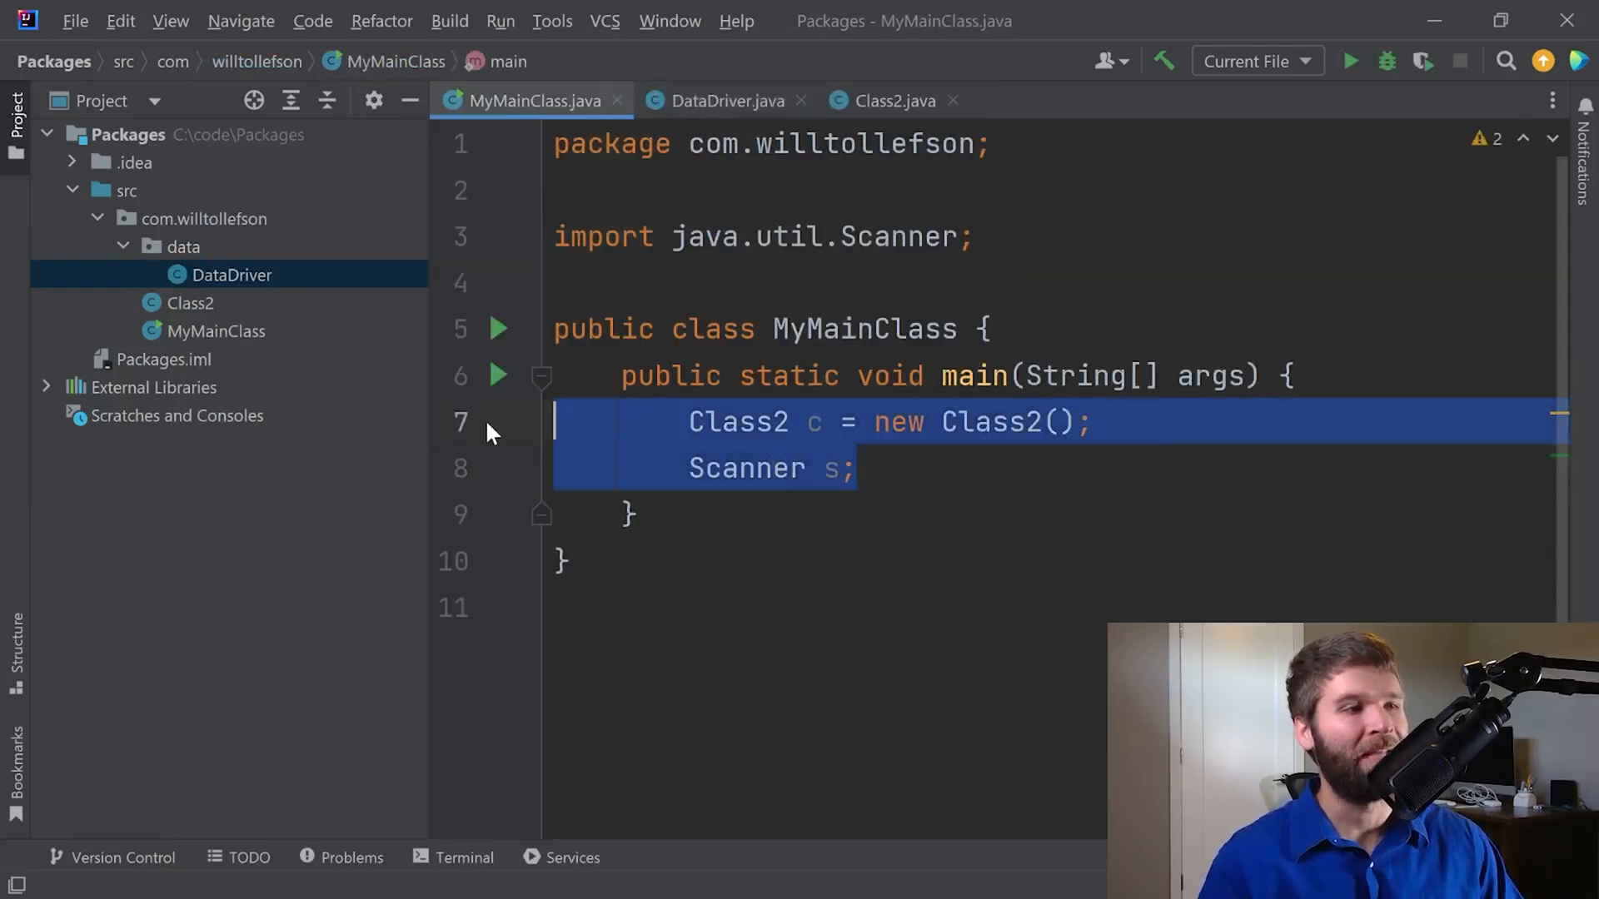
Declare 'DataDriver d = new DataDriver();' in MyMainClass, importing com.willtollefson.data.DataDriver.
type("Data")
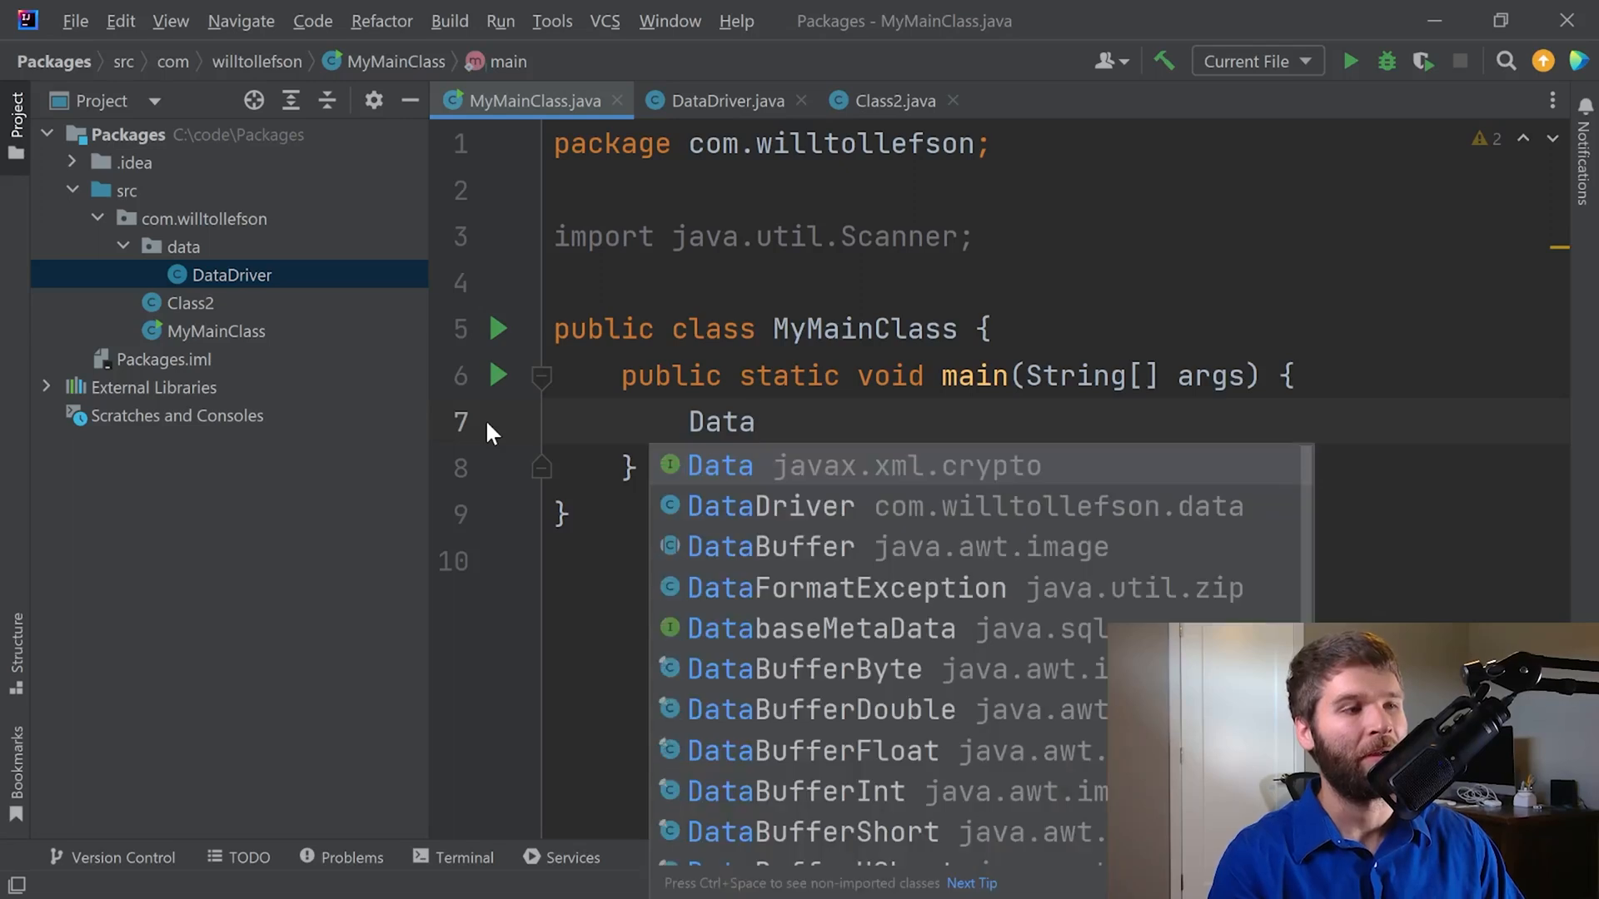
left_click(769, 506)
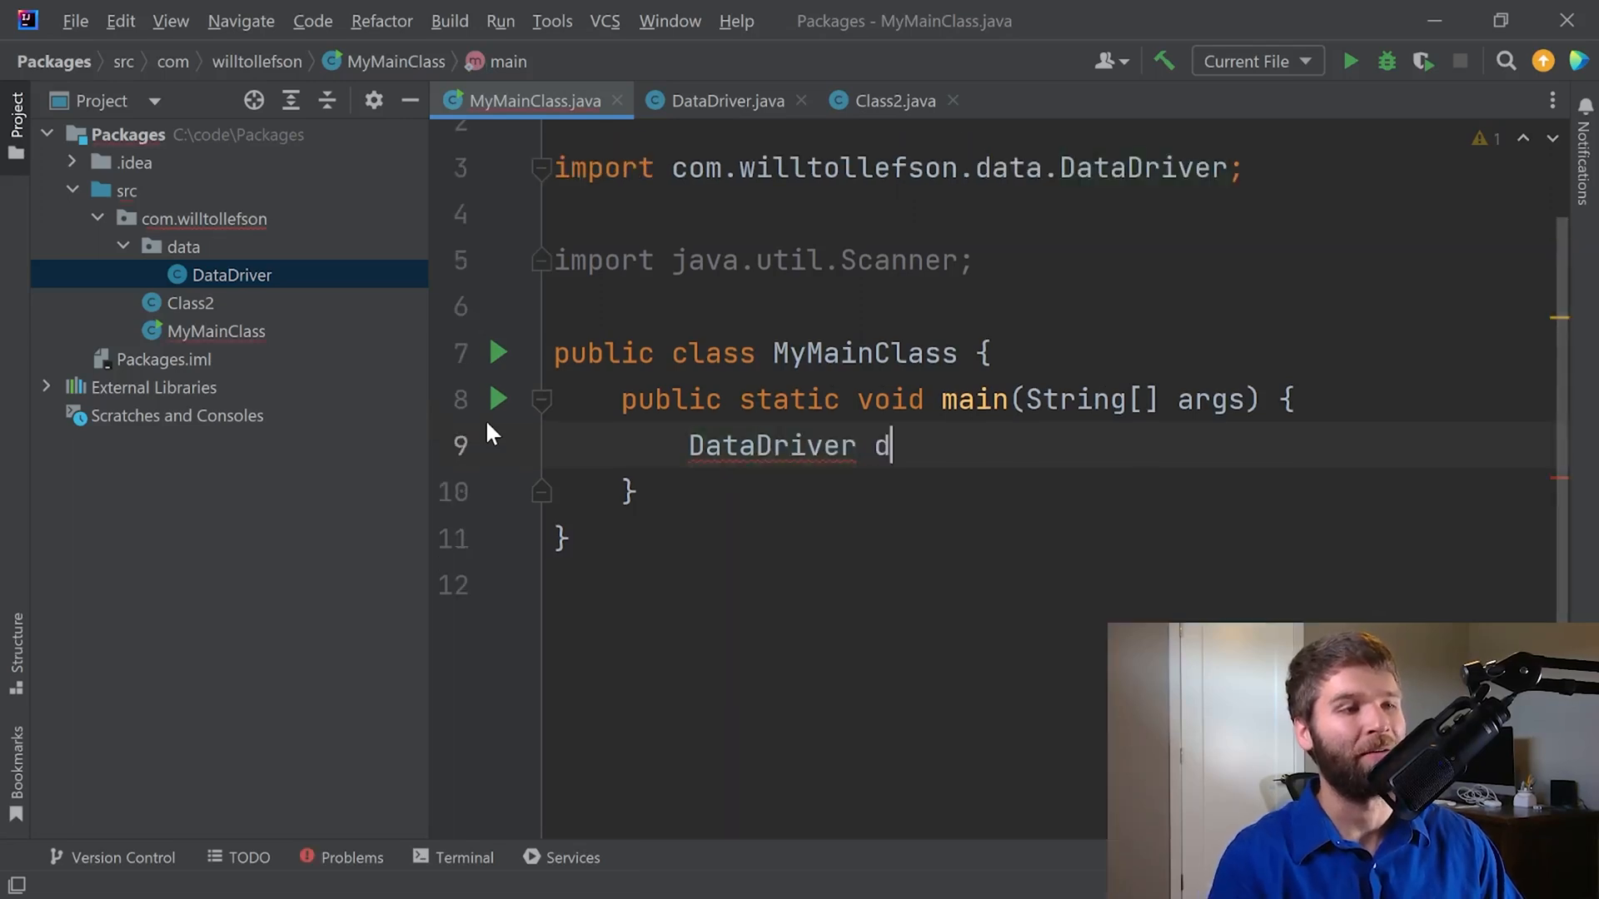
type("= new DataDriver();")
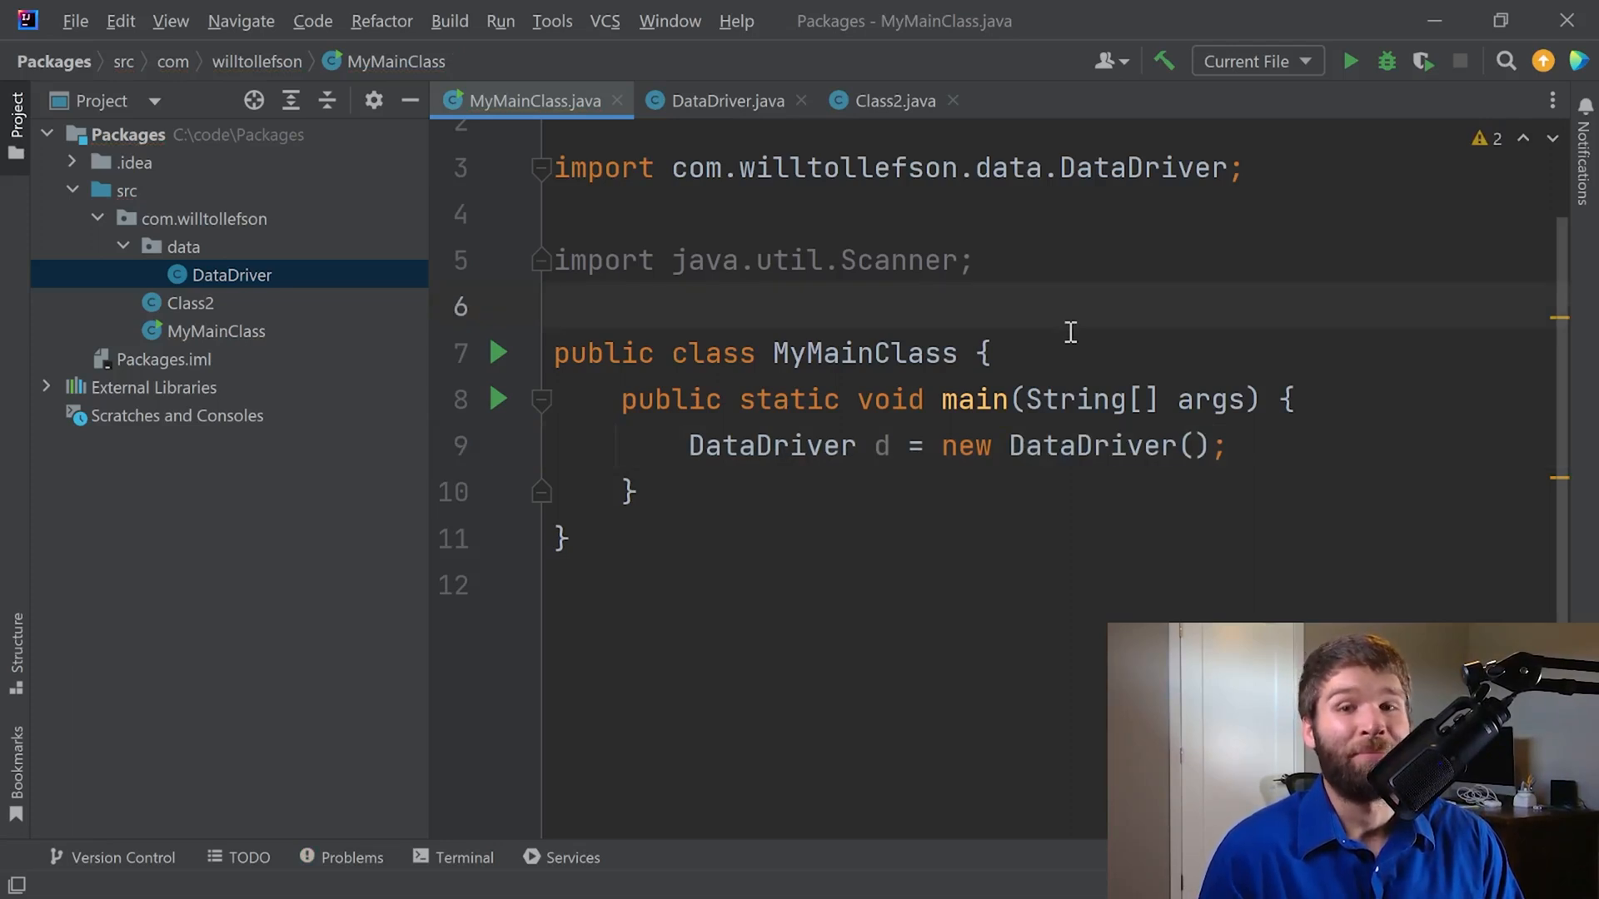
scroll("up", 3)
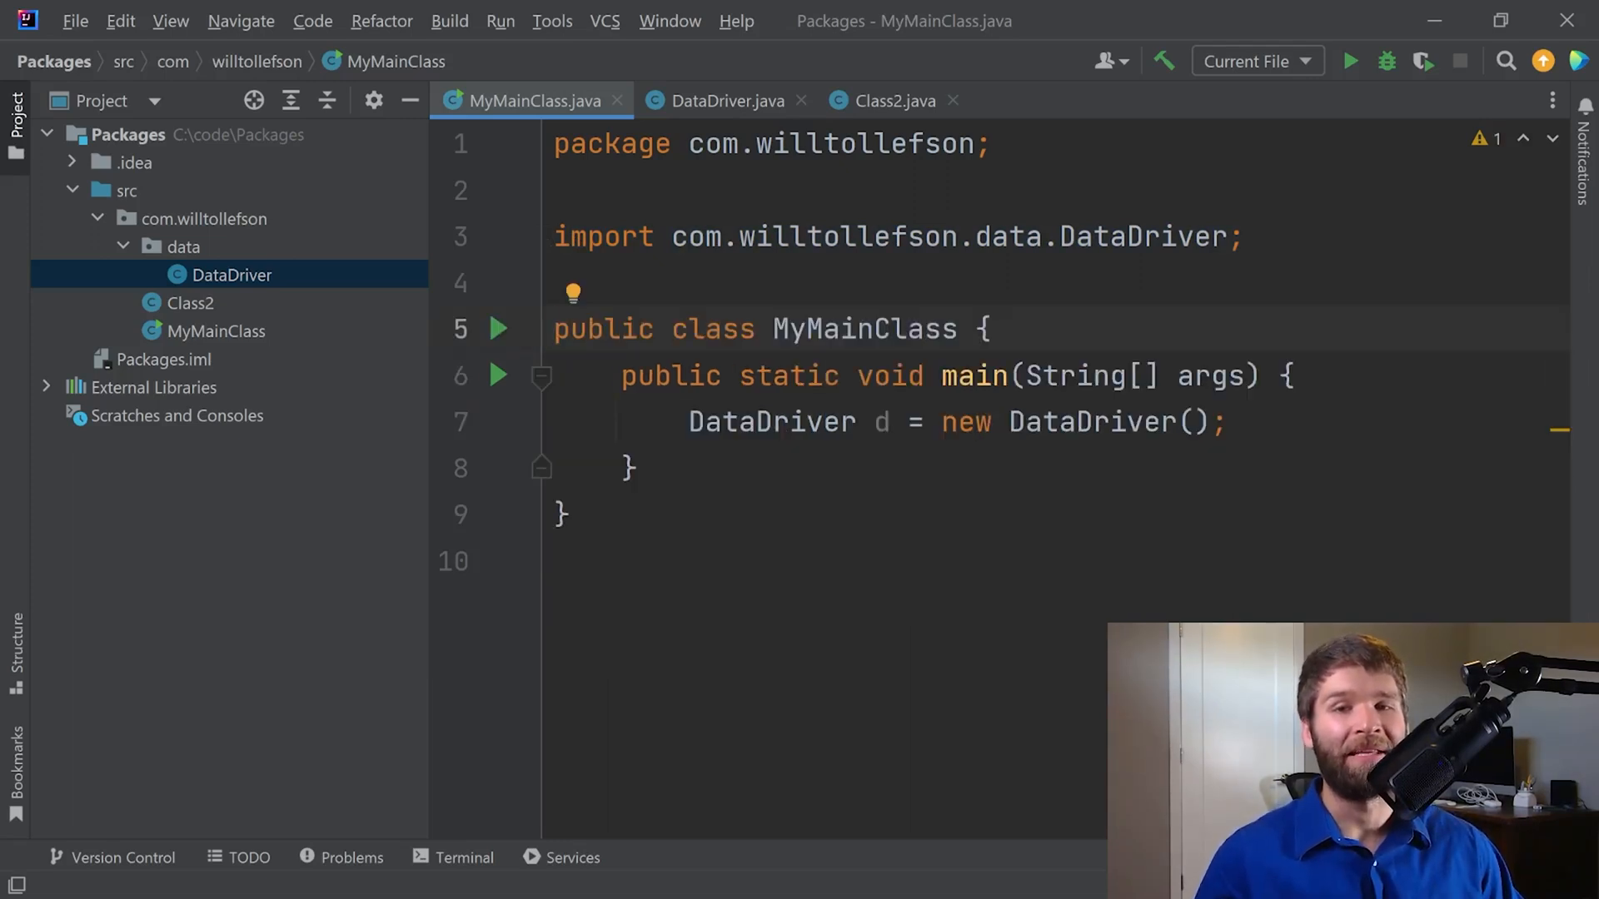
mouse_move(896, 194)
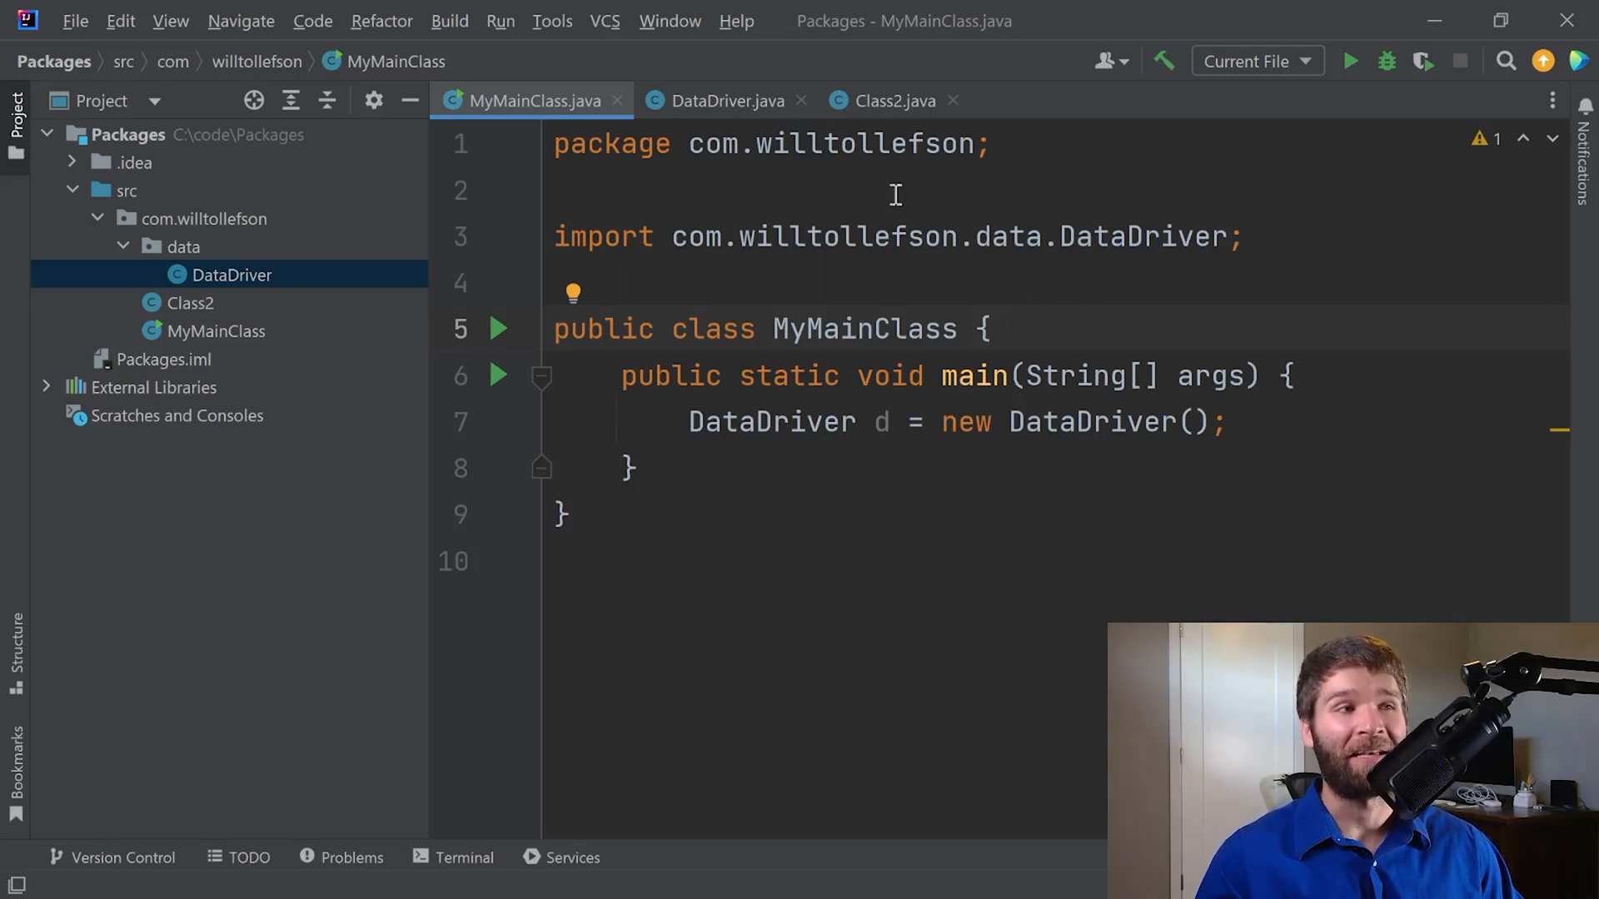
Add a non-public 'class Class3 {}' to Class2.java.
left_click(892, 100)
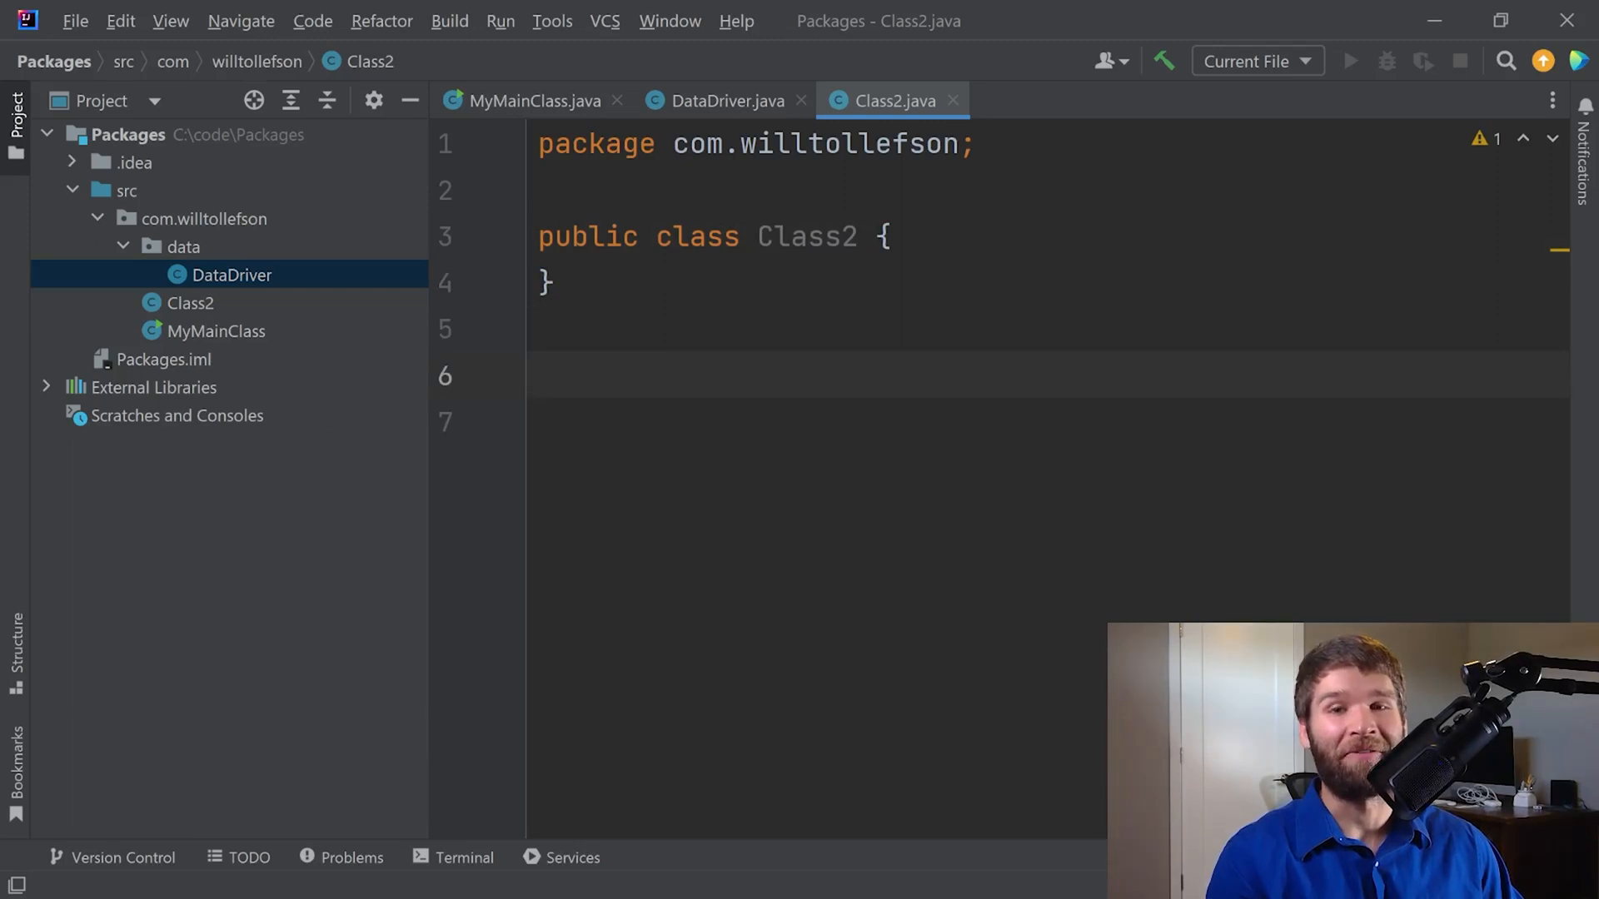
type("class")
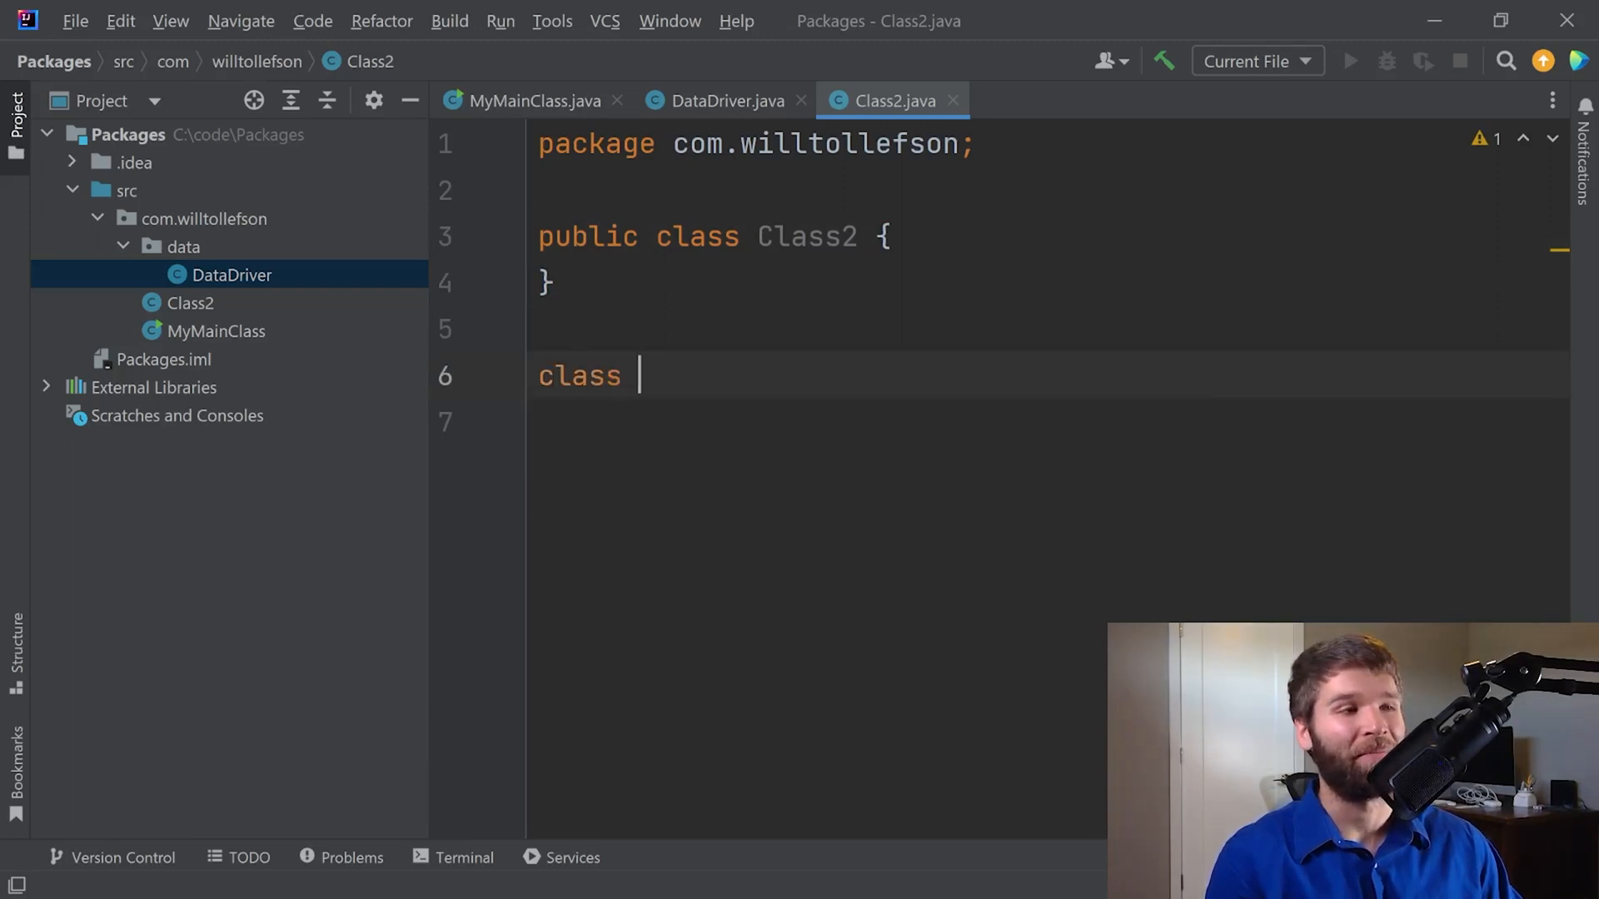
type("Clas")
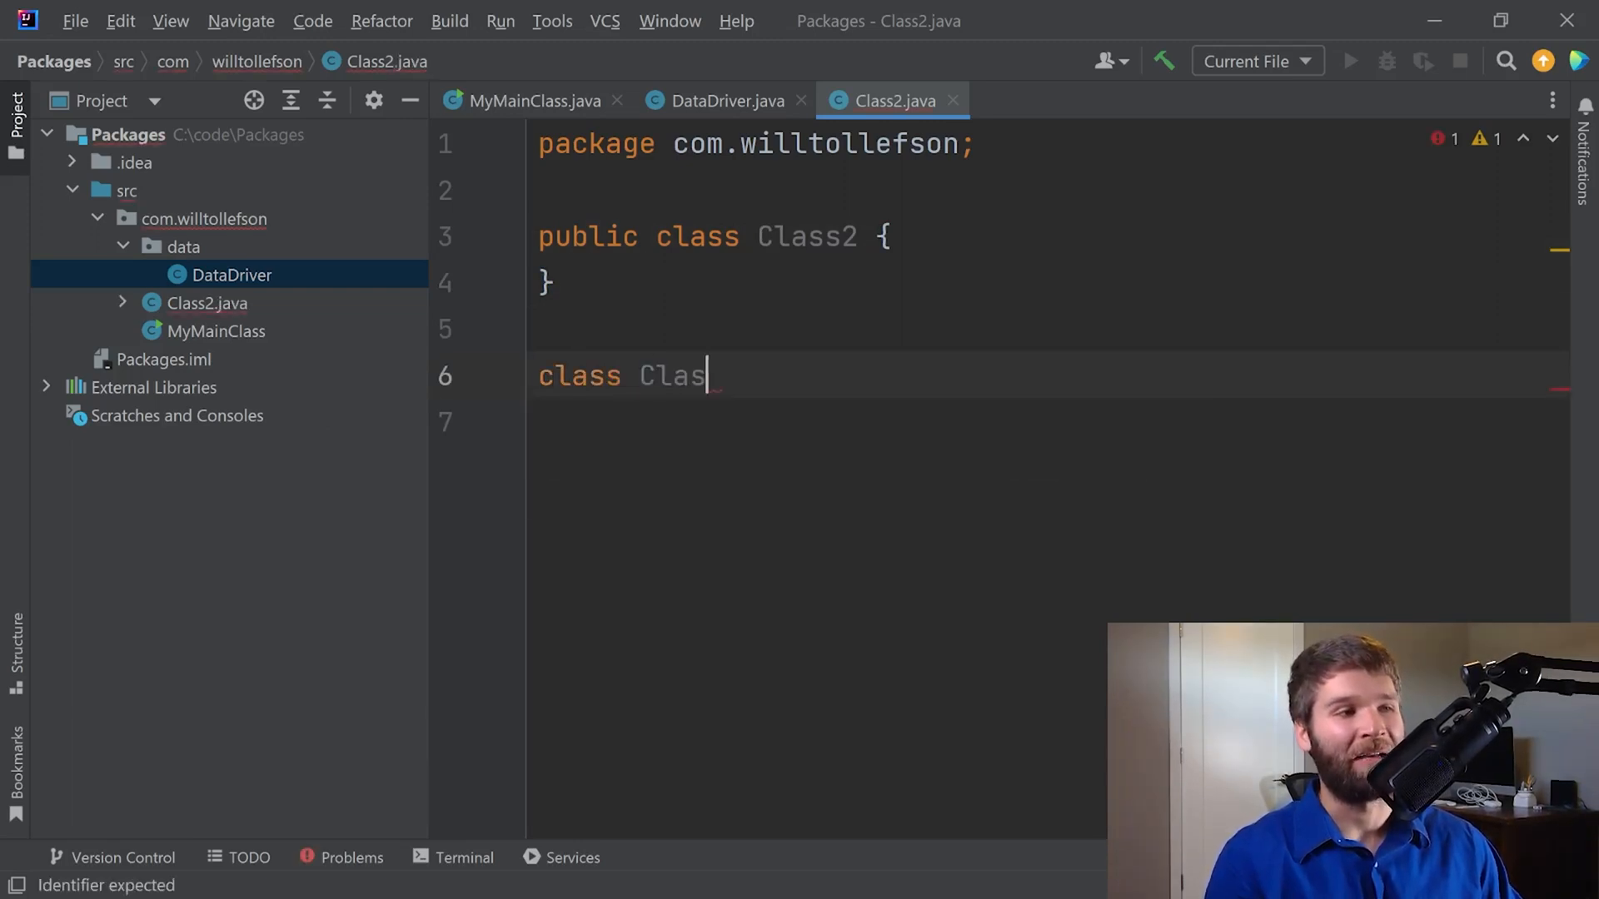
type("s3 {}")
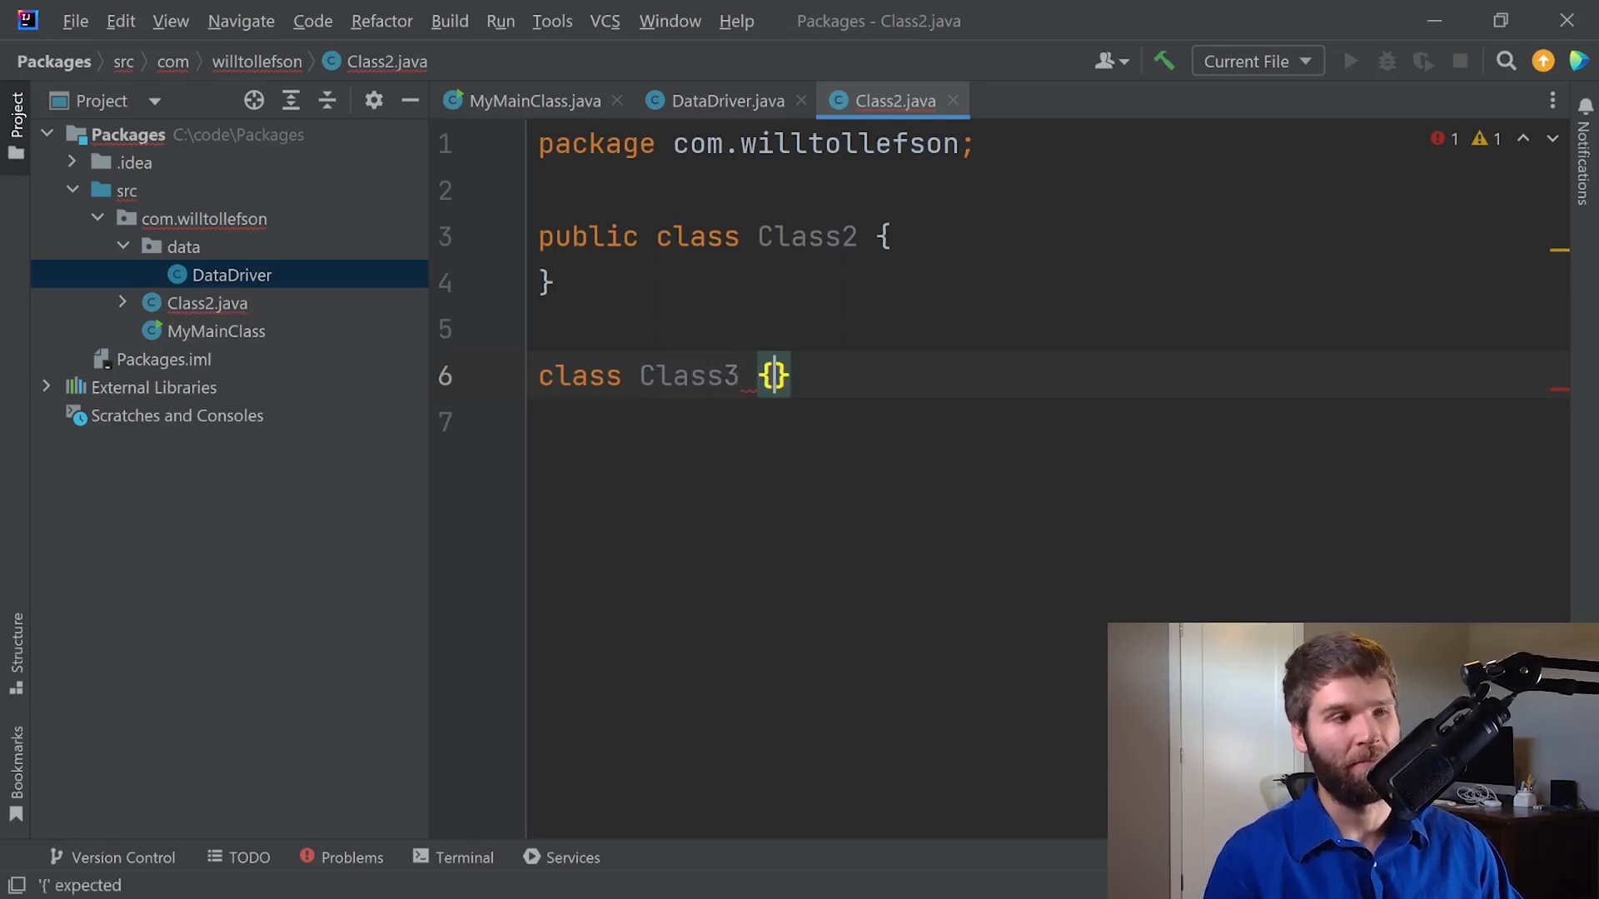
Instantiate Class3 in DataDriver and import it from com.willtollefson via Alt+Enter.
left_click(523, 100)
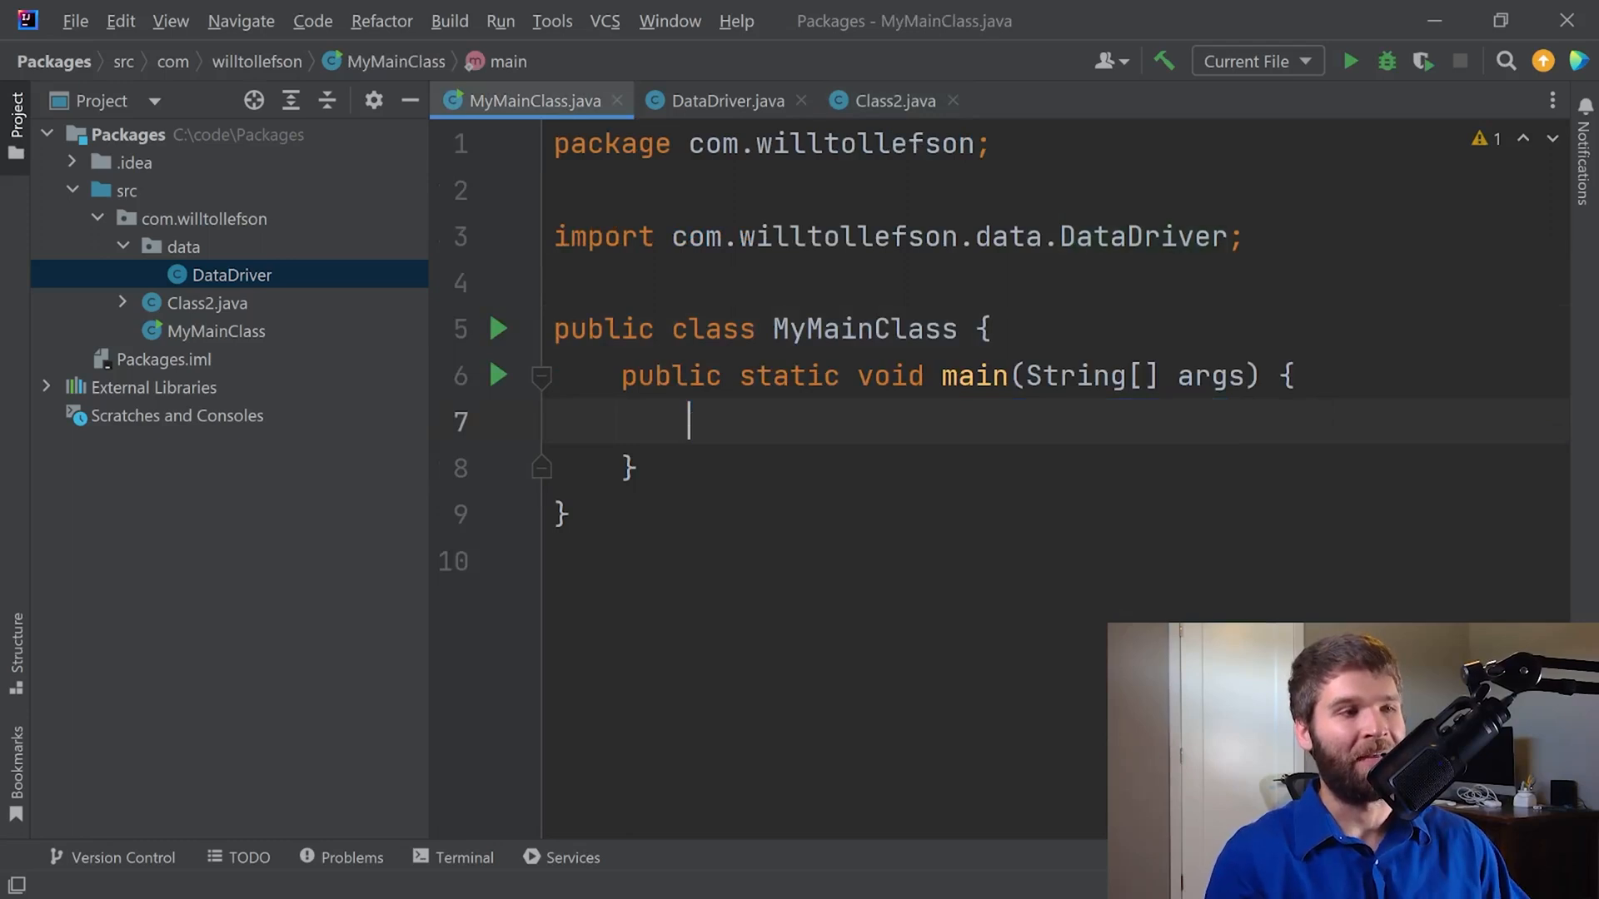
type("Class3 c = new Class3();")
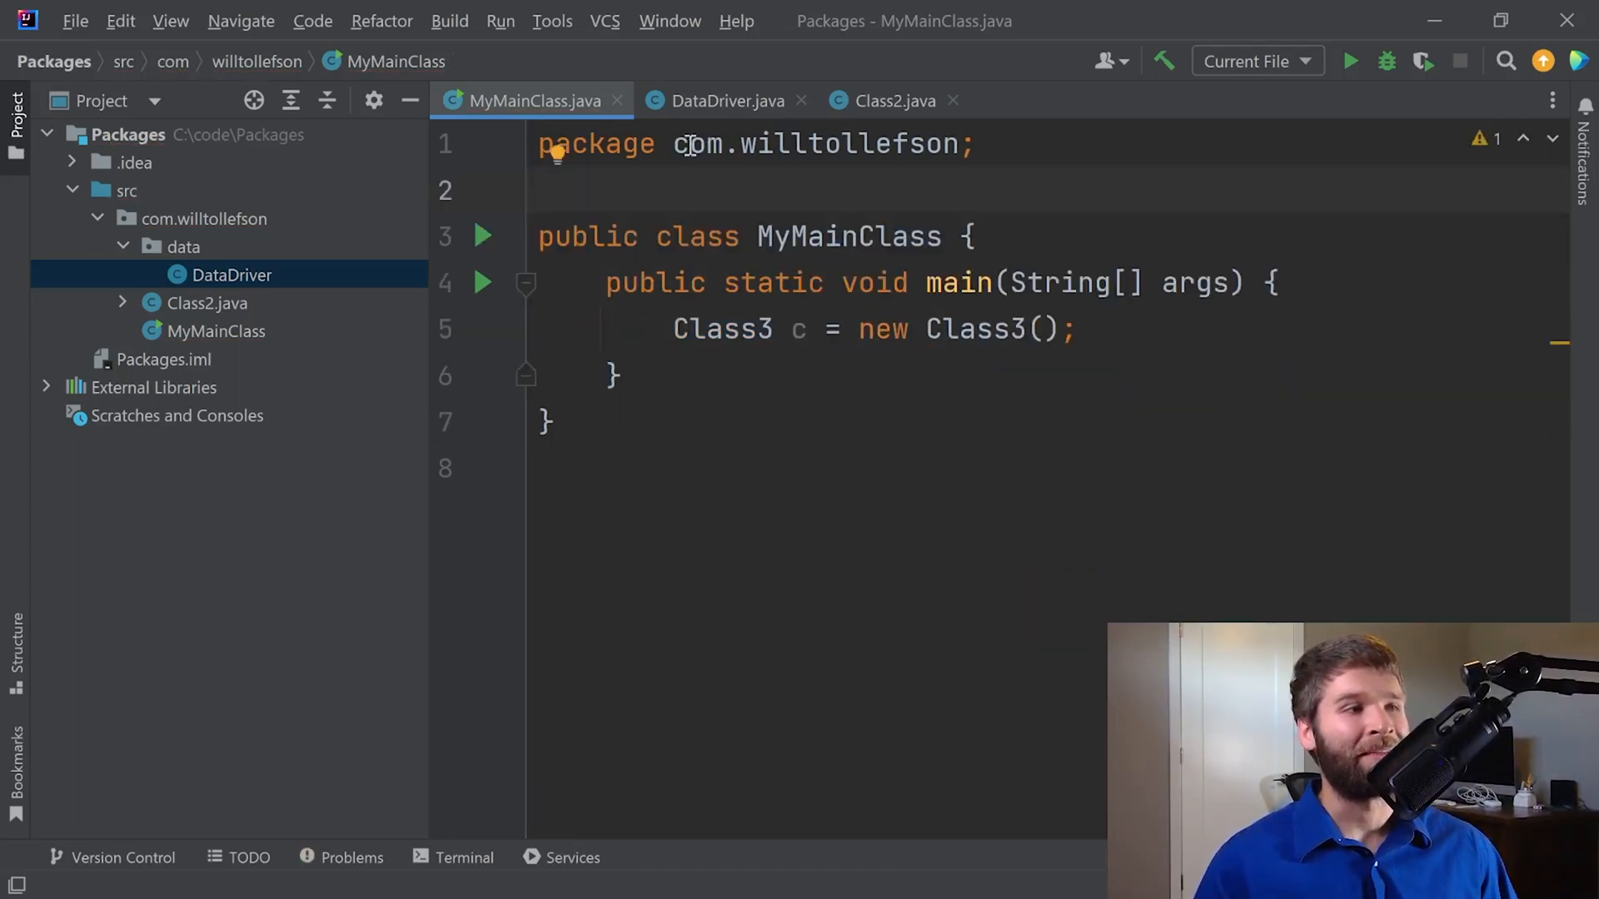
left_click(723, 100)
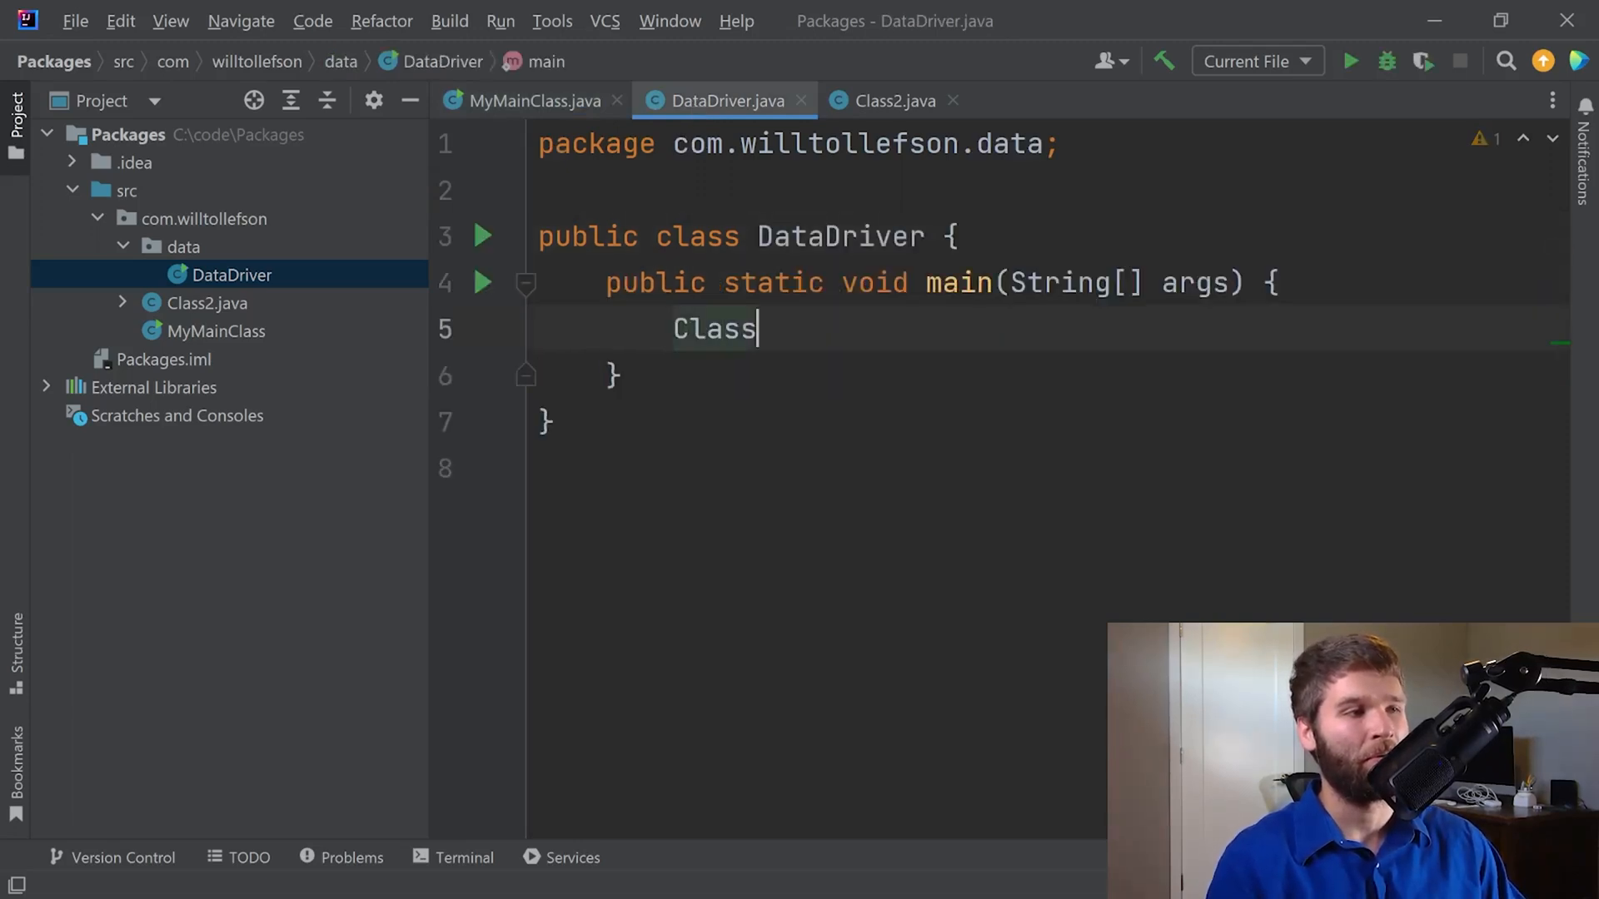
type("2 c = new Class2();")
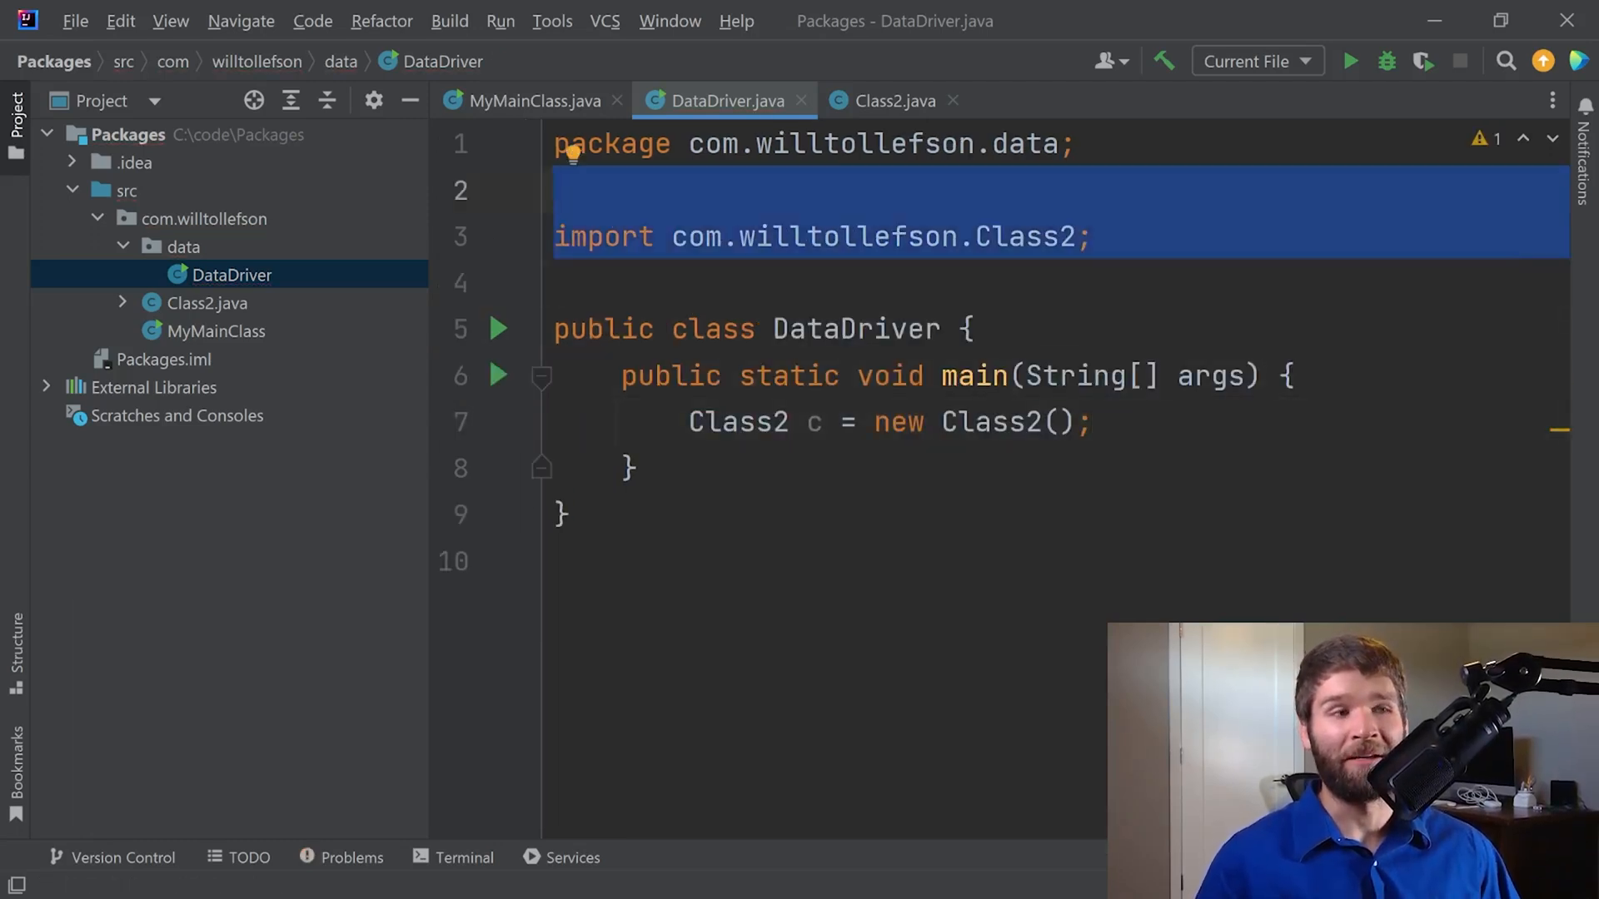
left_click(931, 177)
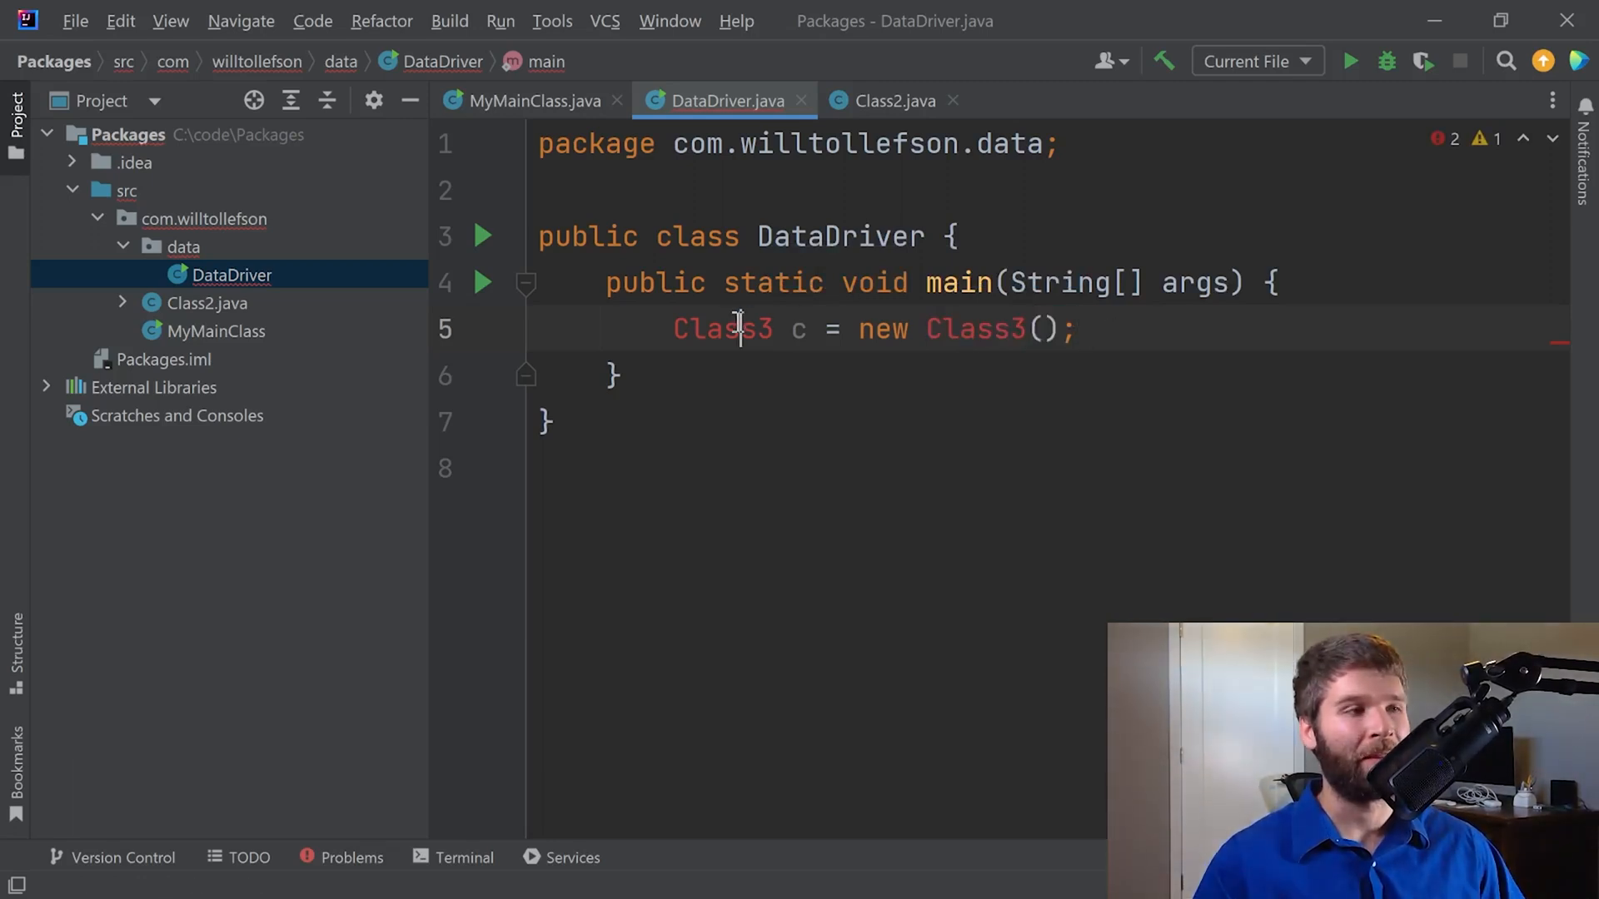
key("Alt+Enter")
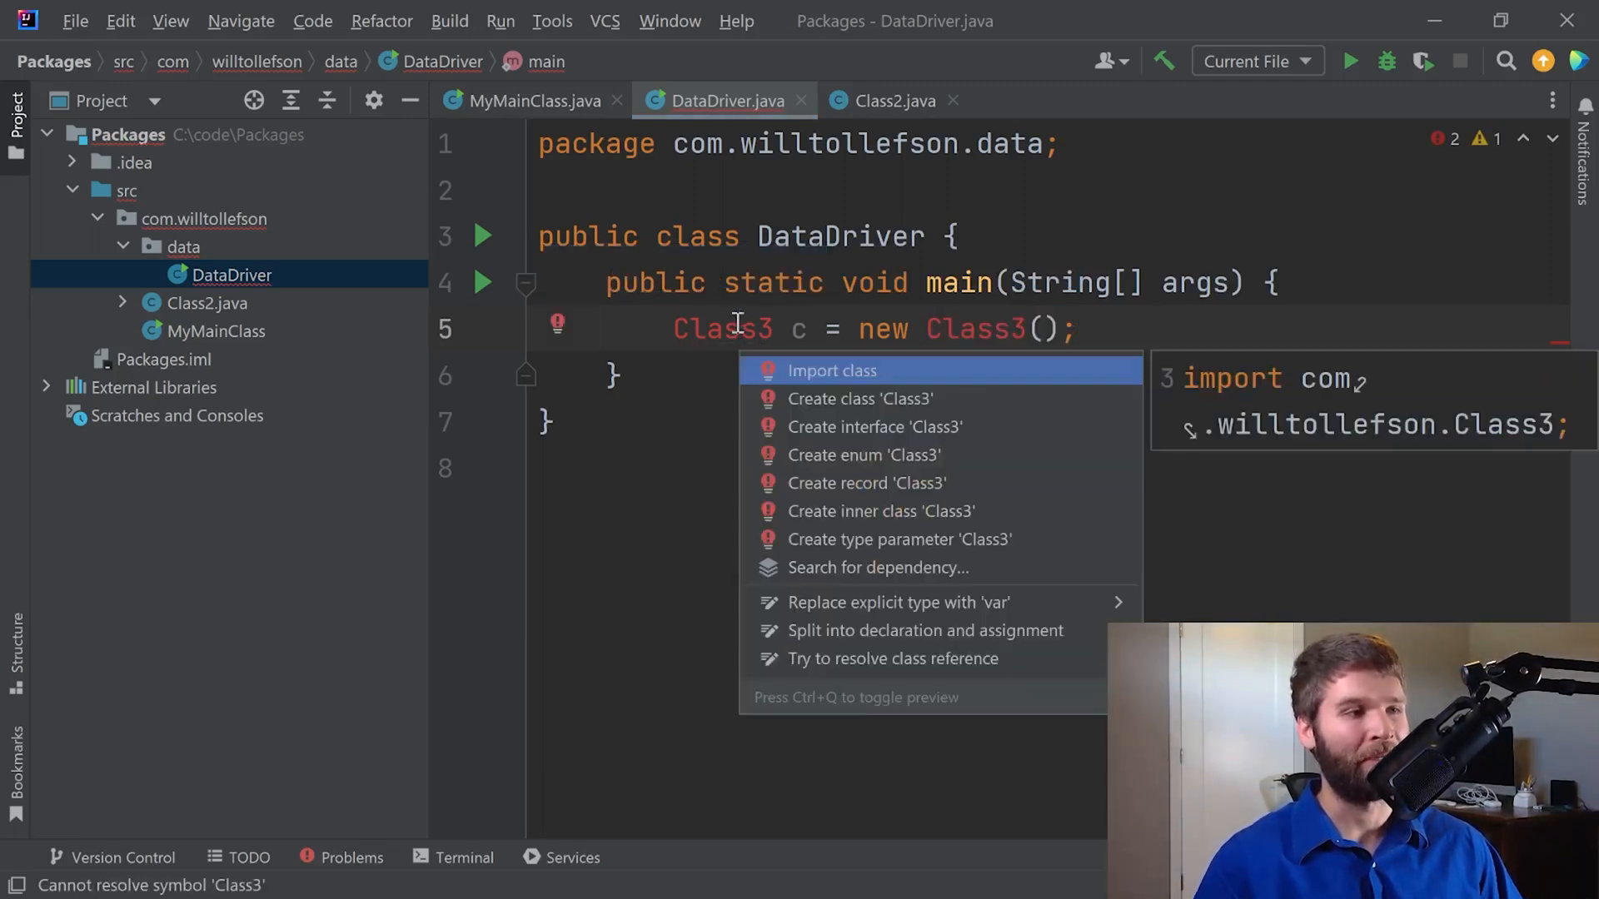
left_click(831, 371)
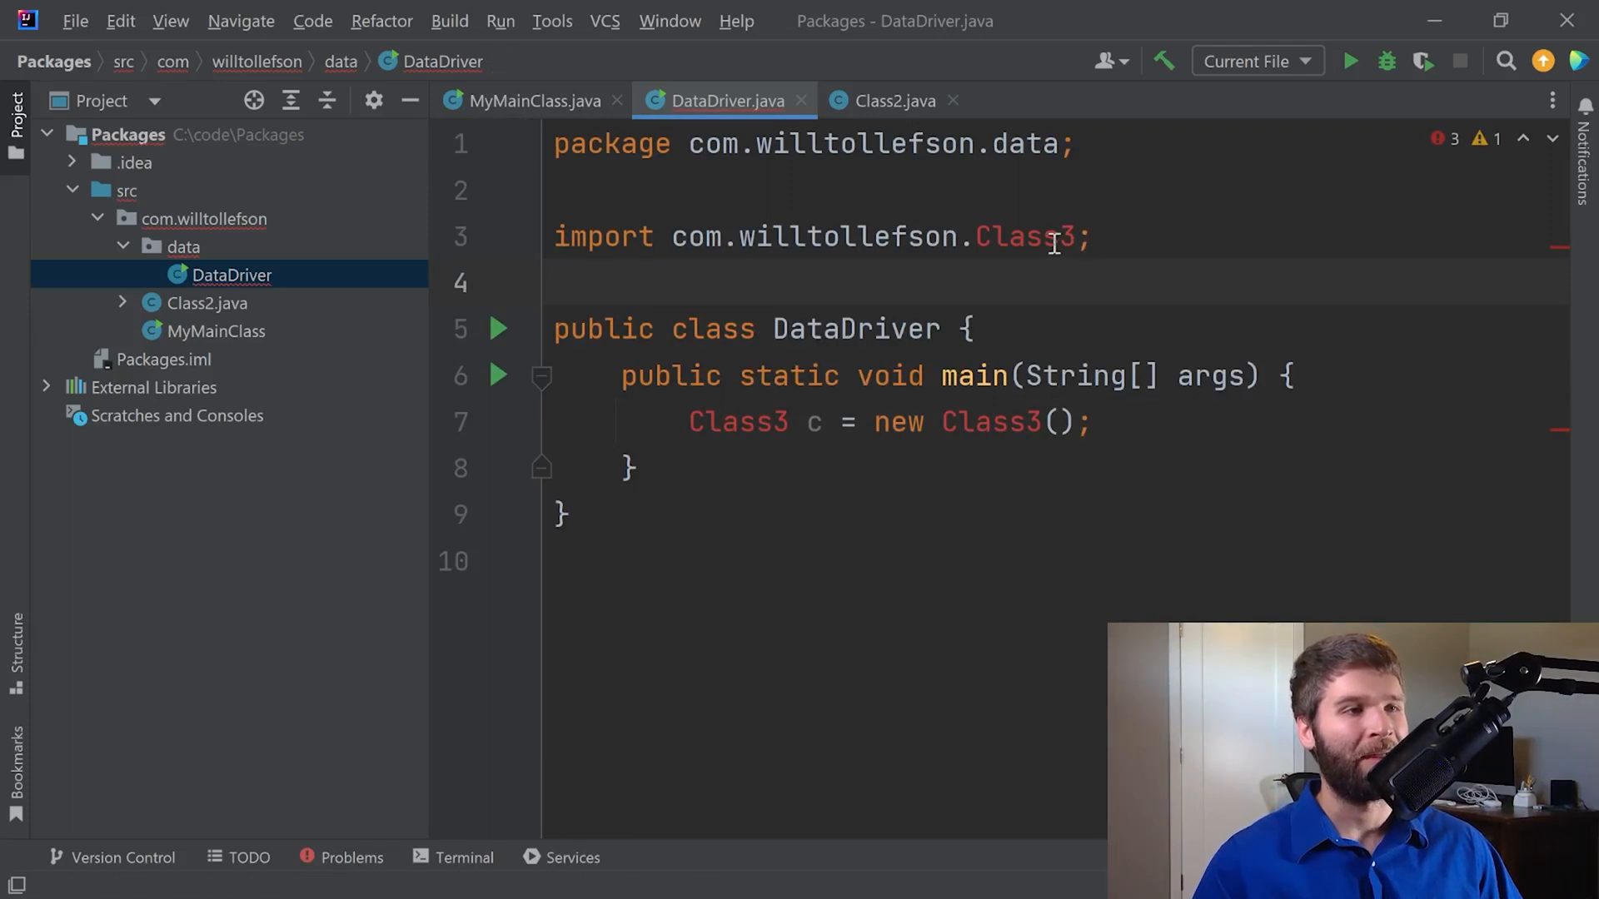
mouse_move(1044, 237)
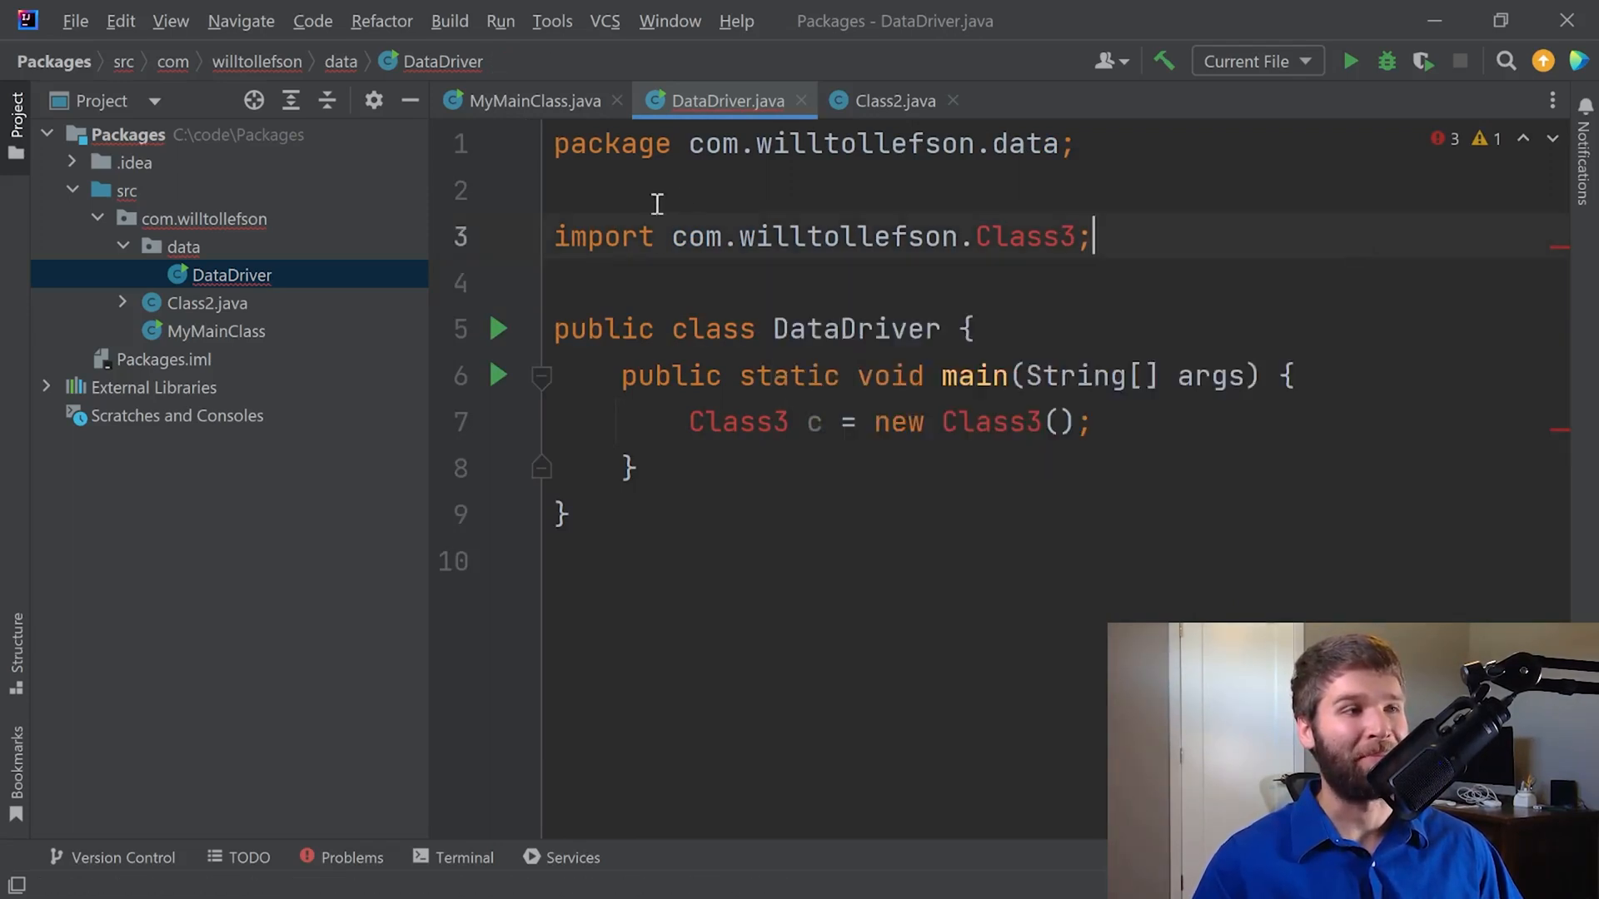
left_click(894, 100)
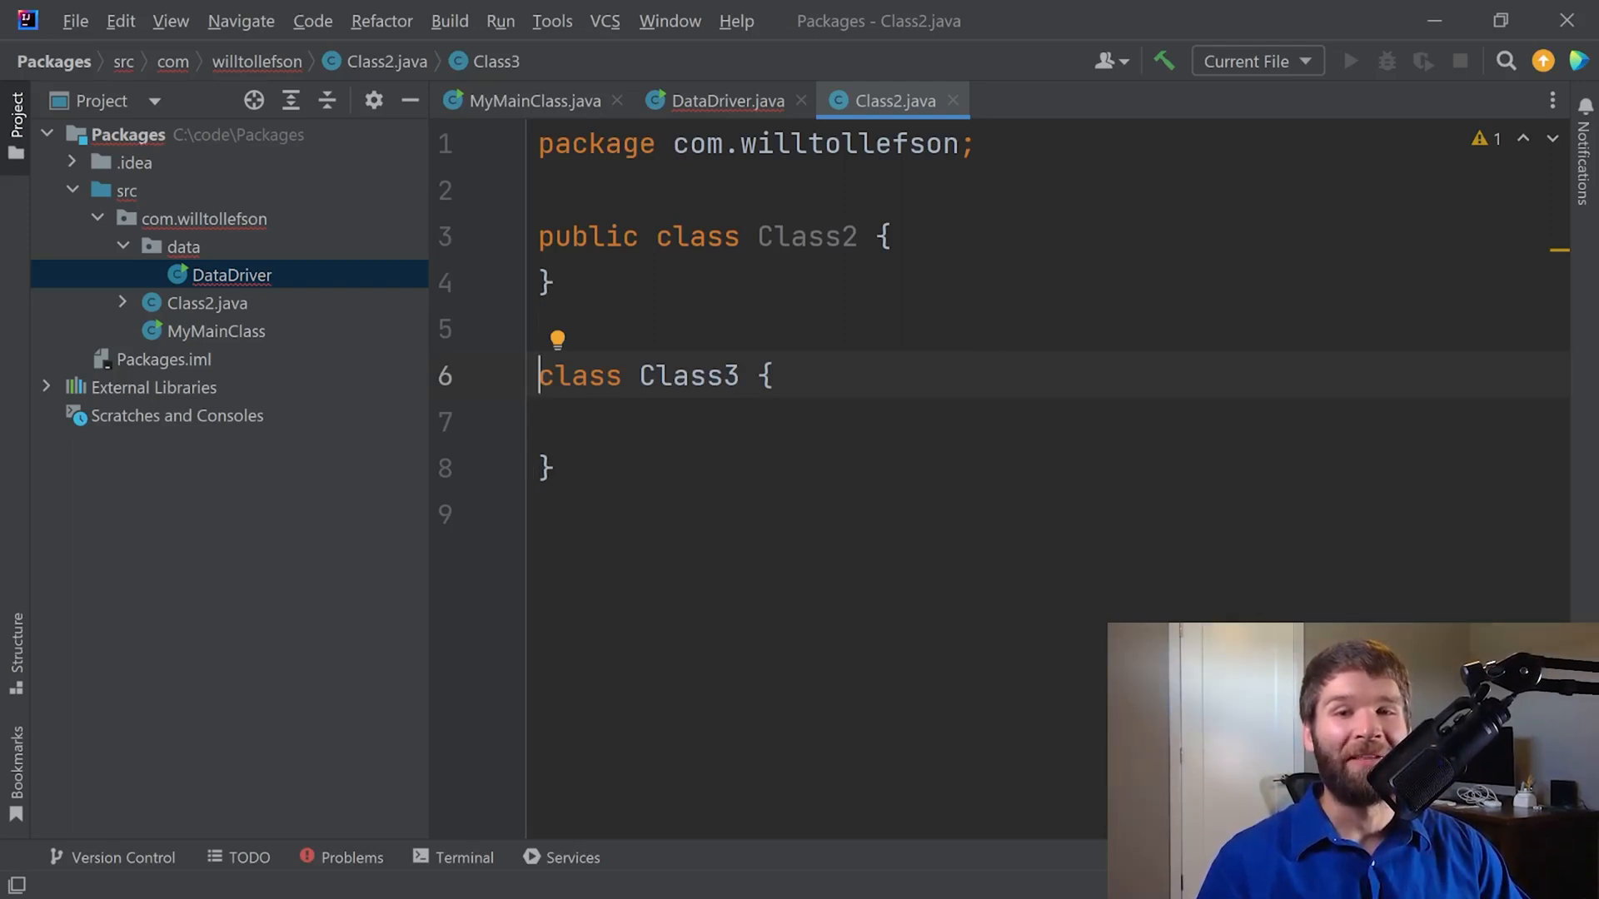
mouse_move(1388, 412)
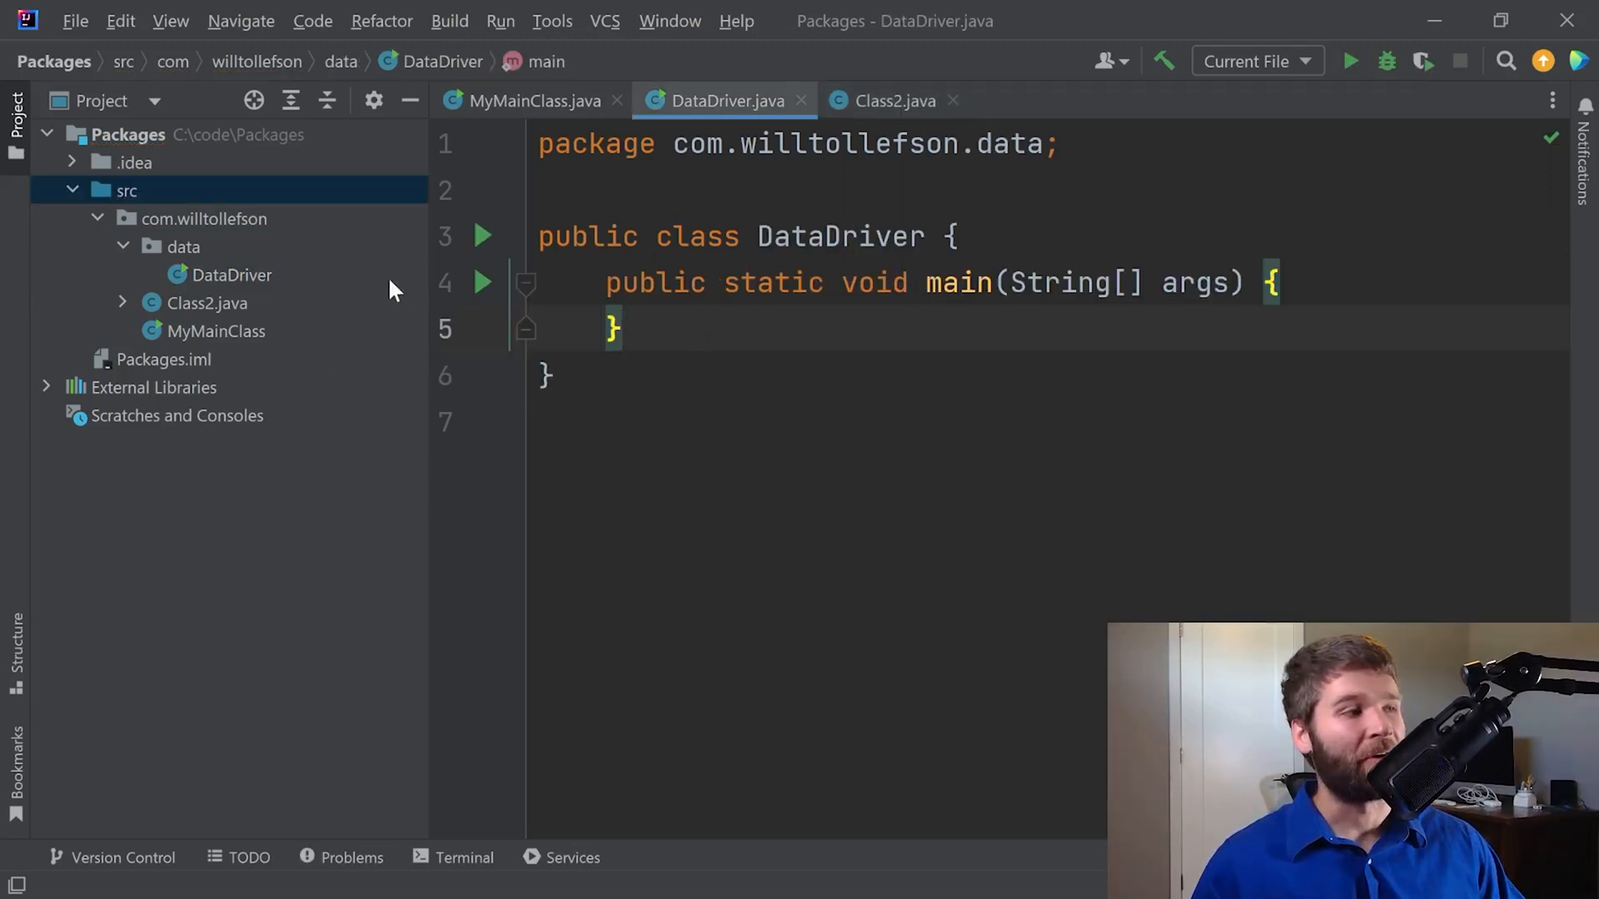
Create a test2 package under src holding a DuplicateClass.
right_click(122, 190)
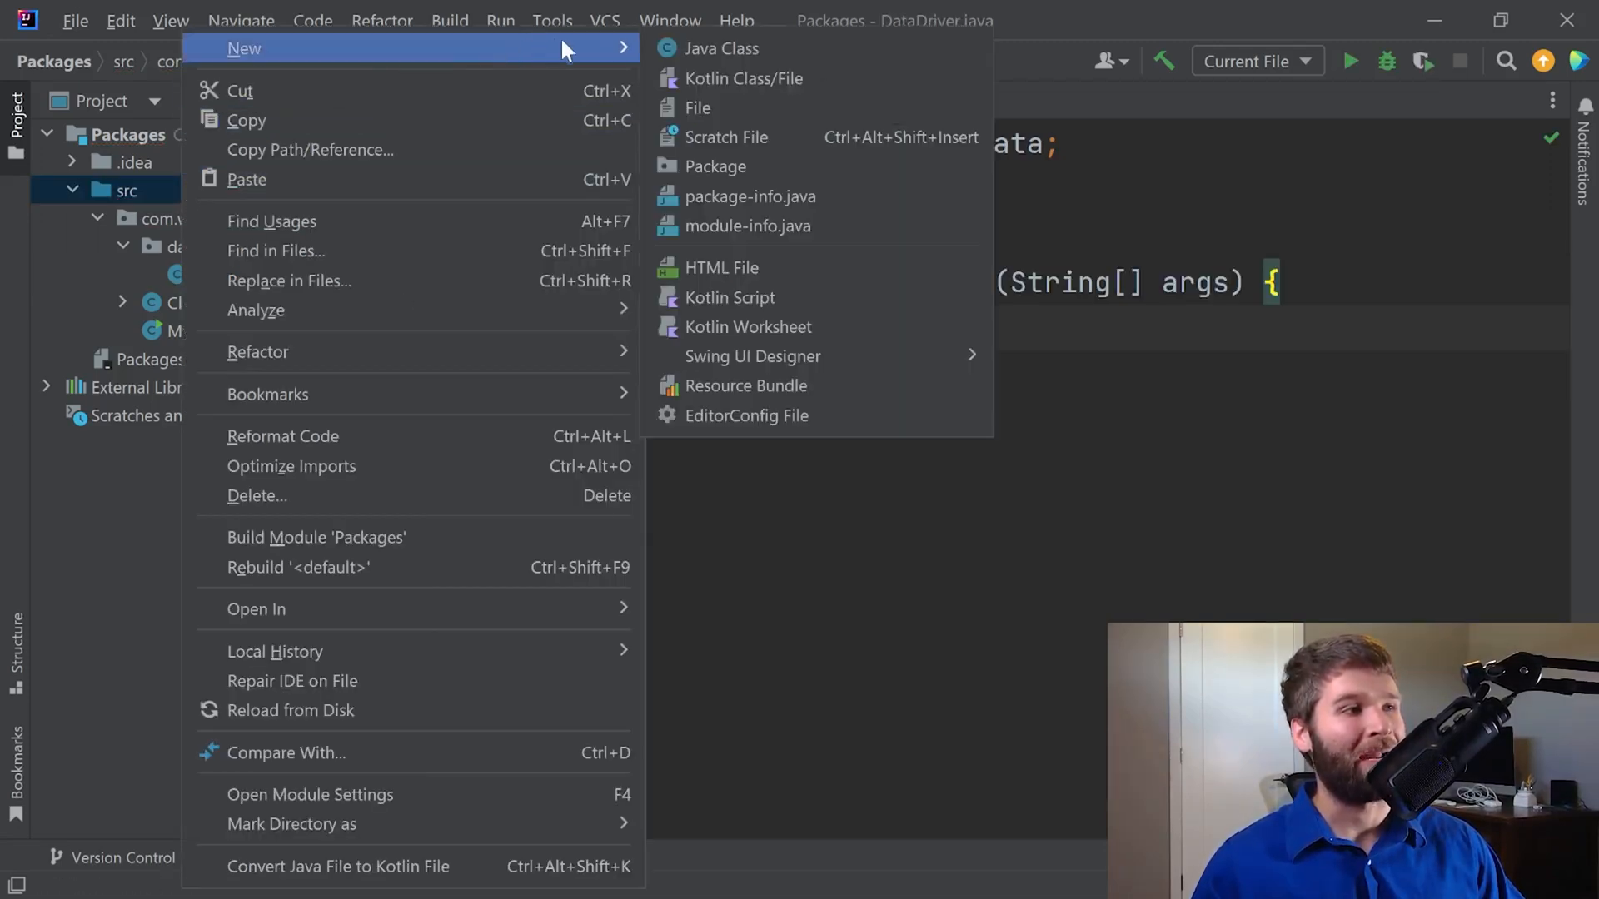
left_click(713, 167)
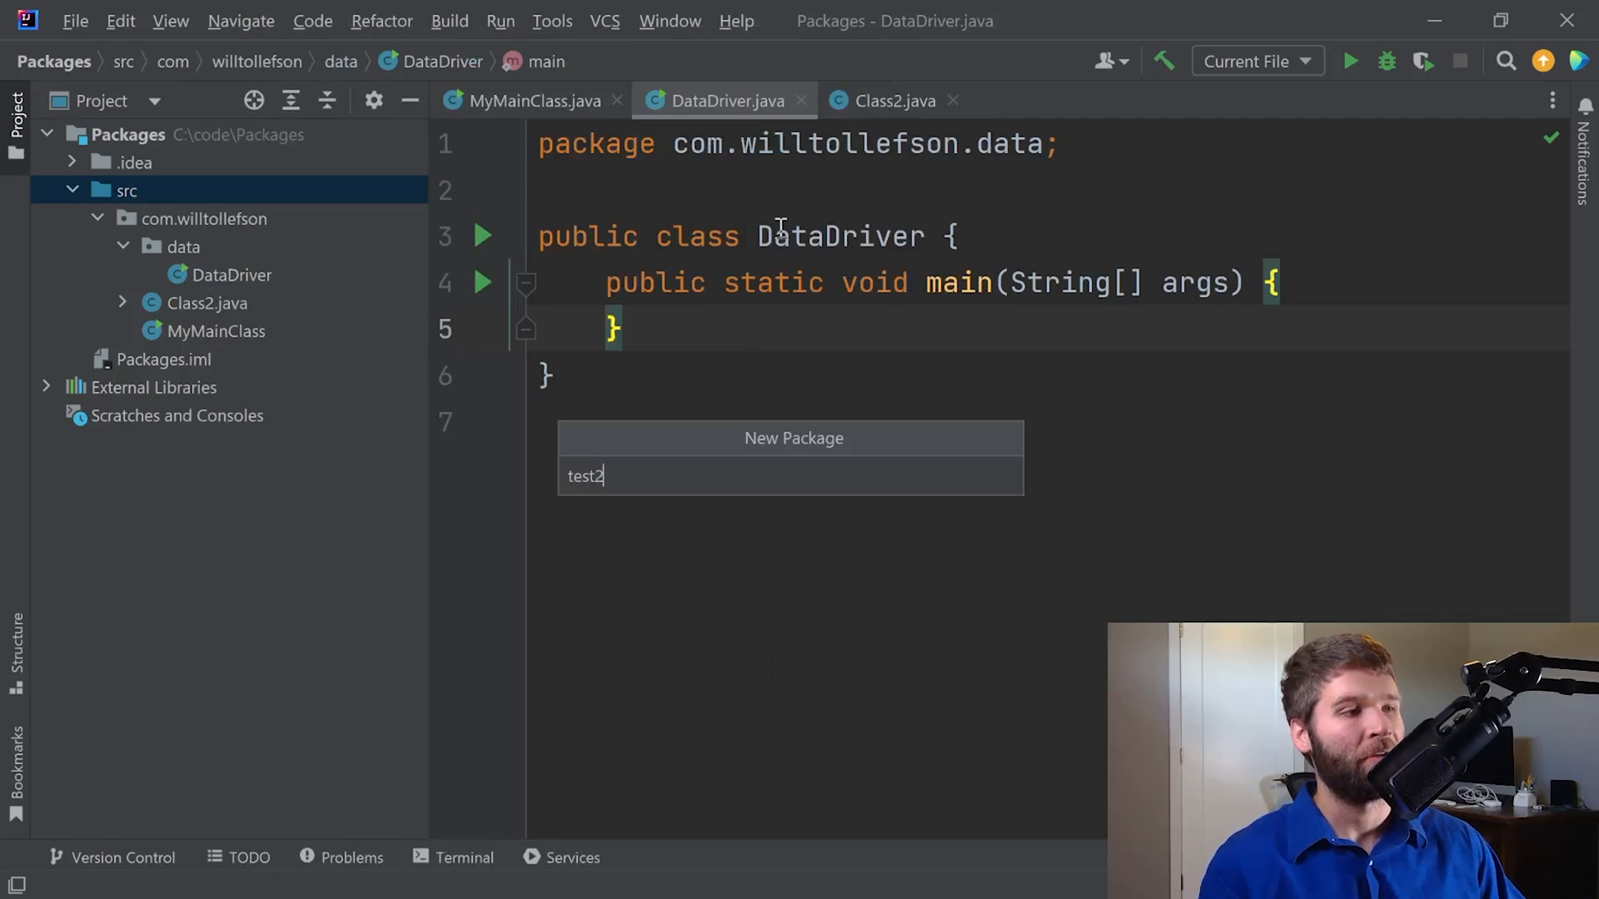
key("Enter")
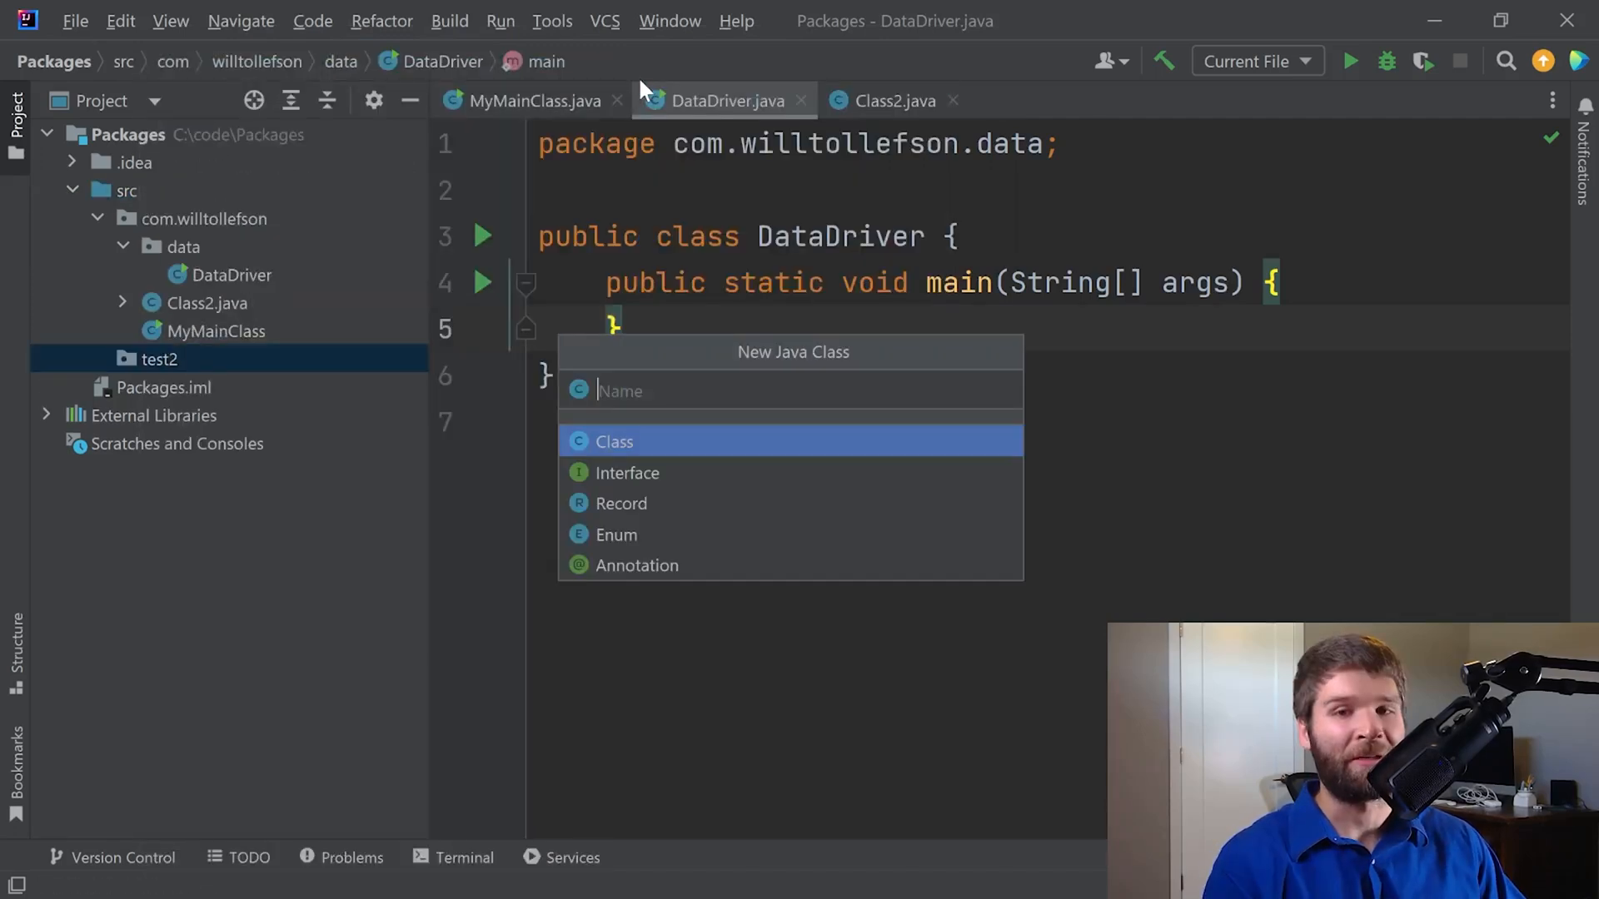
type("Duplicated")
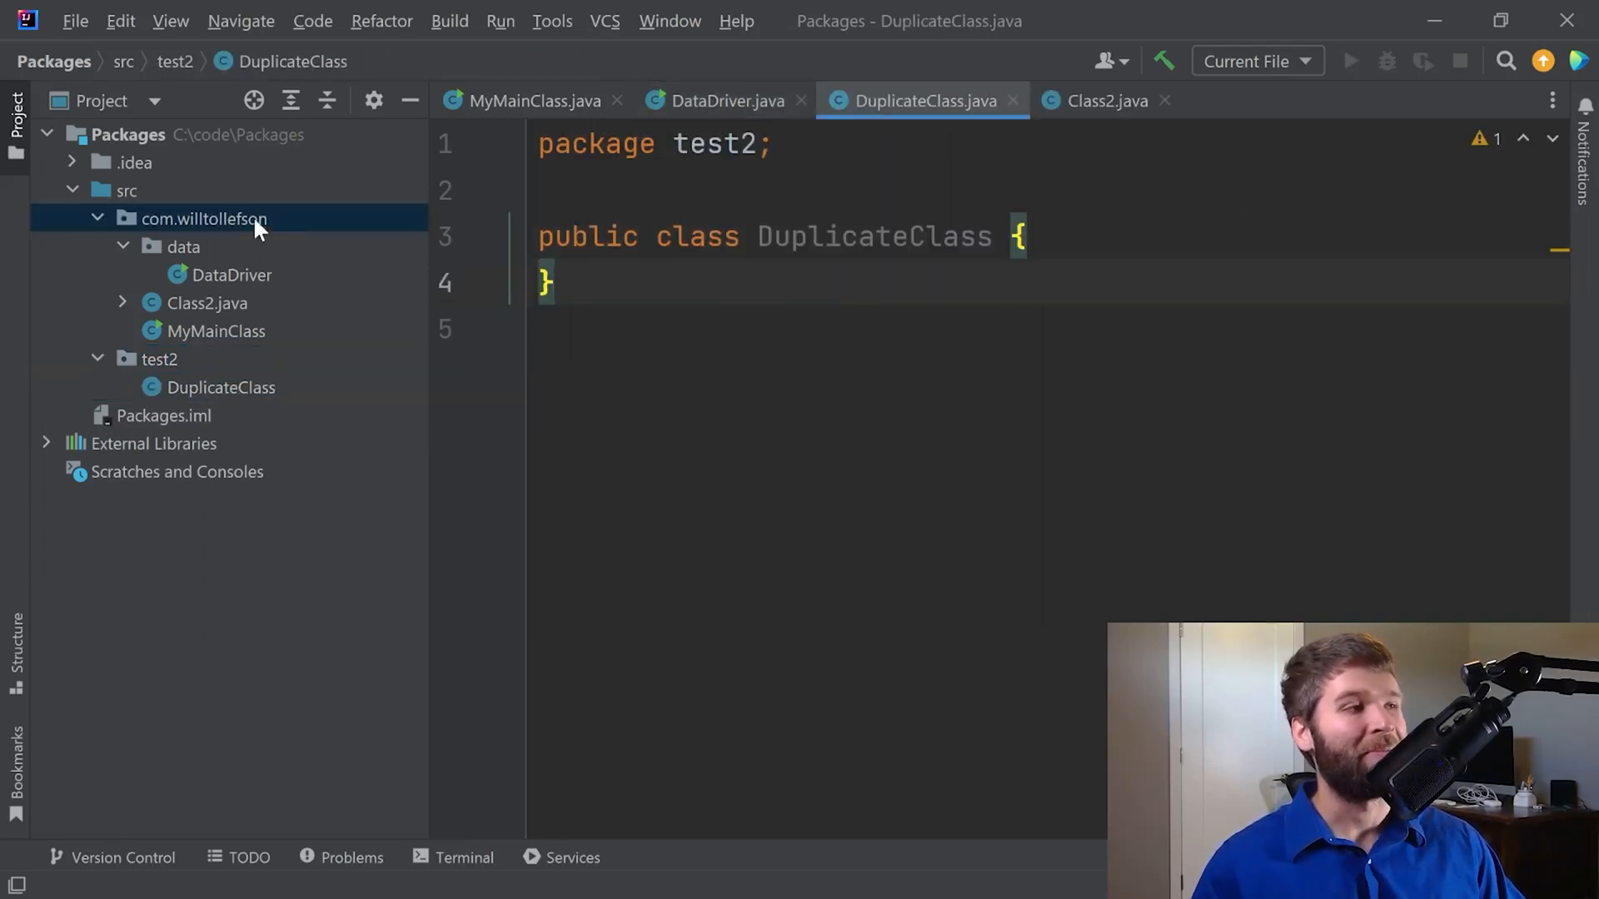
Add a second DuplicateClass class inside com.willtollefson.
right_click(200, 219)
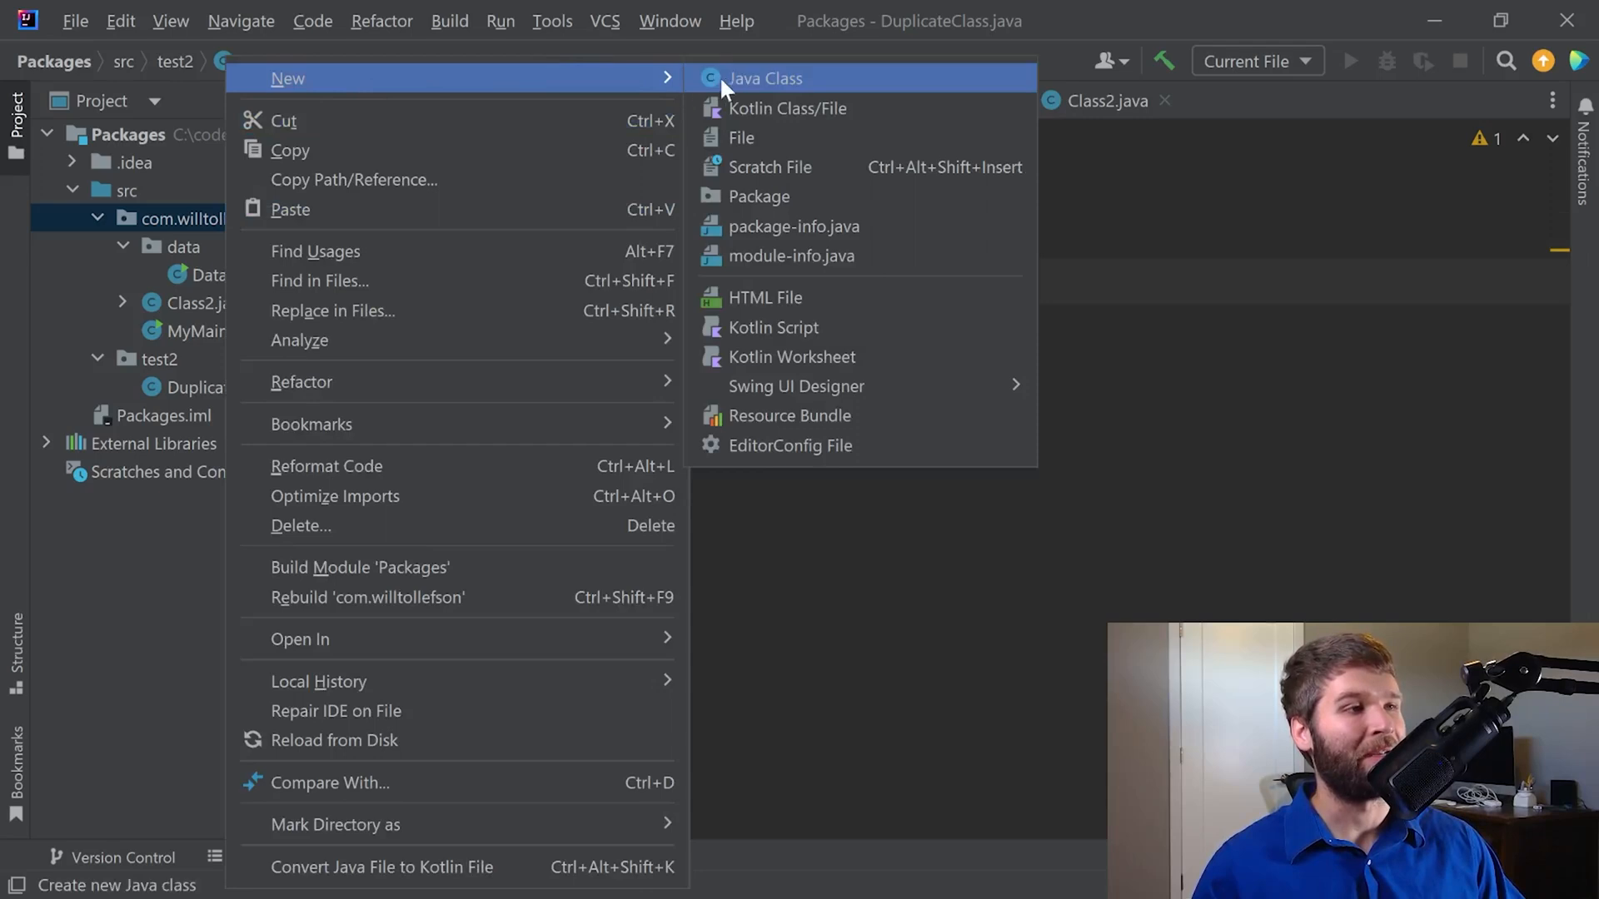
left_click(763, 77)
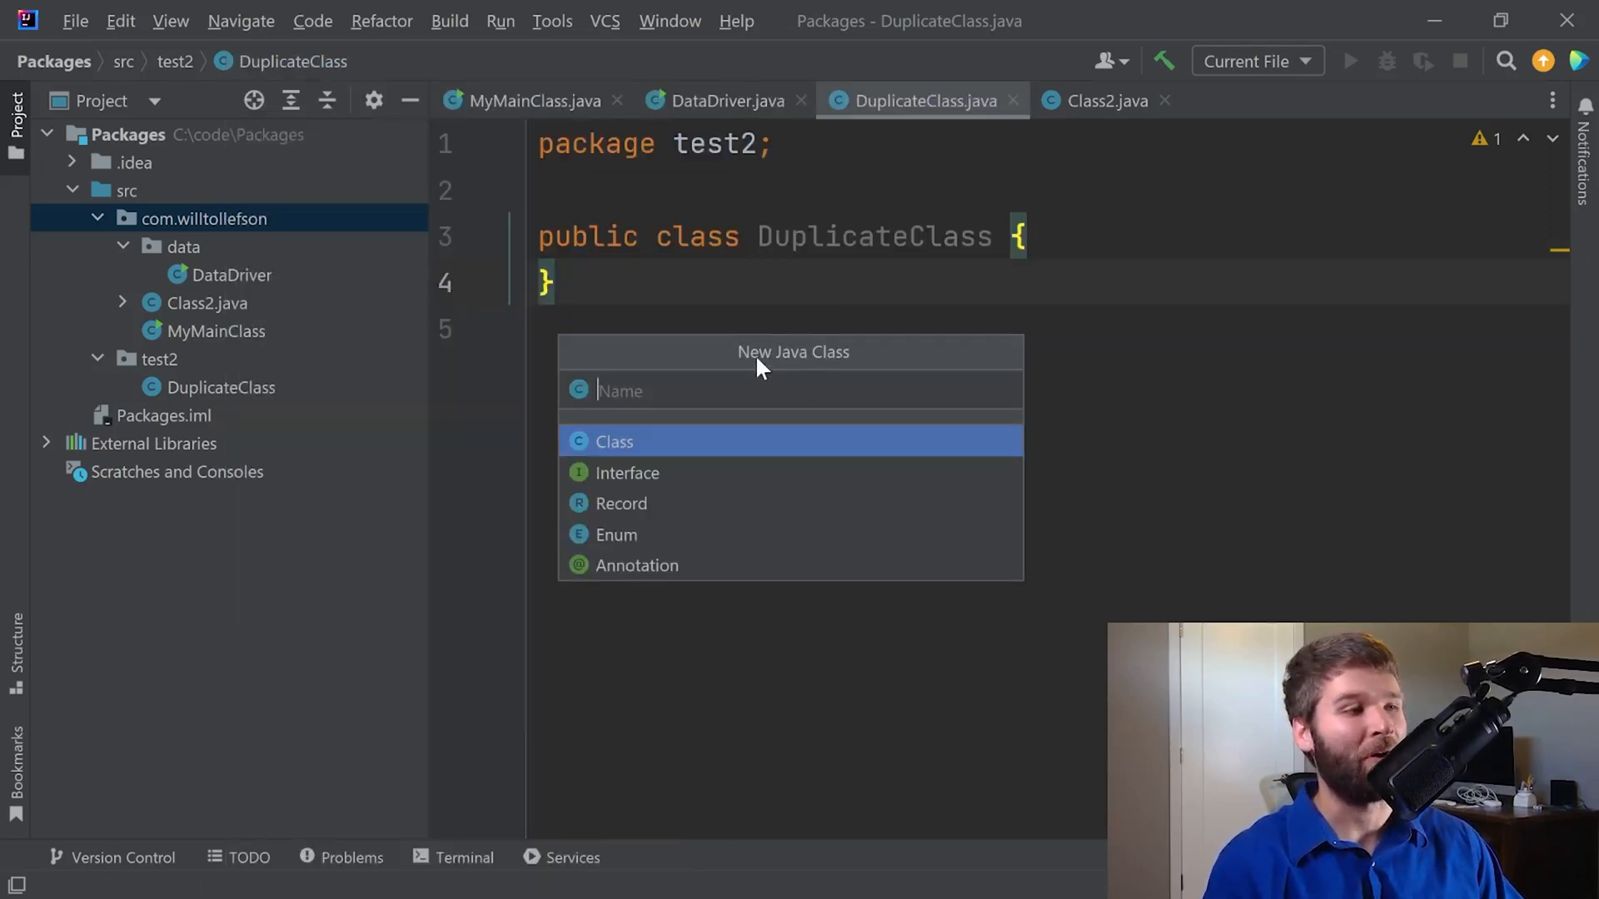
type("DuplicateClass")
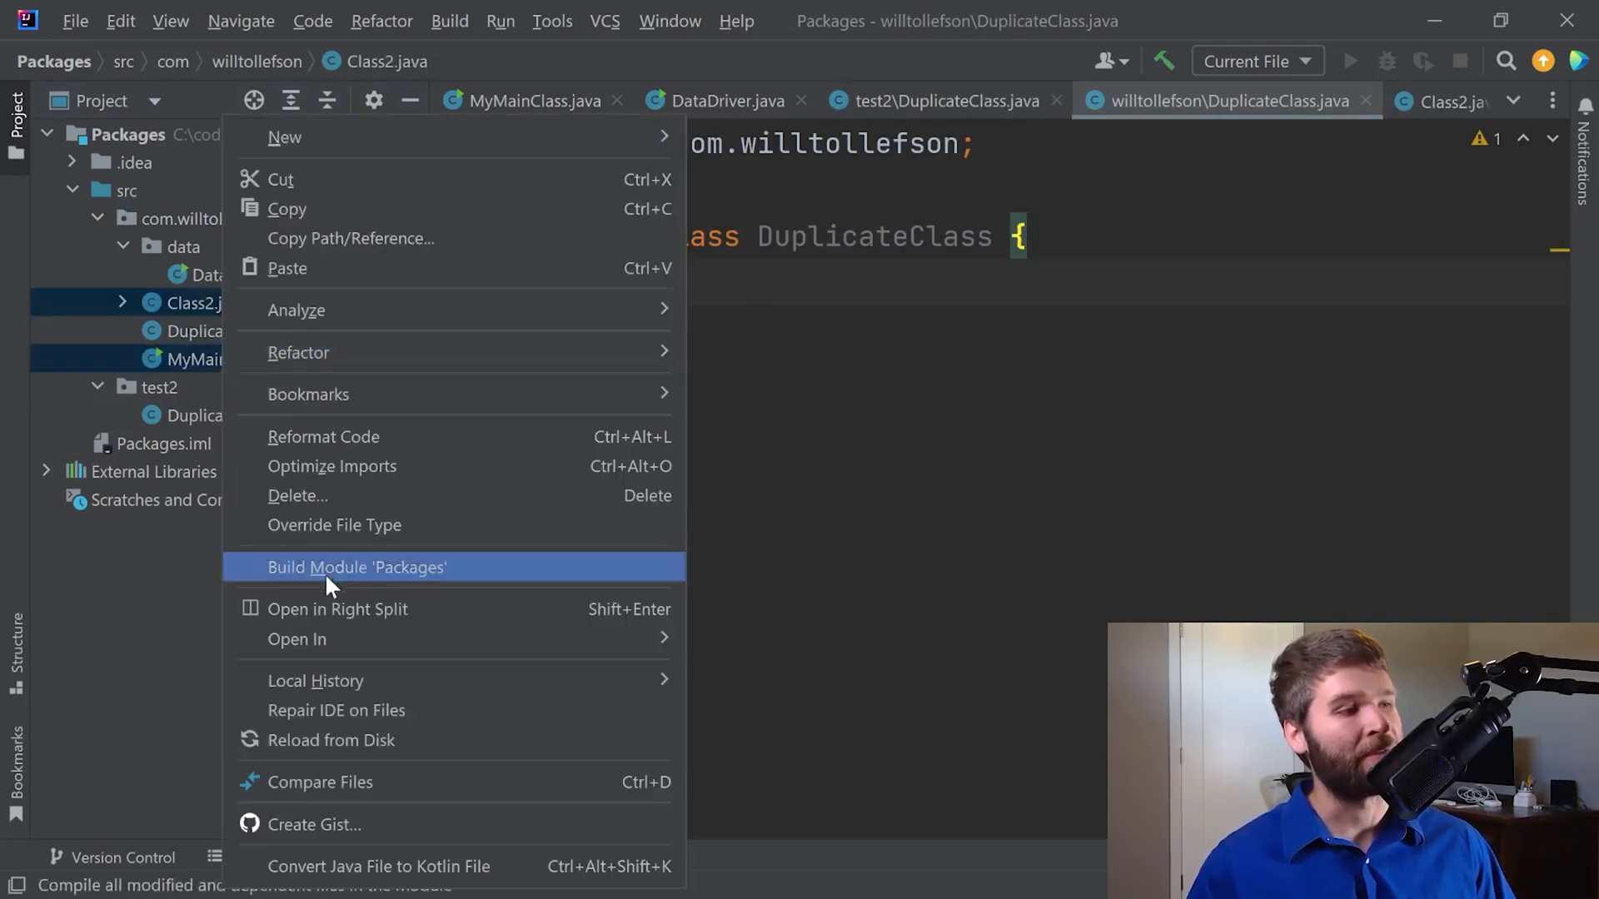
Delete Class2 and MyMainClass, inspect both DuplicateClass files, and reopen DataDriver.
left_click(297, 496)
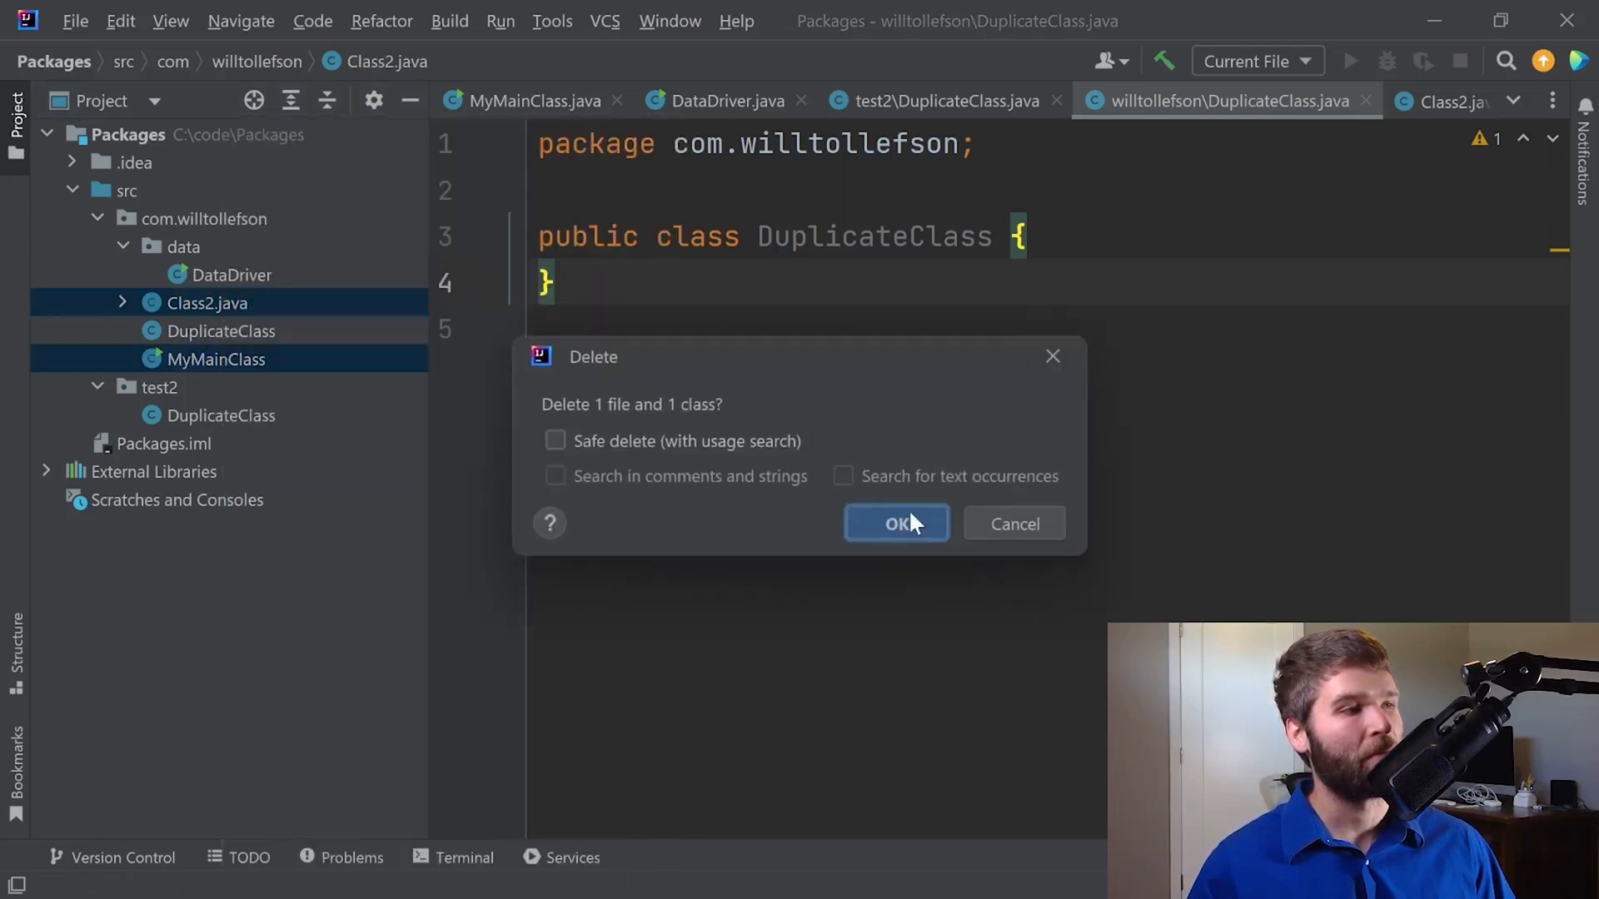
left_click(896, 523)
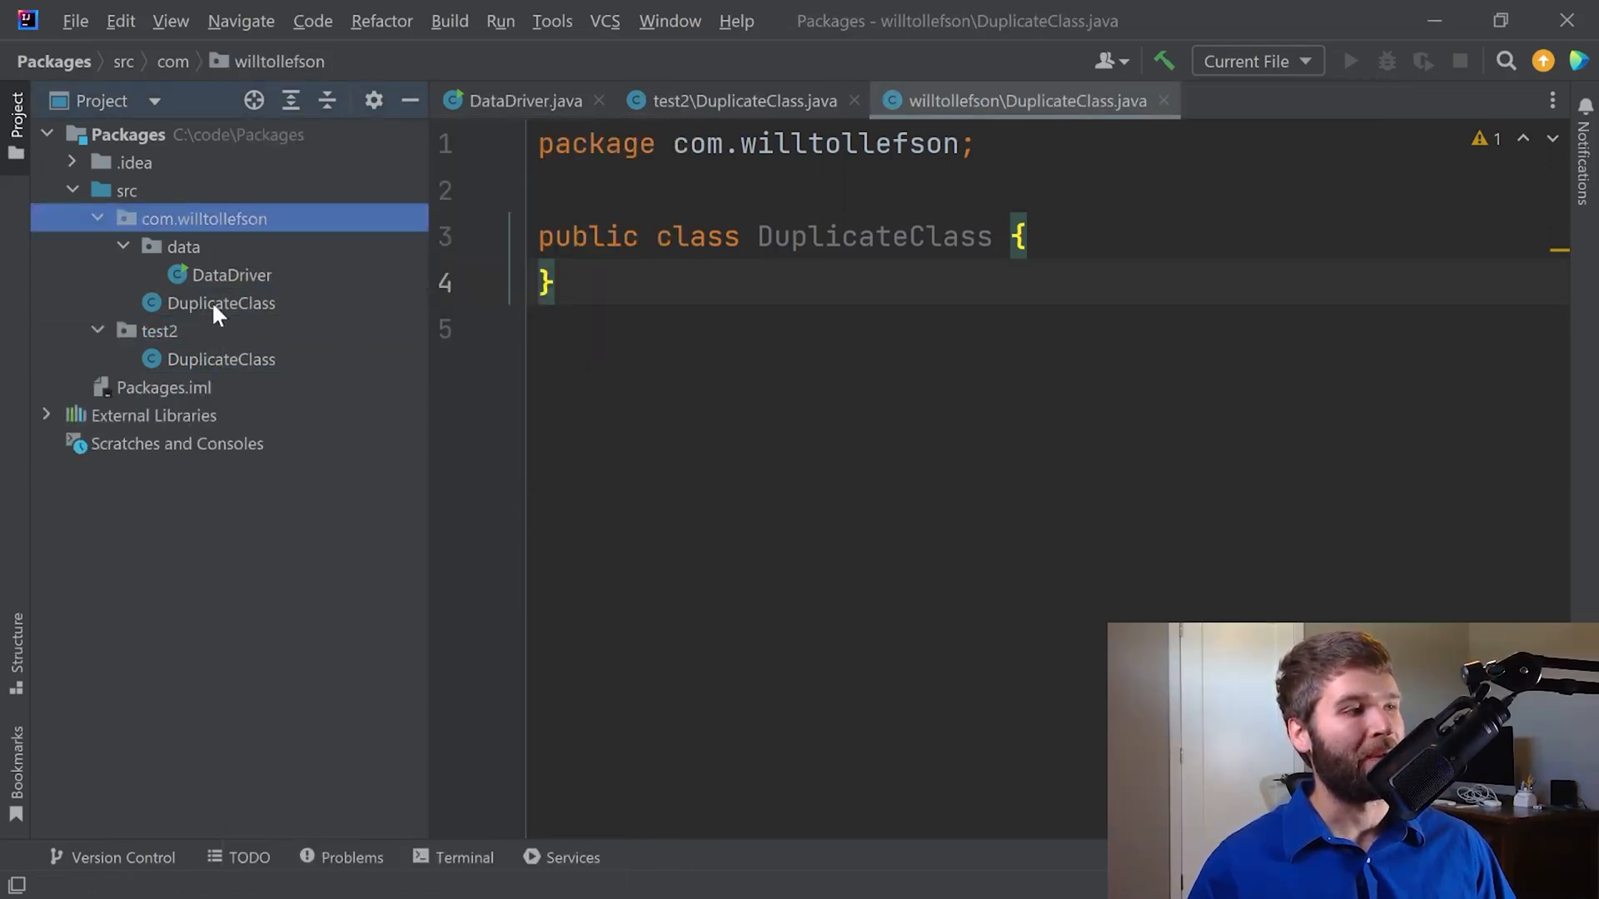
left_click(220, 303)
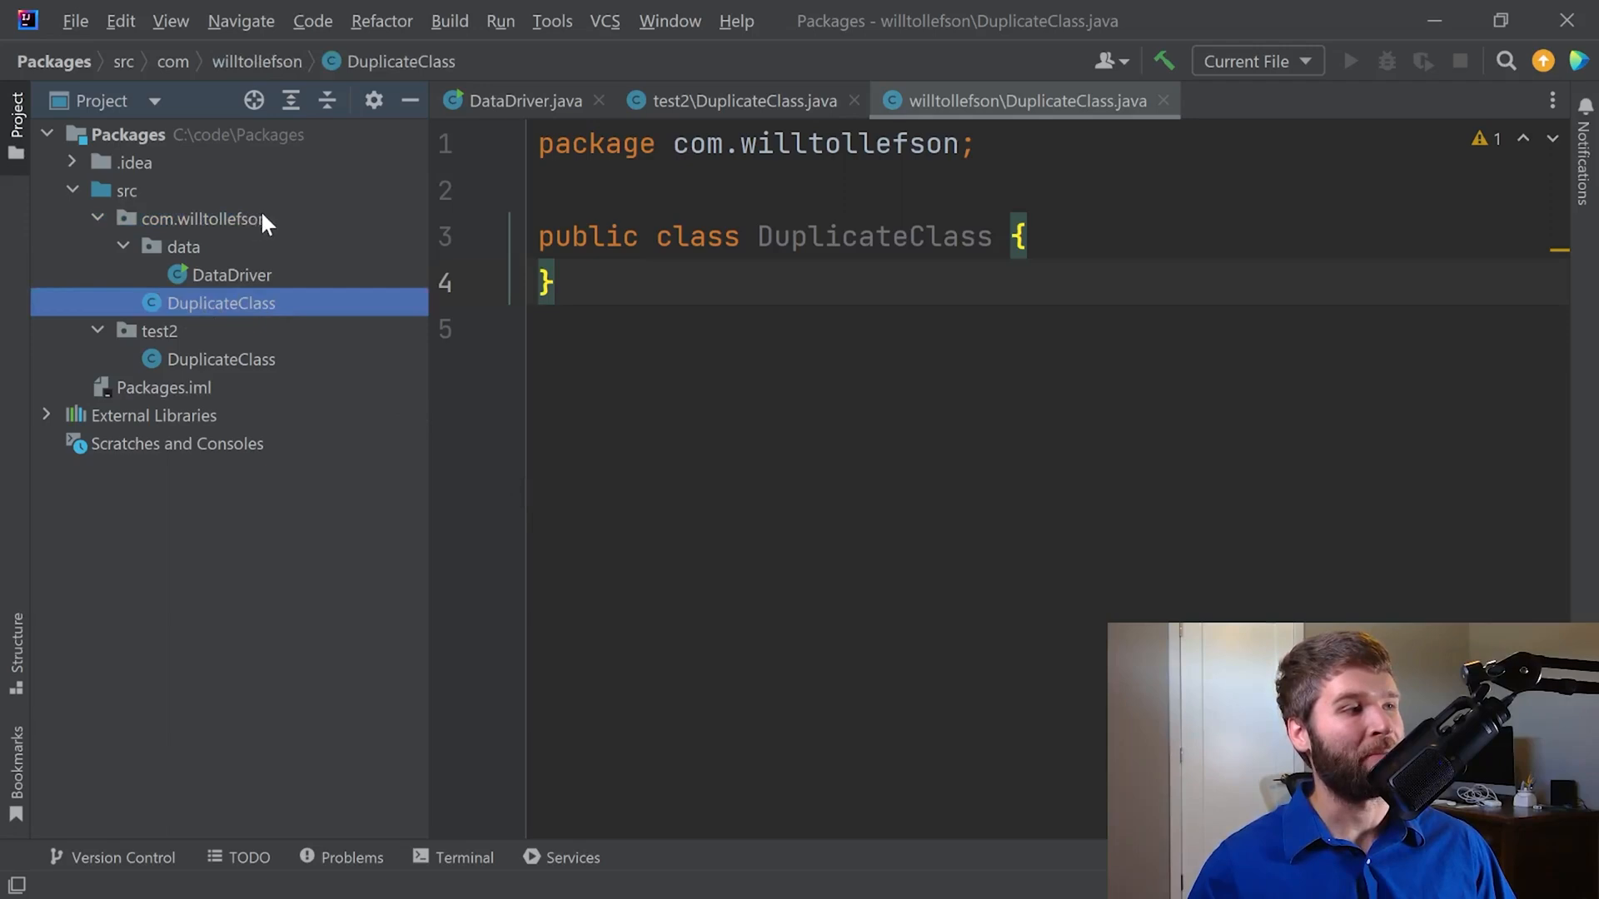
left_click(220, 359)
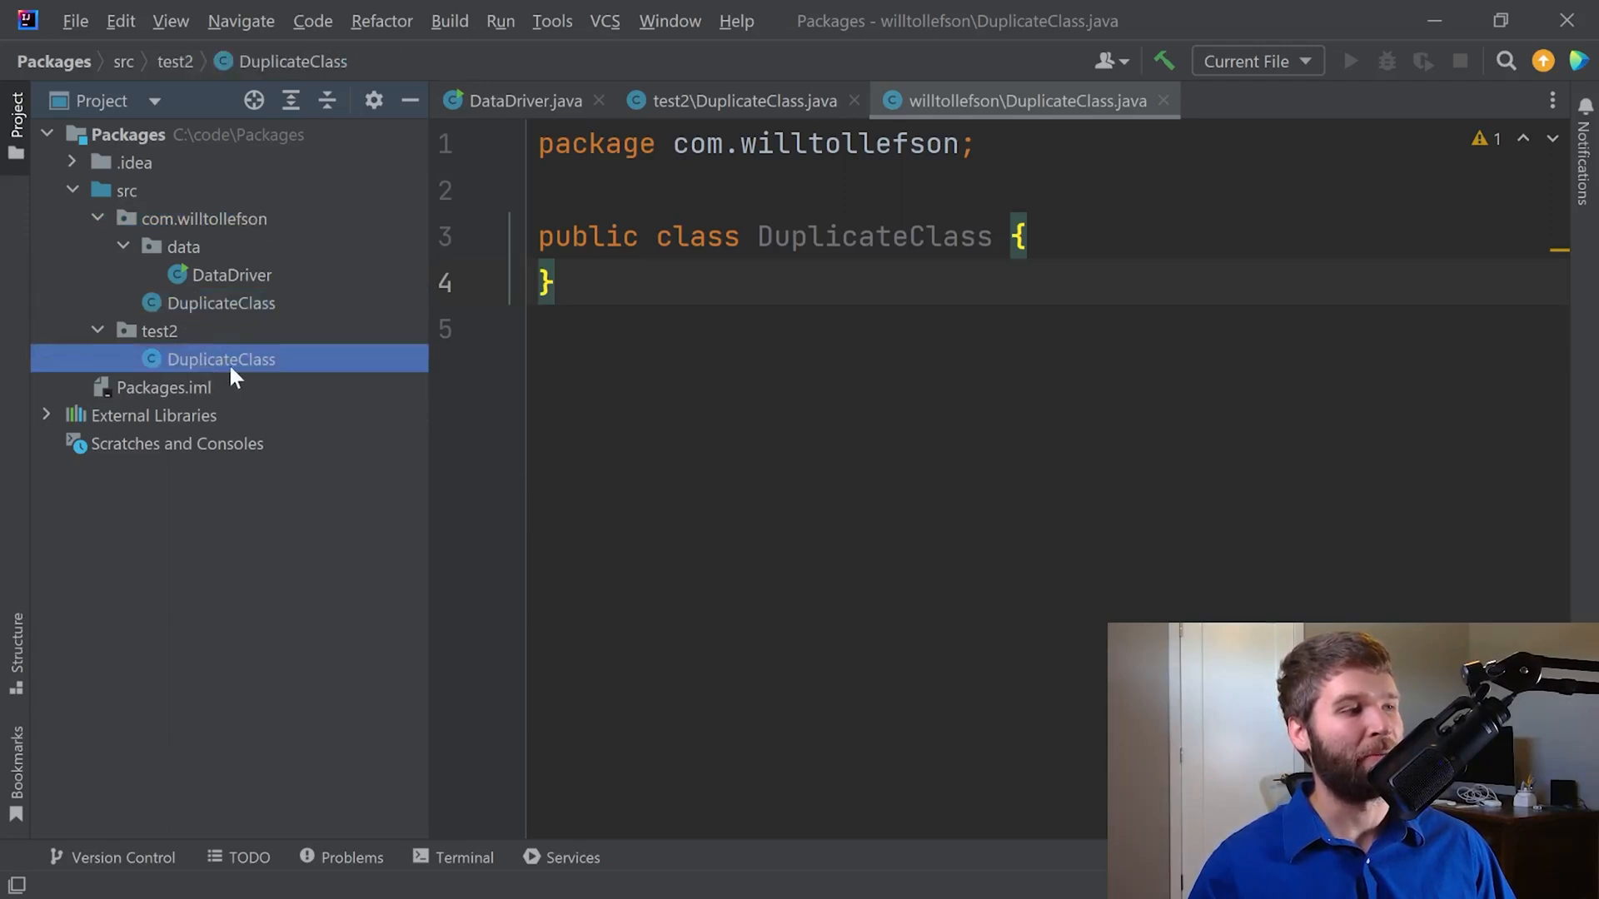
left_click(230, 274)
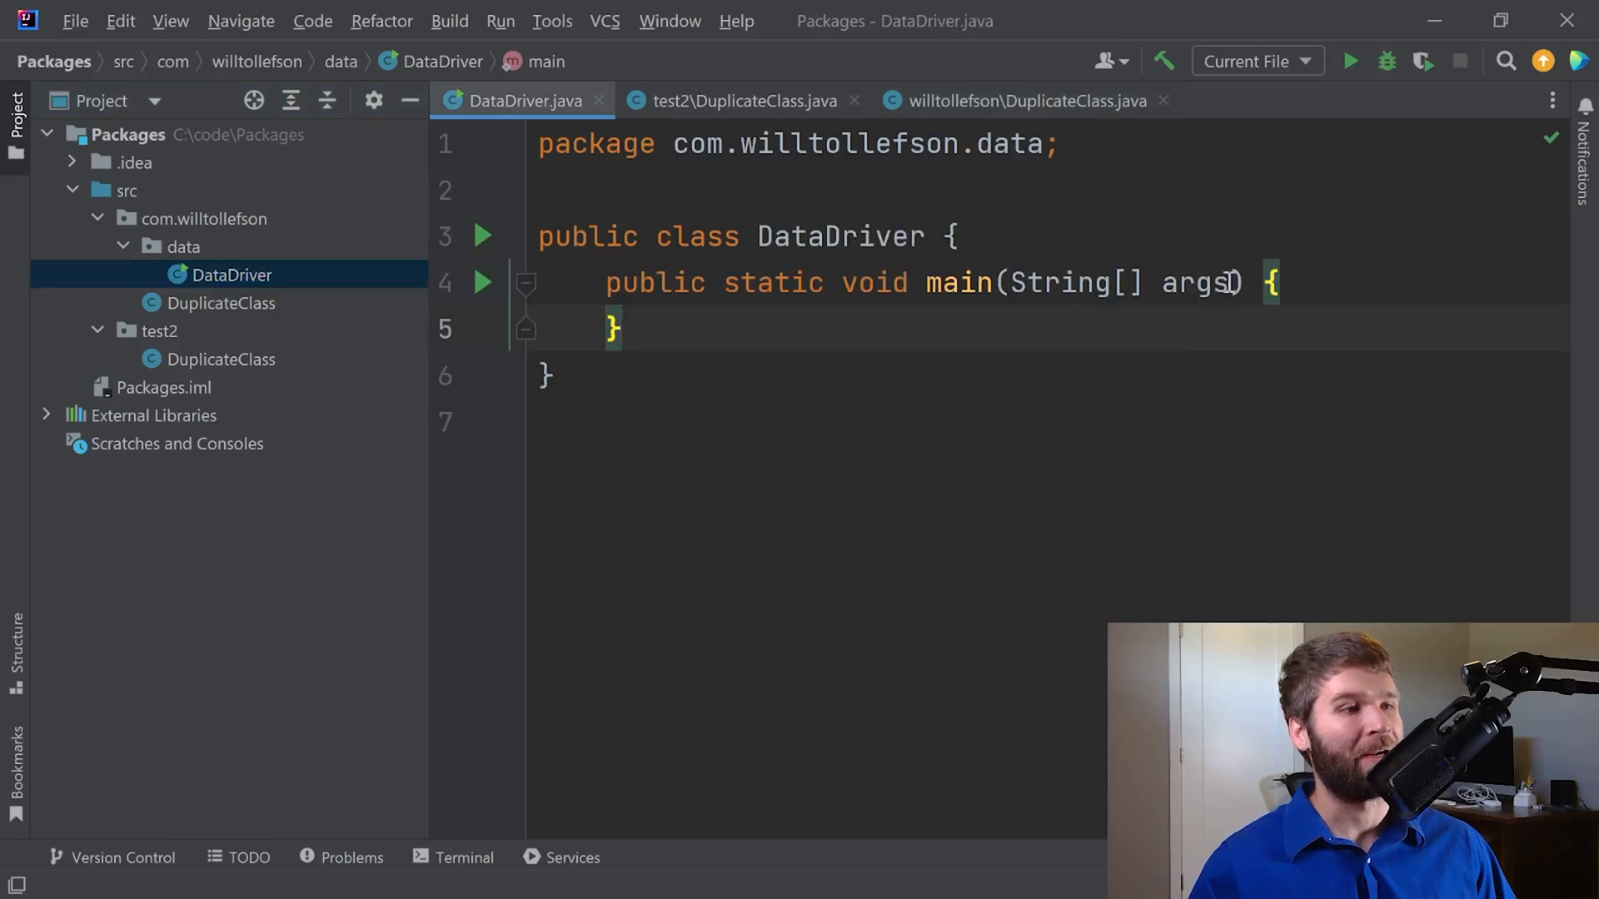
Create c1 = new DuplicateClass() using the com.willtollefson DuplicateClass with its import.
type("D")
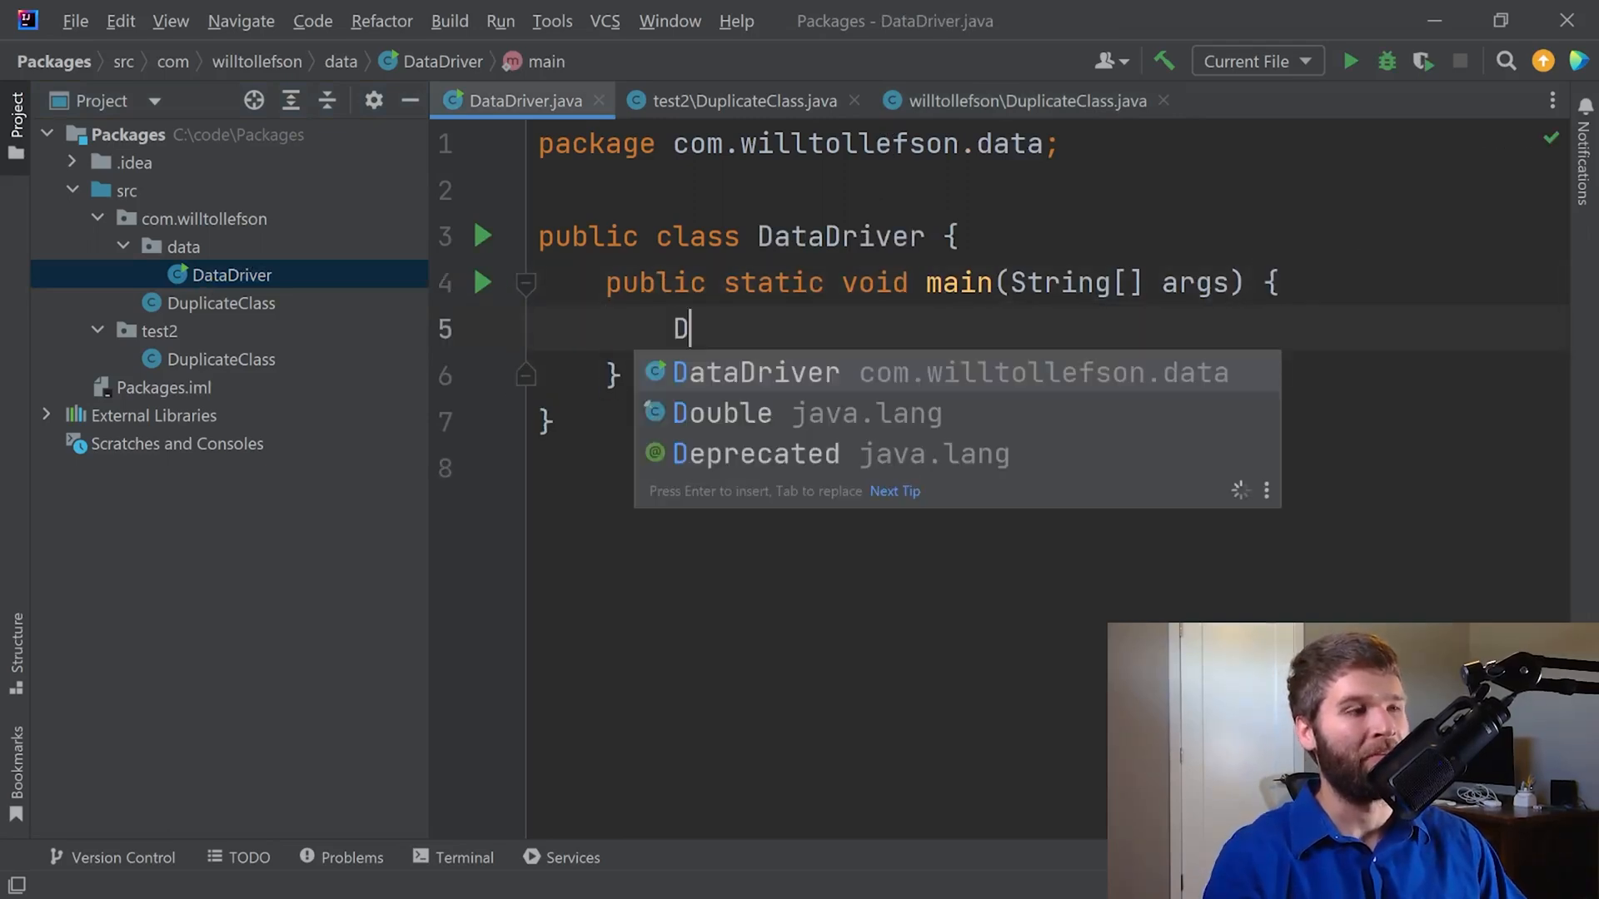
type("upli")
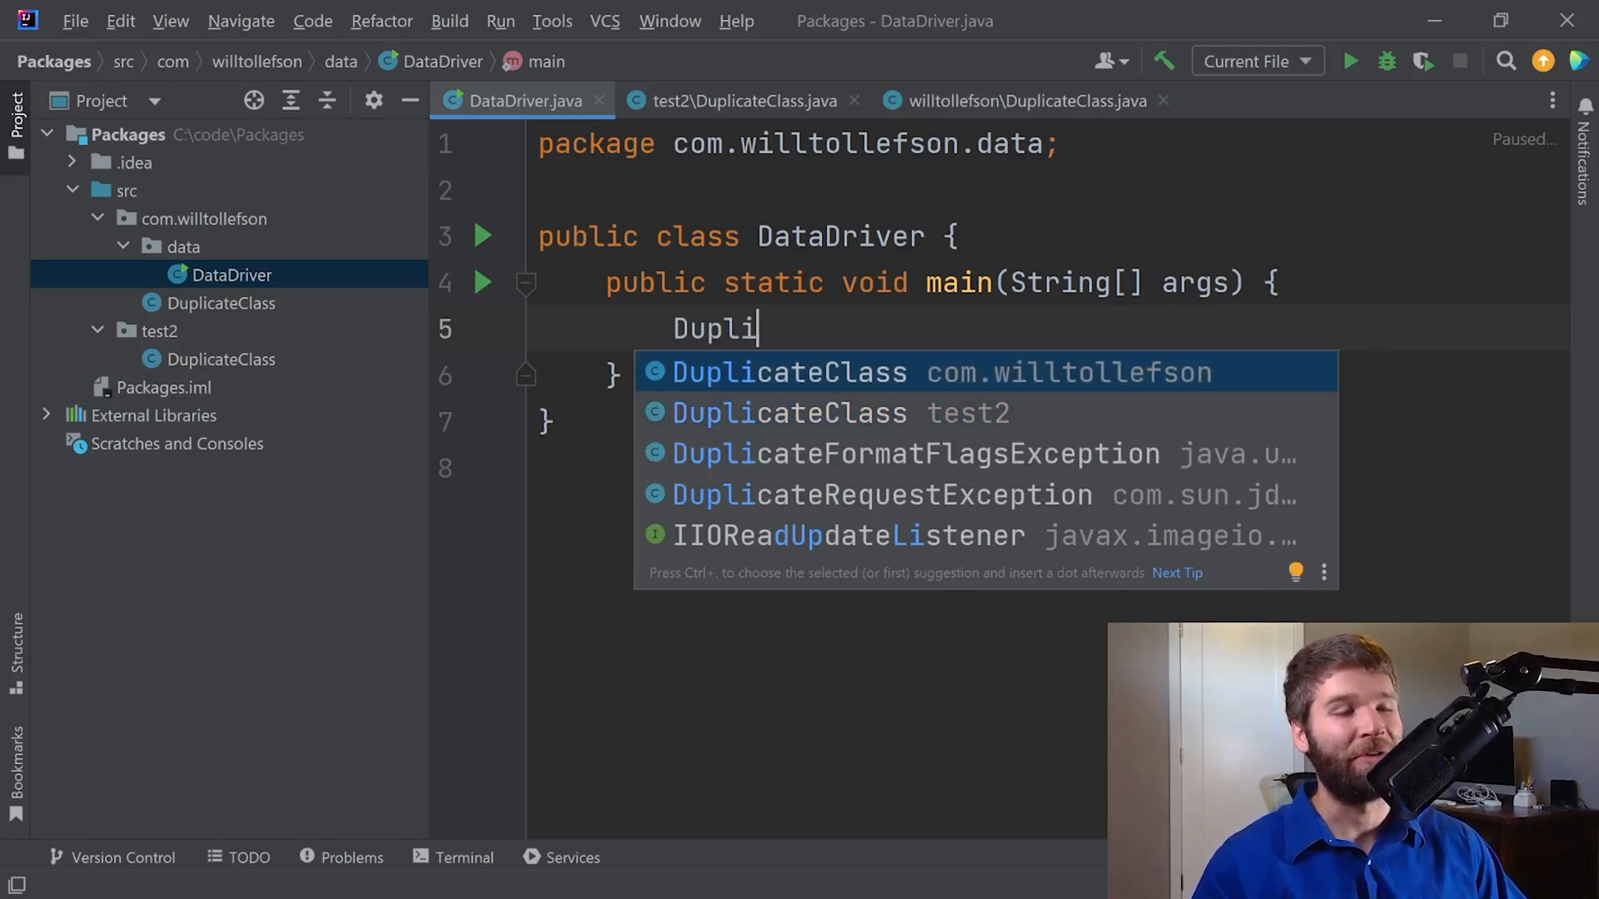
left_click(791, 372)
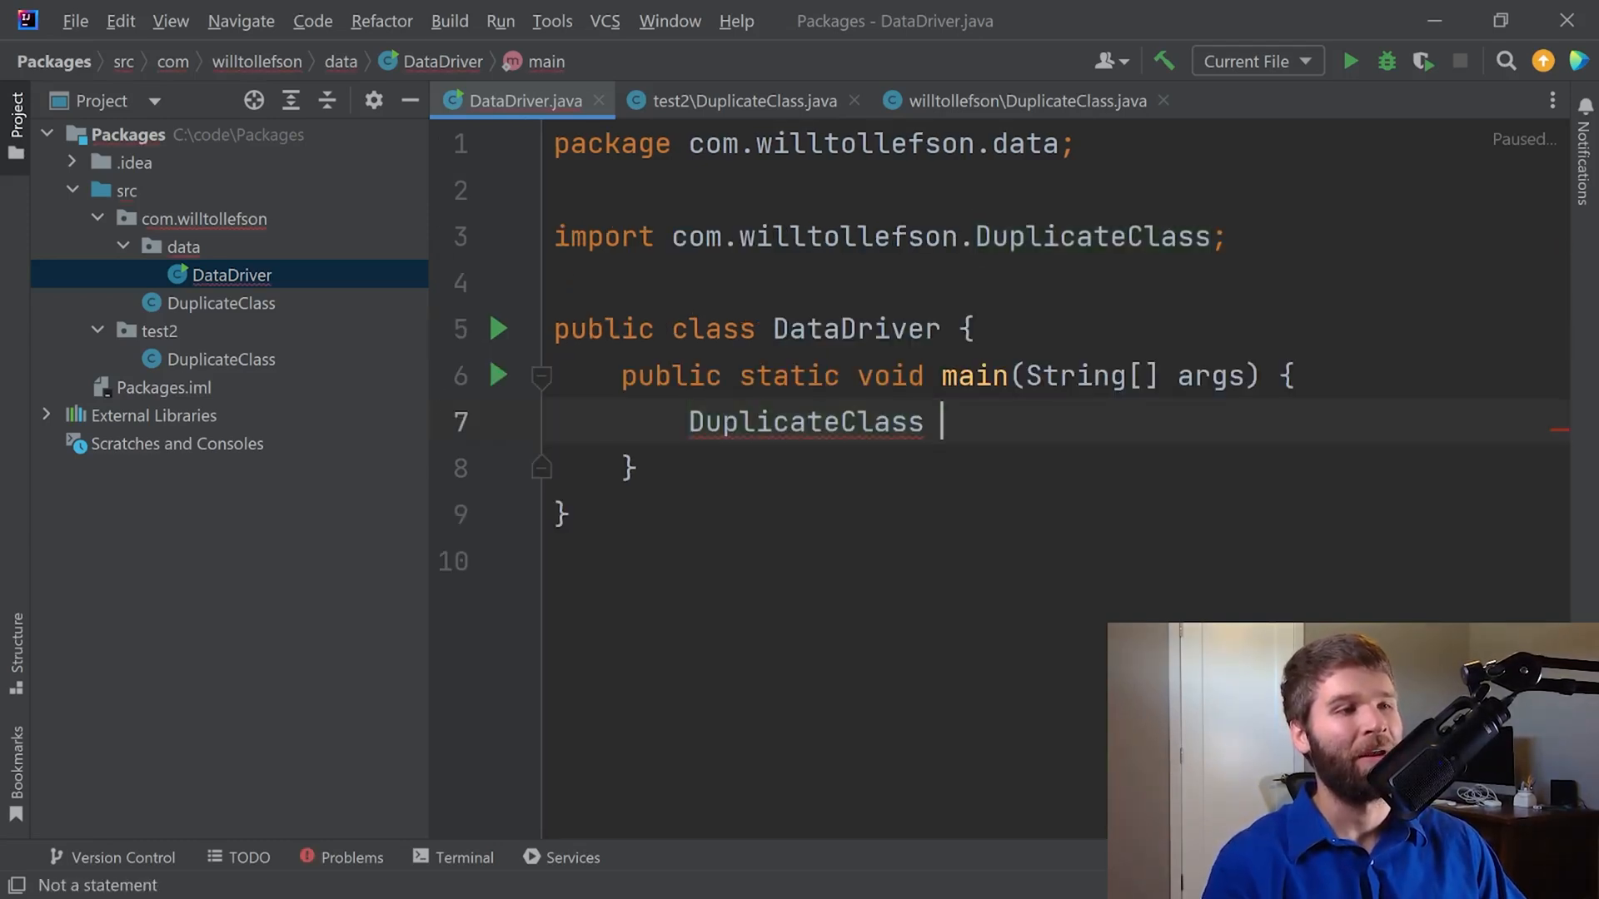
type("c = new DuplicateClass()")
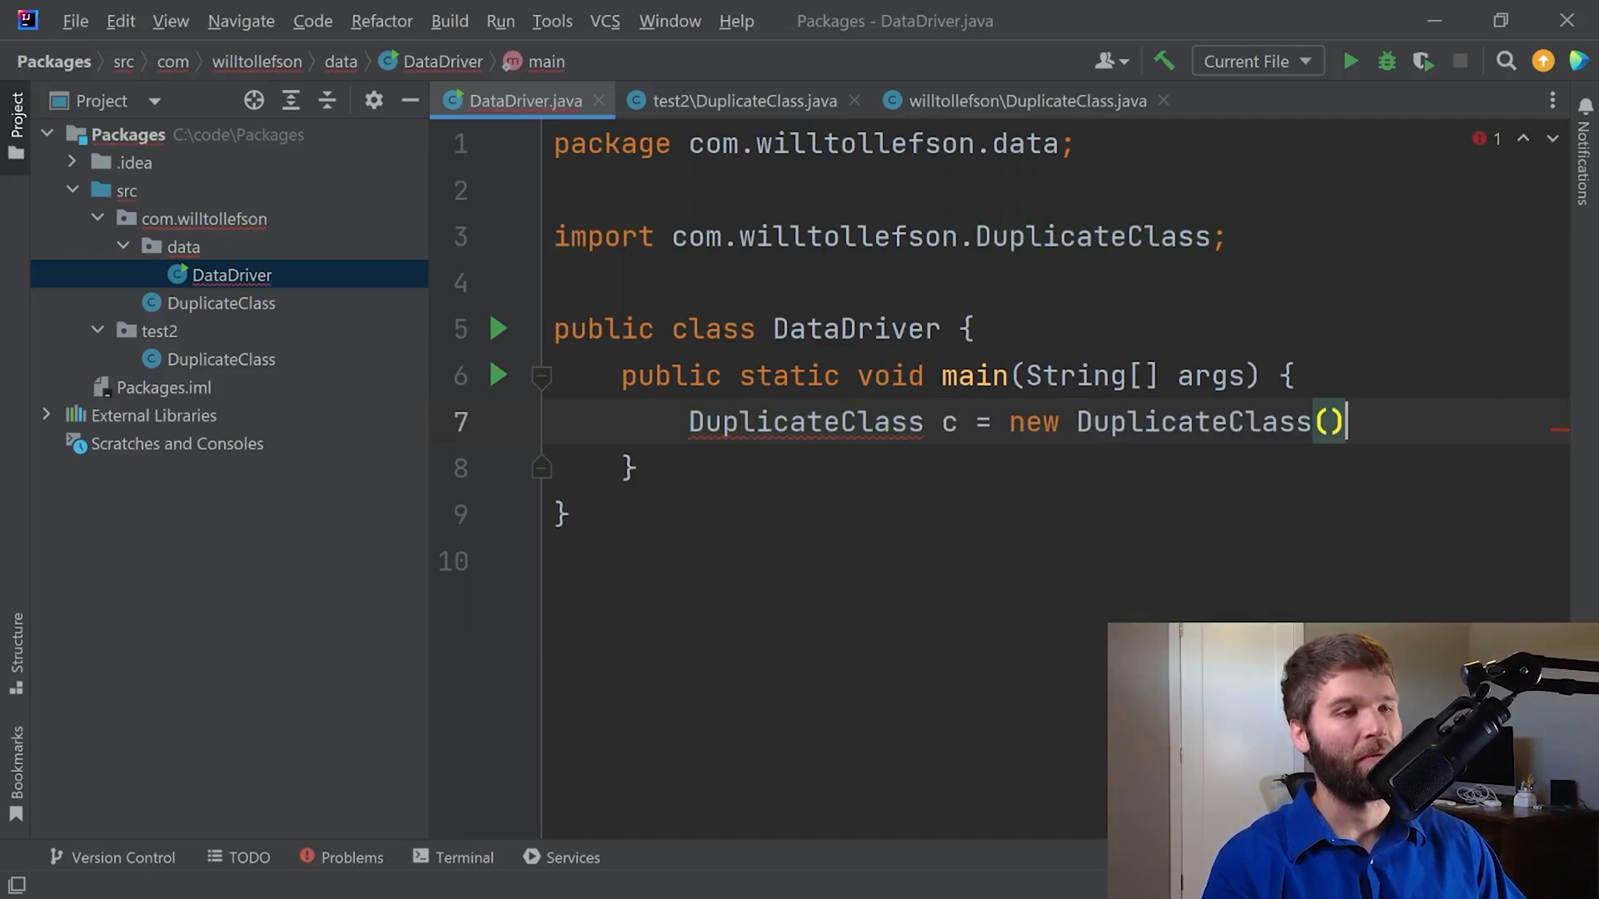
type(";")
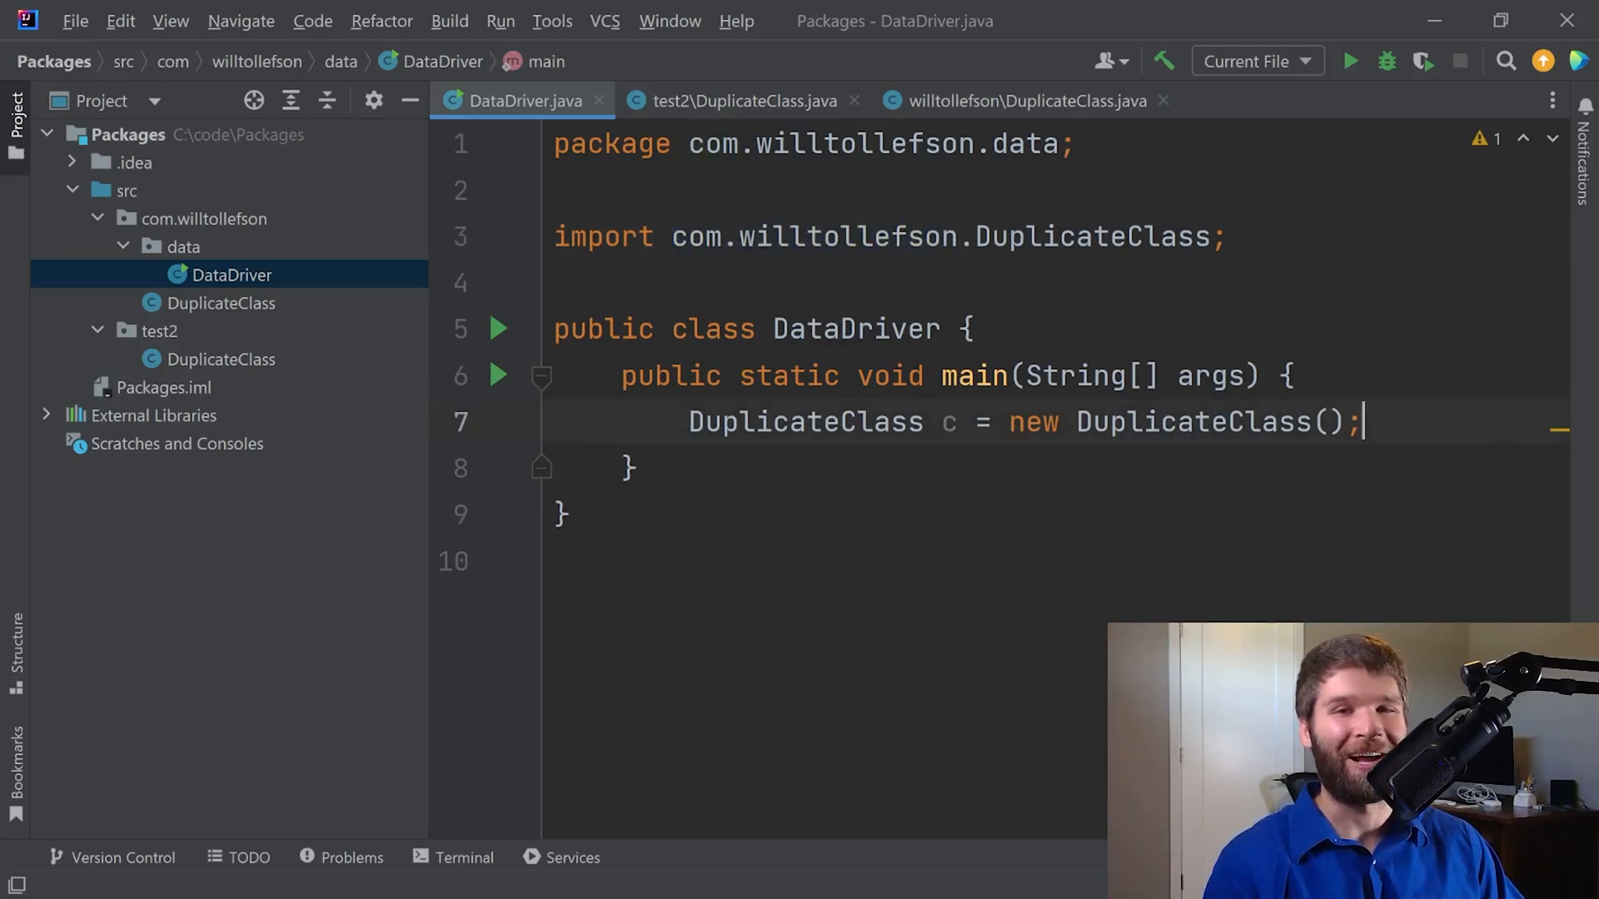
Declare test2.DuplicateClass c2, then start replacing the test2 qualifier with 'com.'.
key("Enter")
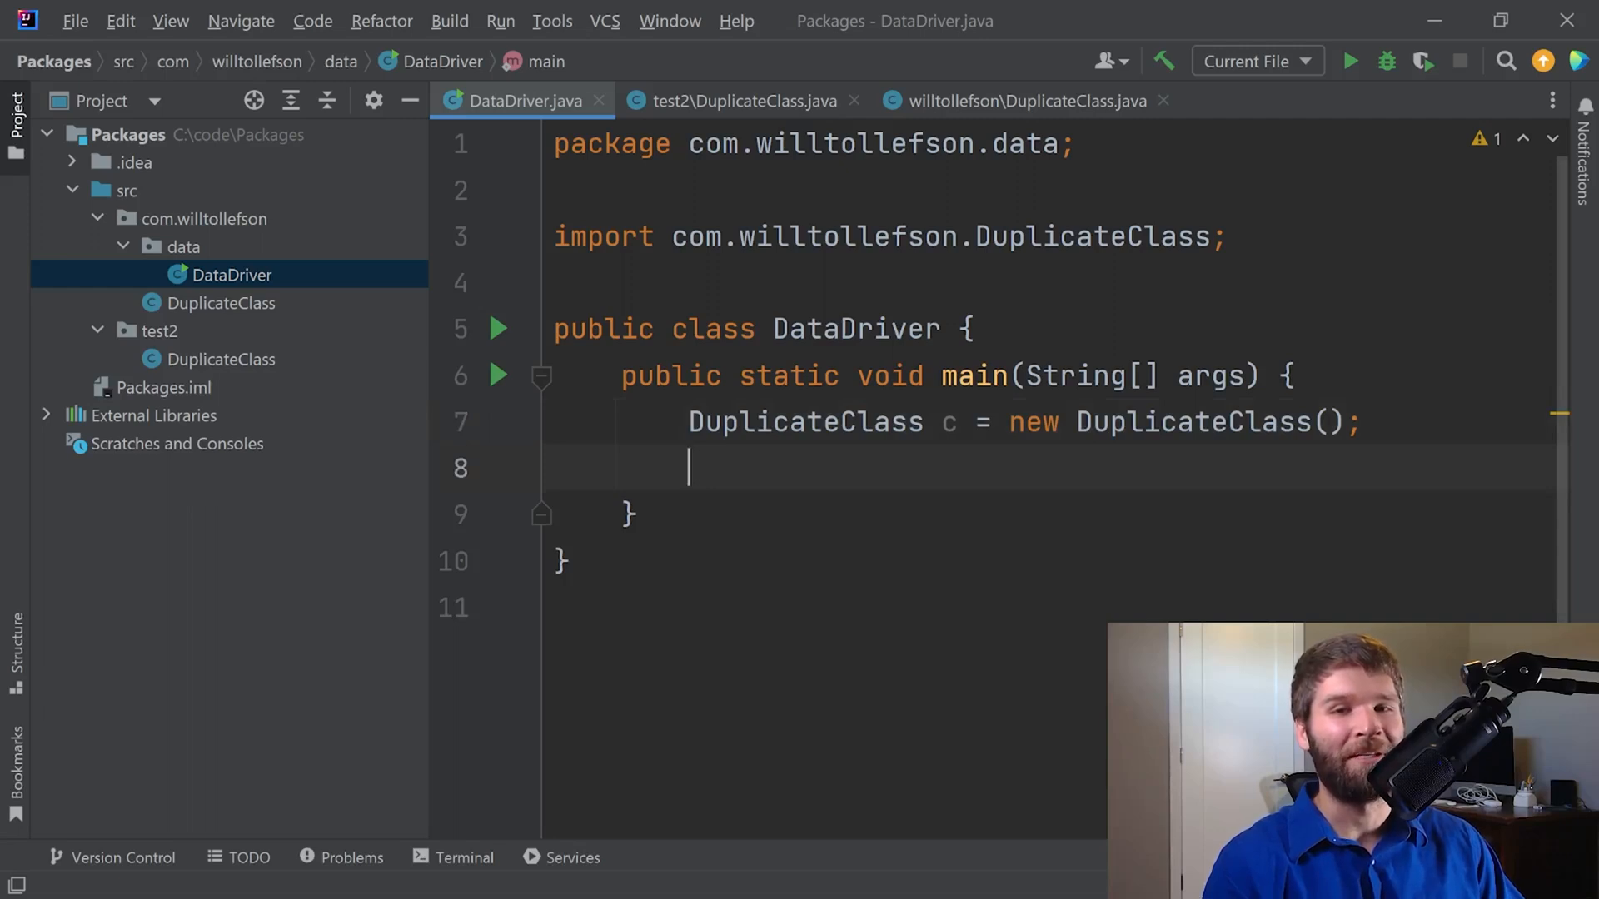
type("test")
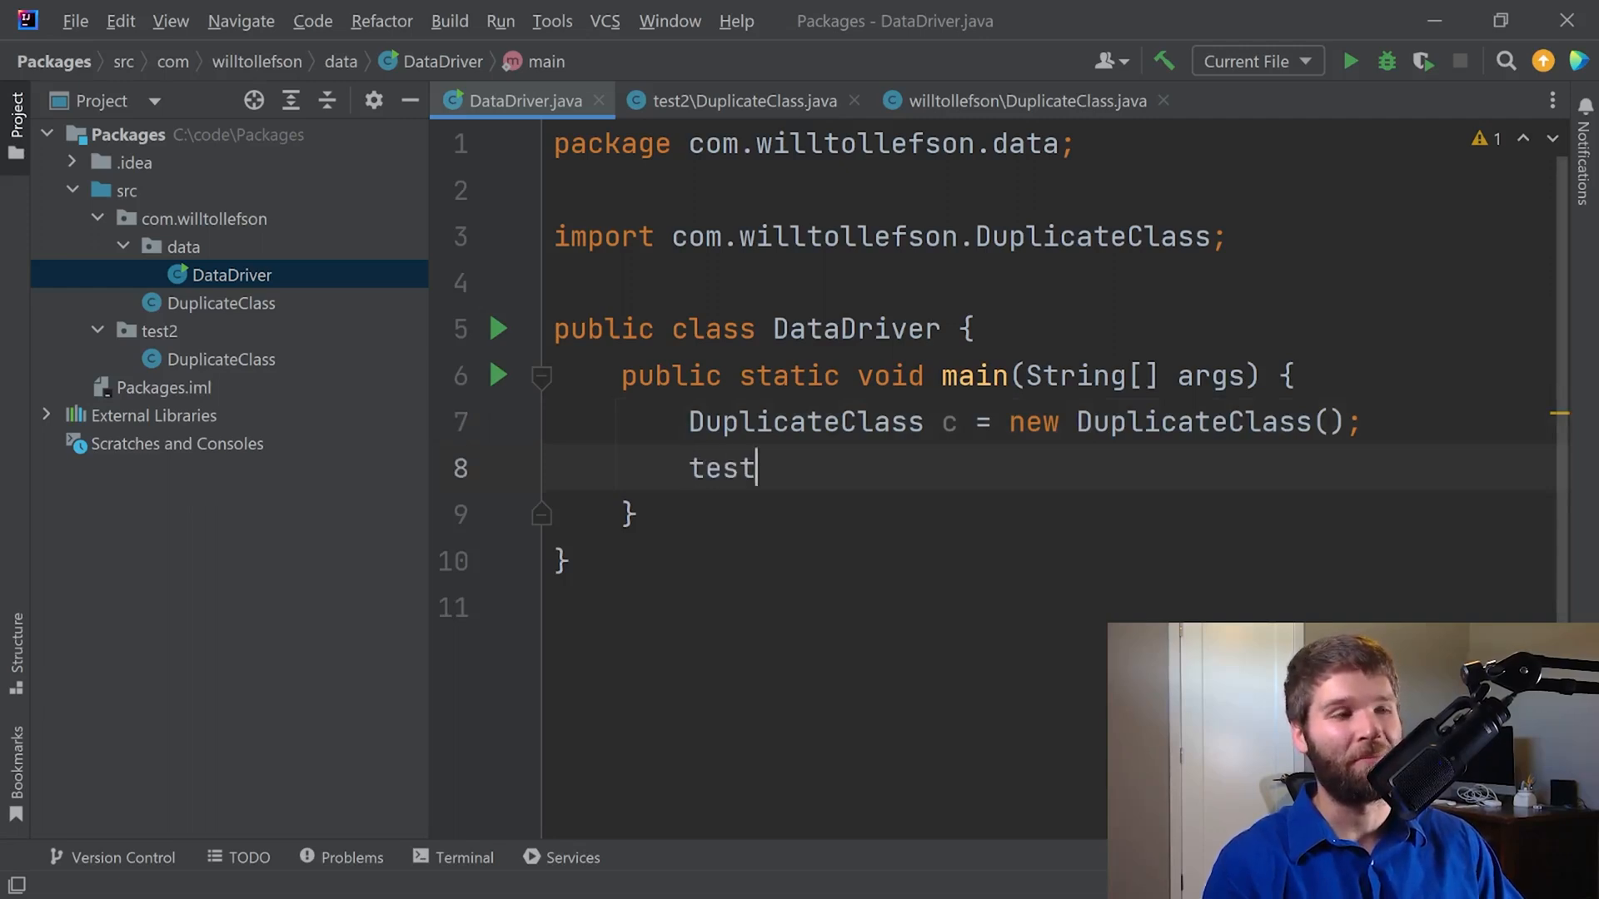
type("2.DuplicateClass")
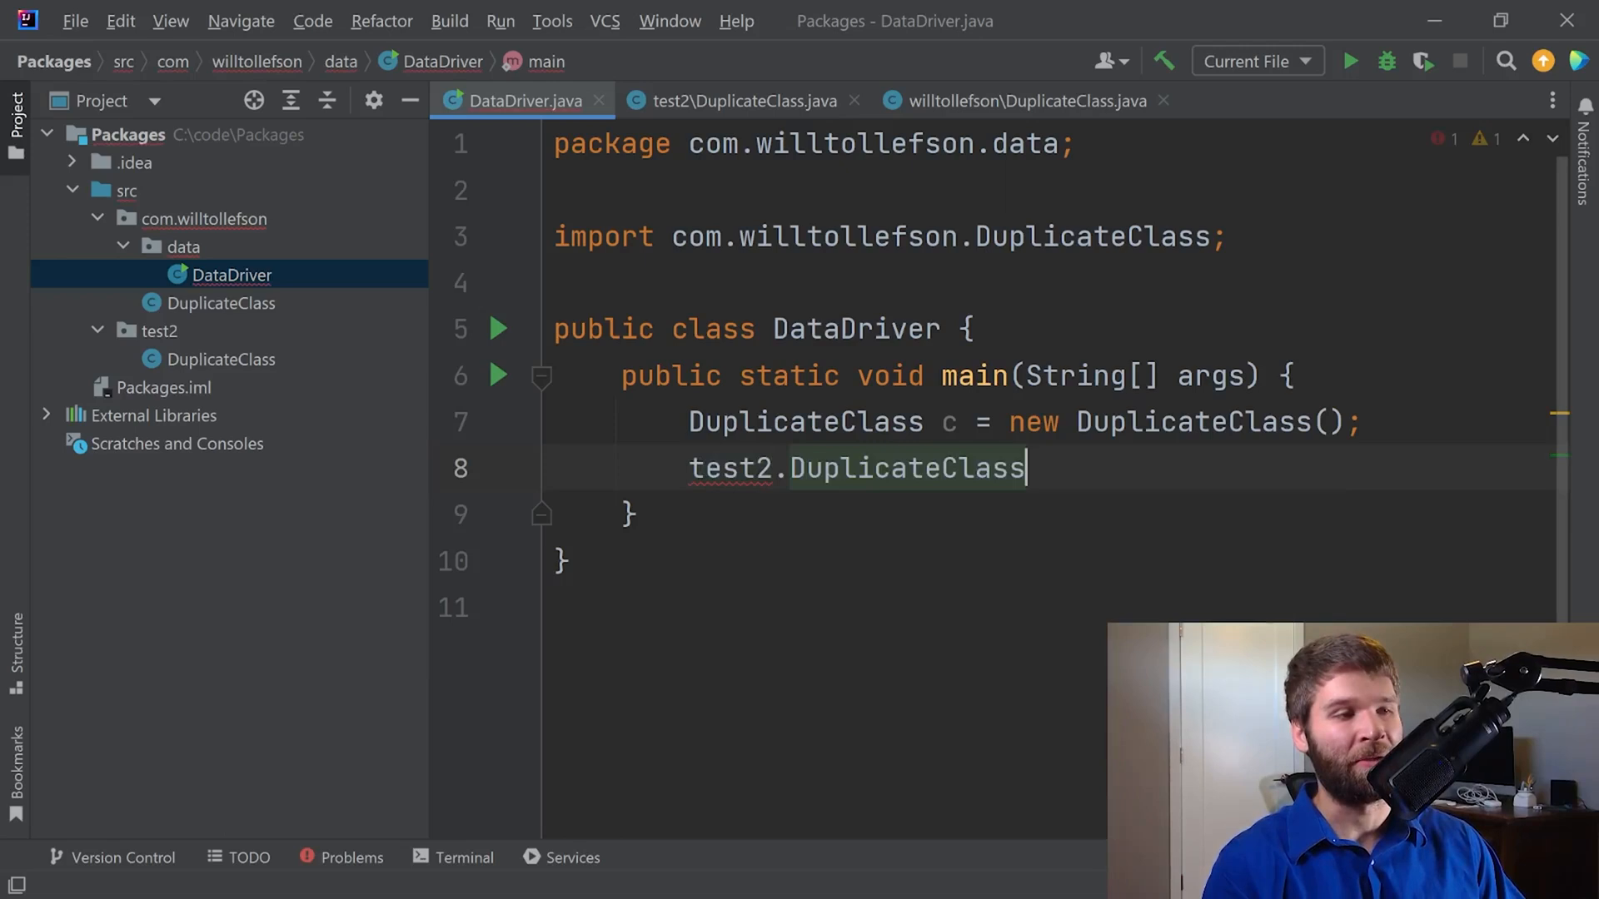
type("c2;")
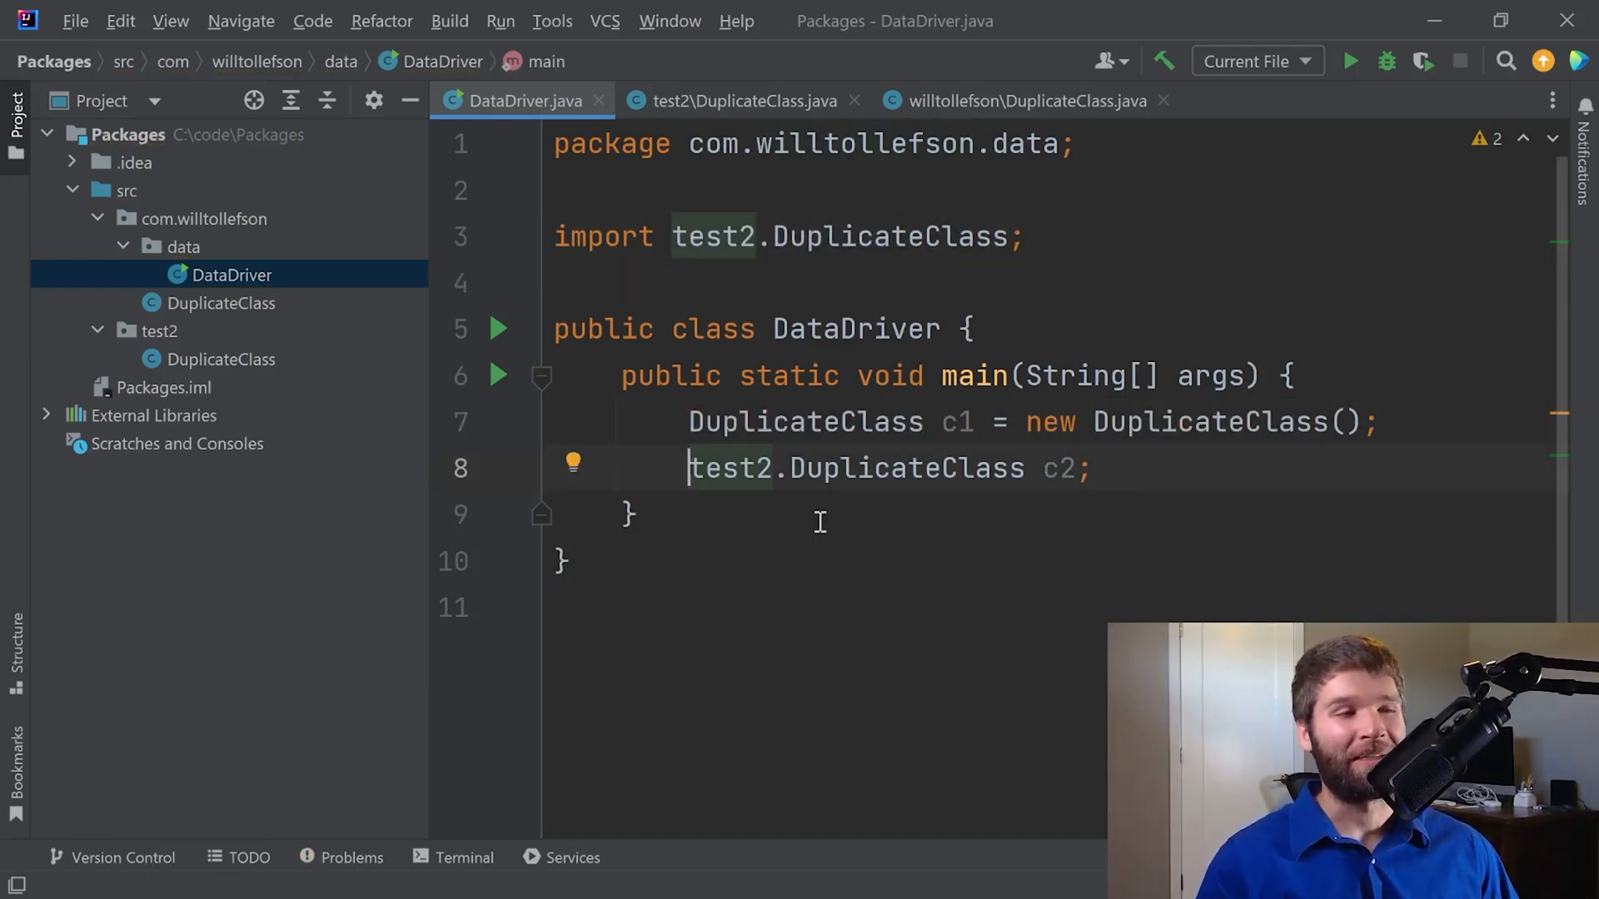
left_click_drag(689, 468, 1027, 468)
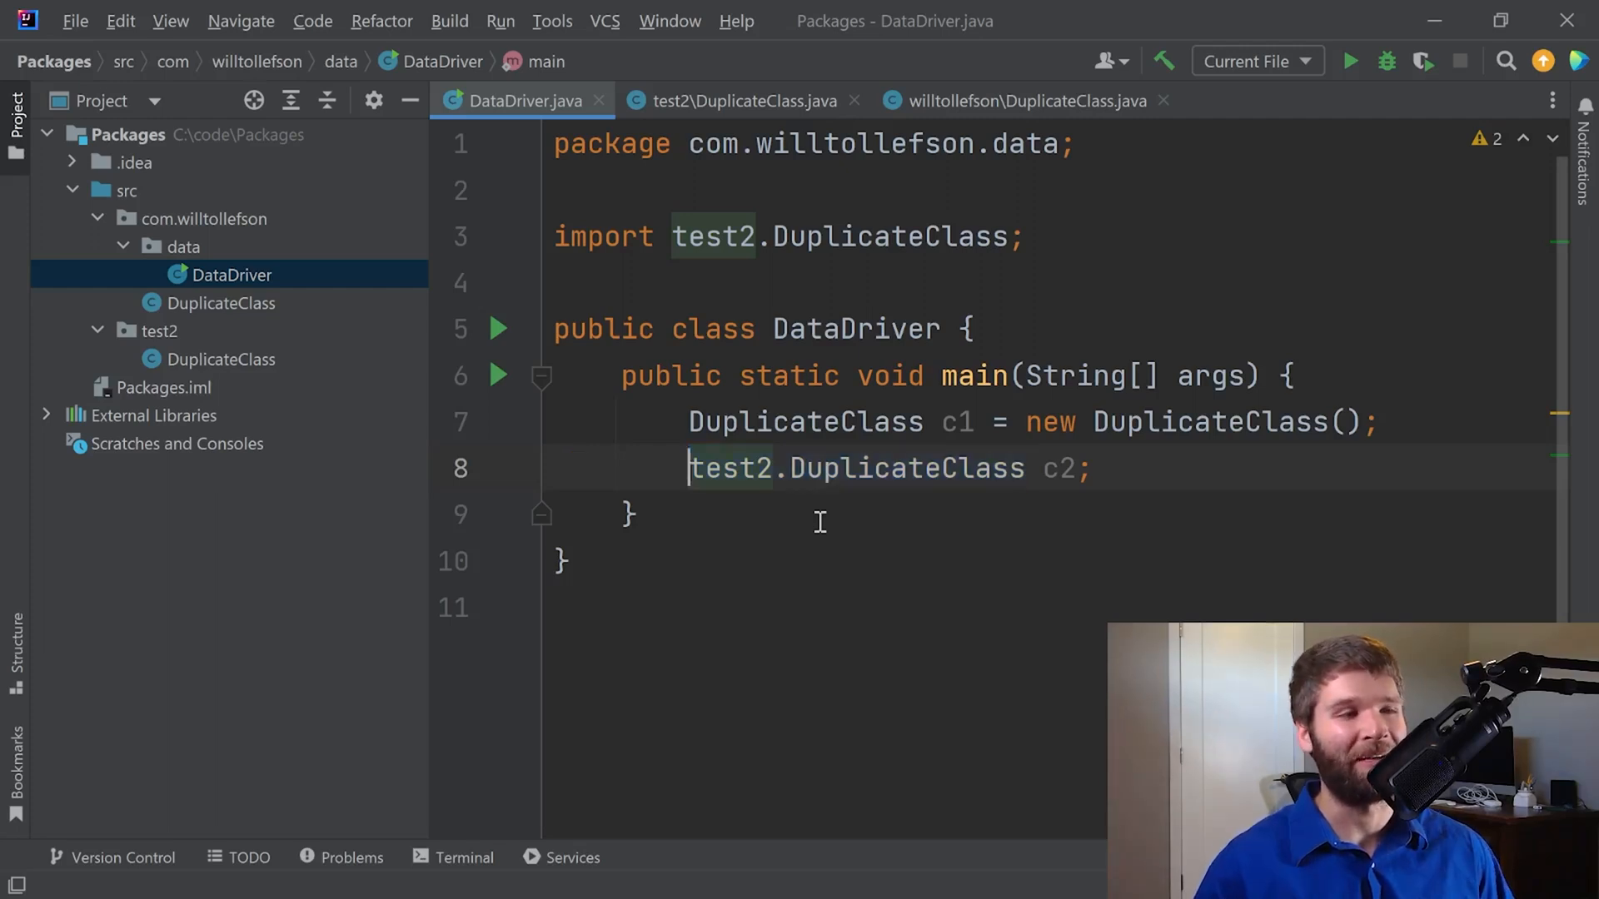
type("com.")
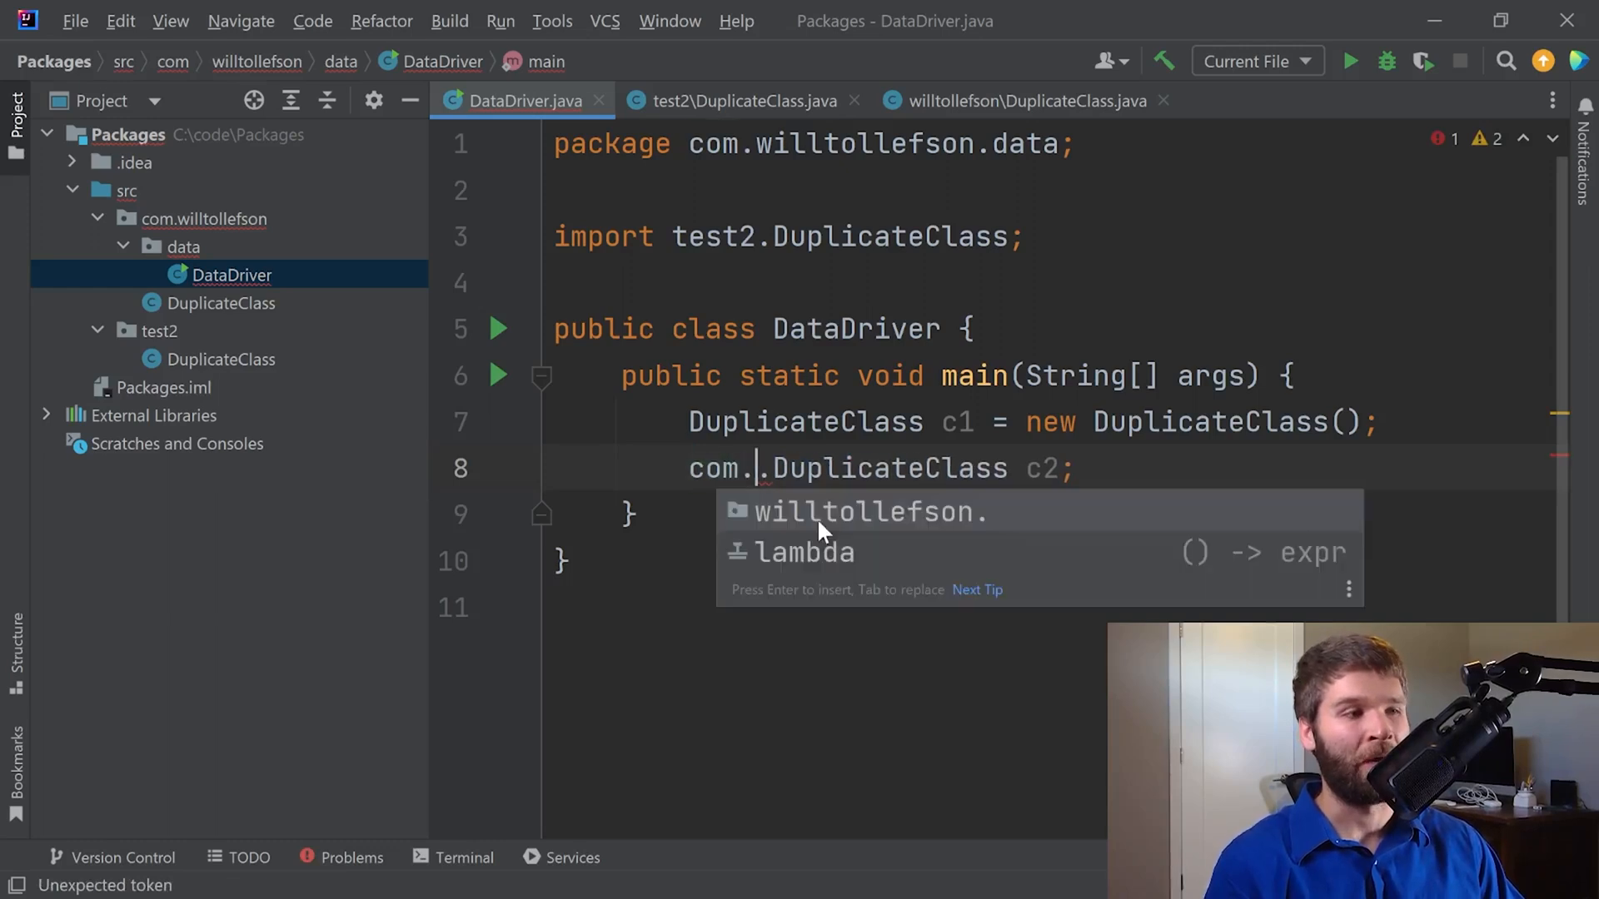